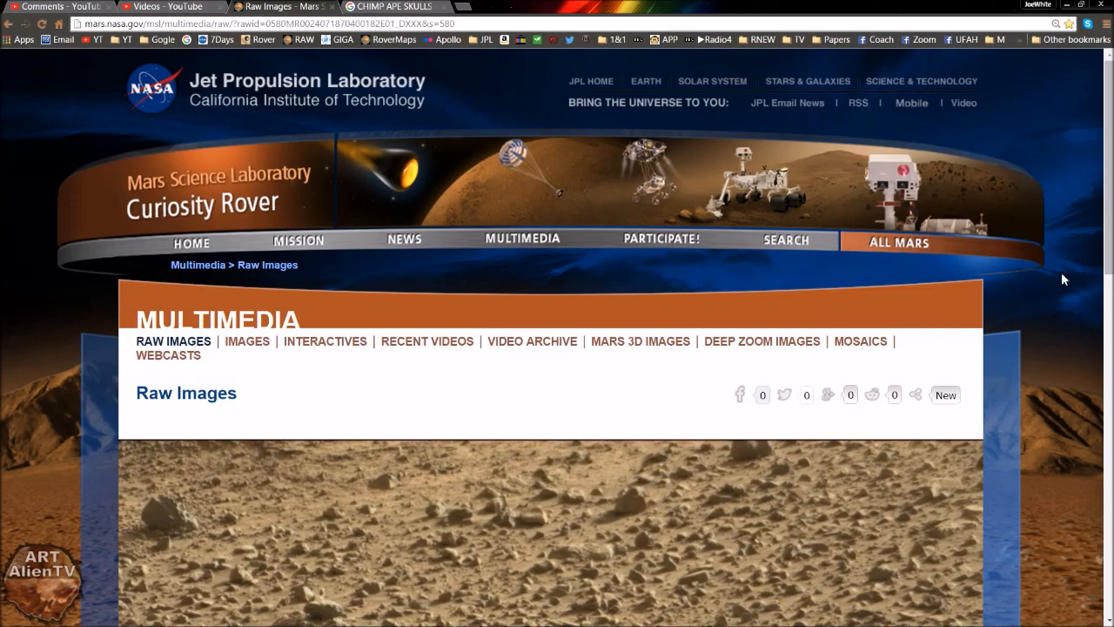
mouse_move(1065, 283)
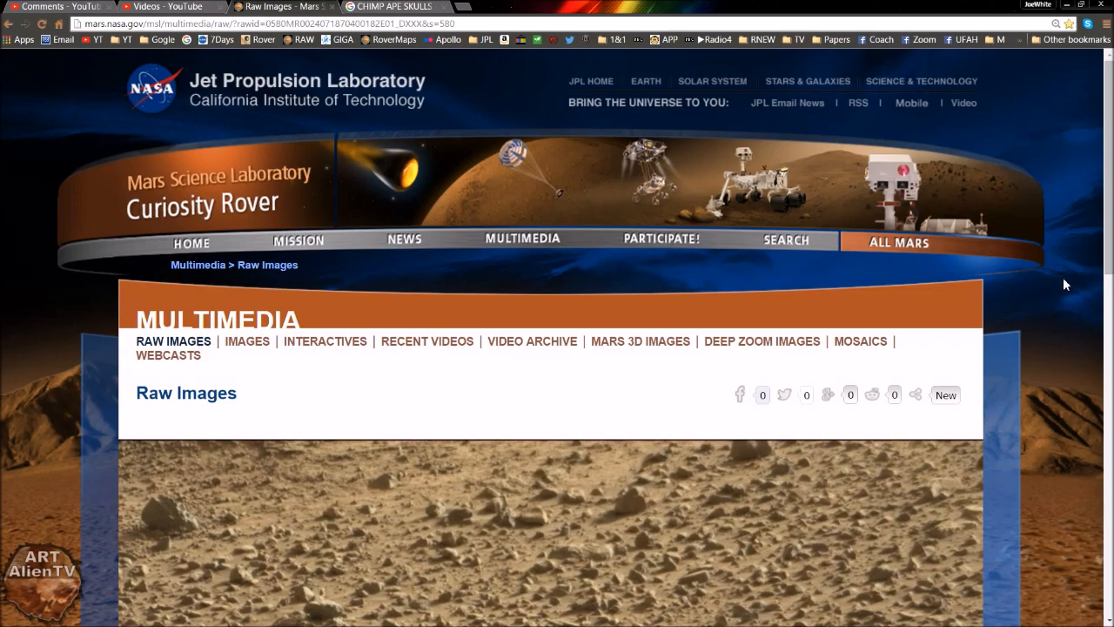
mouse_move(1093, 285)
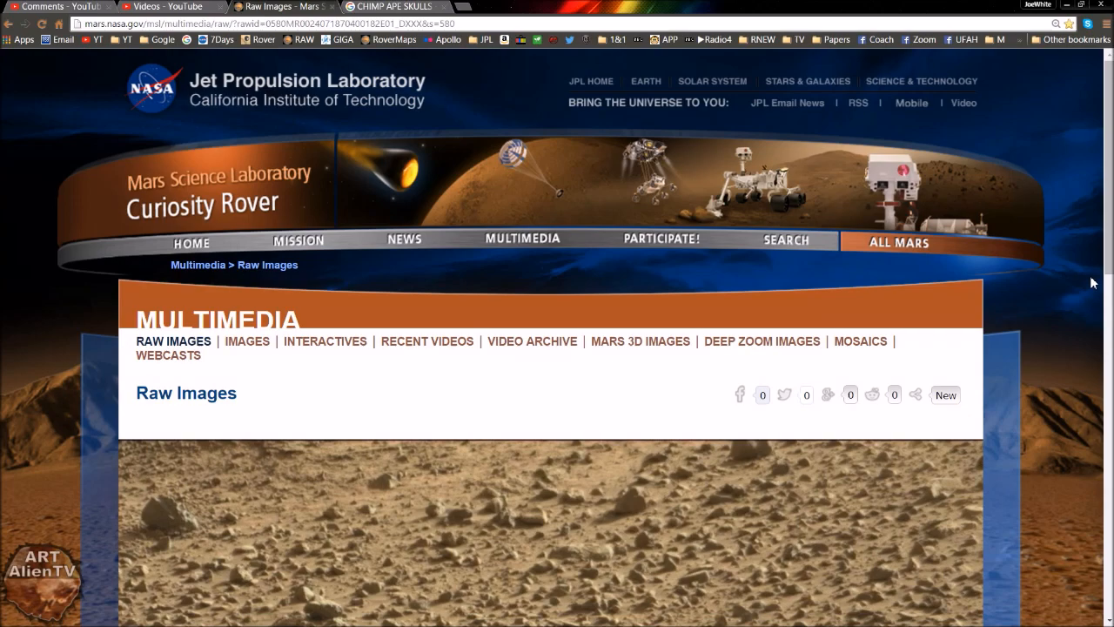
mouse_move(530, 41)
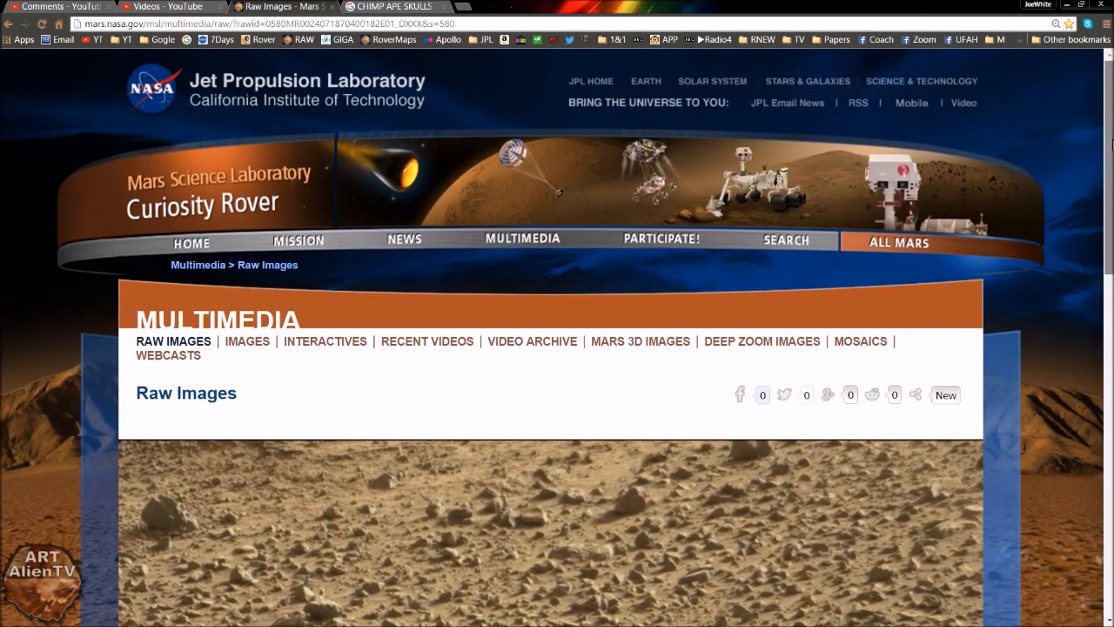
Scroll down to bring the full Curiosity Mastcam image of Martian terrain into view
scroll(down, 3)
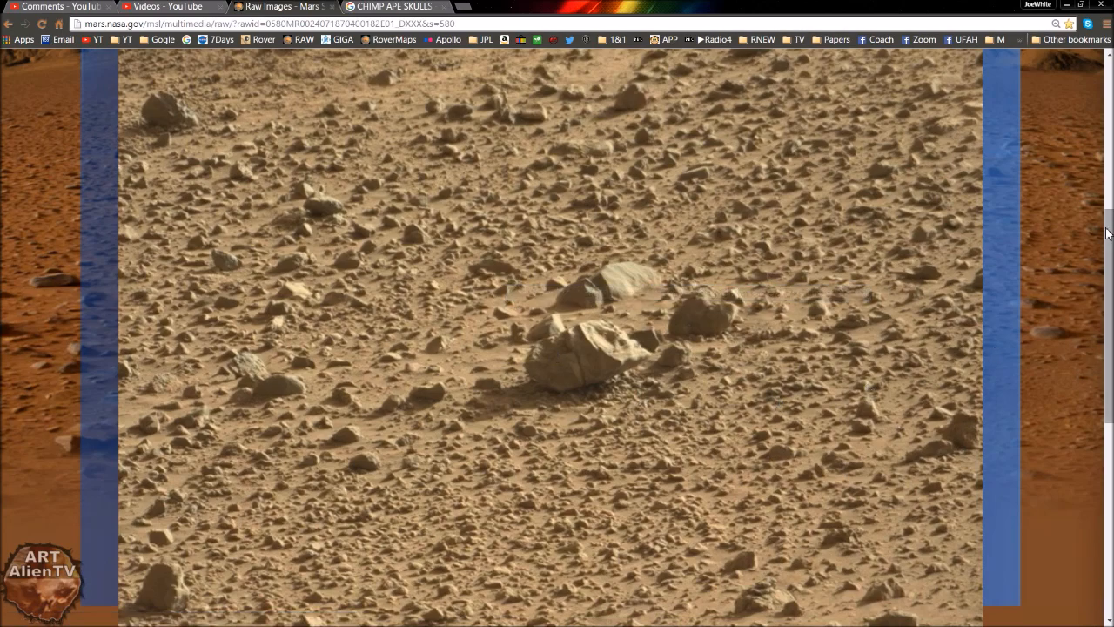
Scroll further down to examine the Curiosity frame's cluster of larger central rocks
scroll(down, 3)
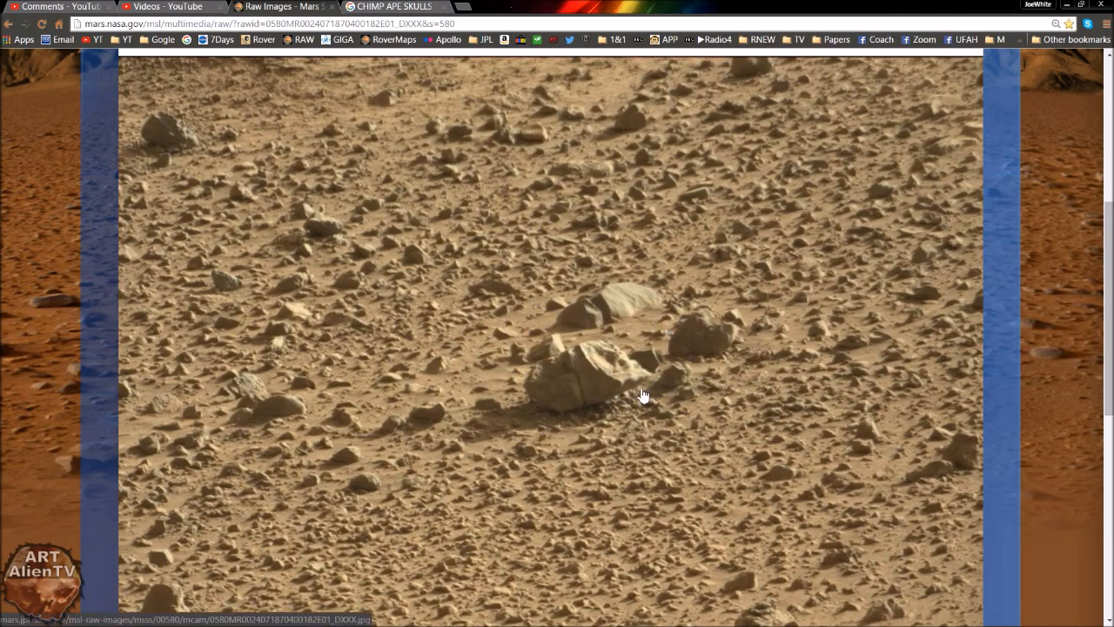
mouse_move(871, 346)
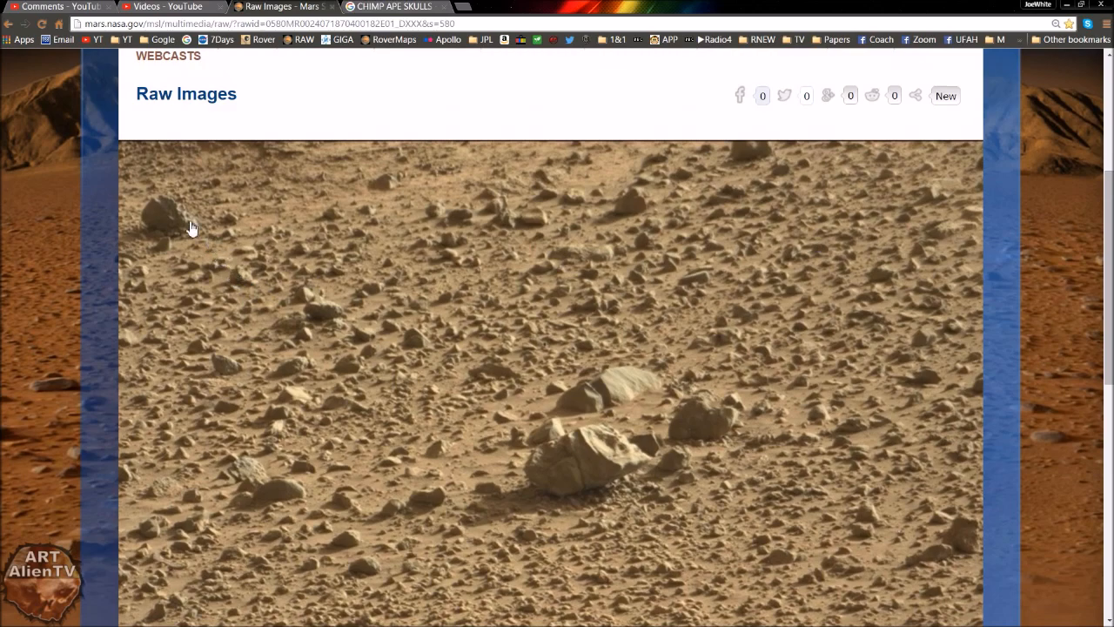
mouse_move(150, 179)
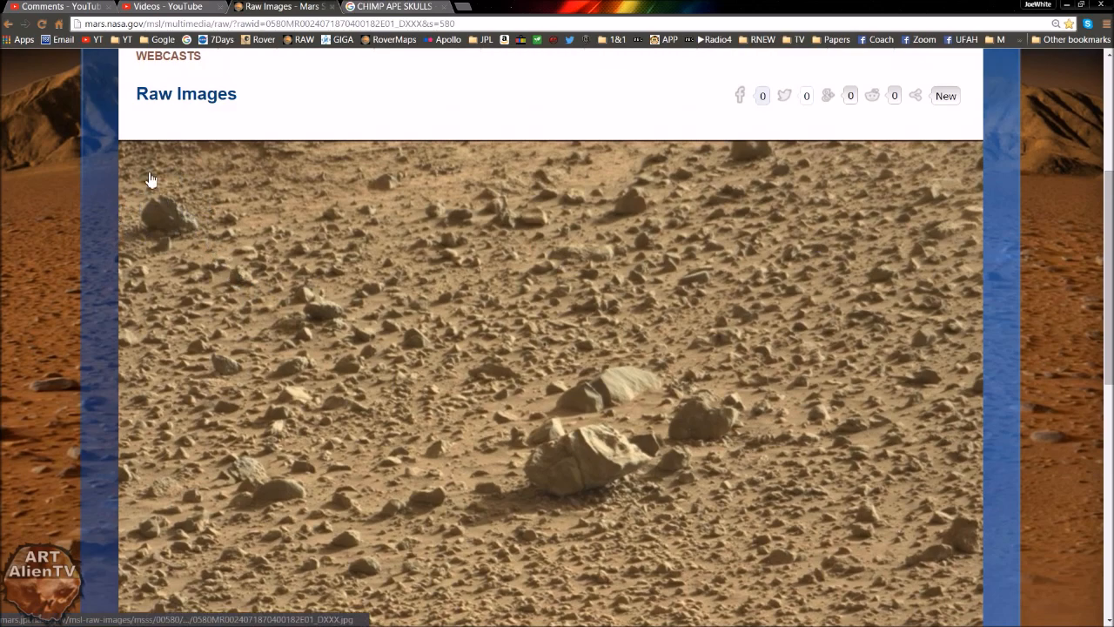
mouse_move(200, 241)
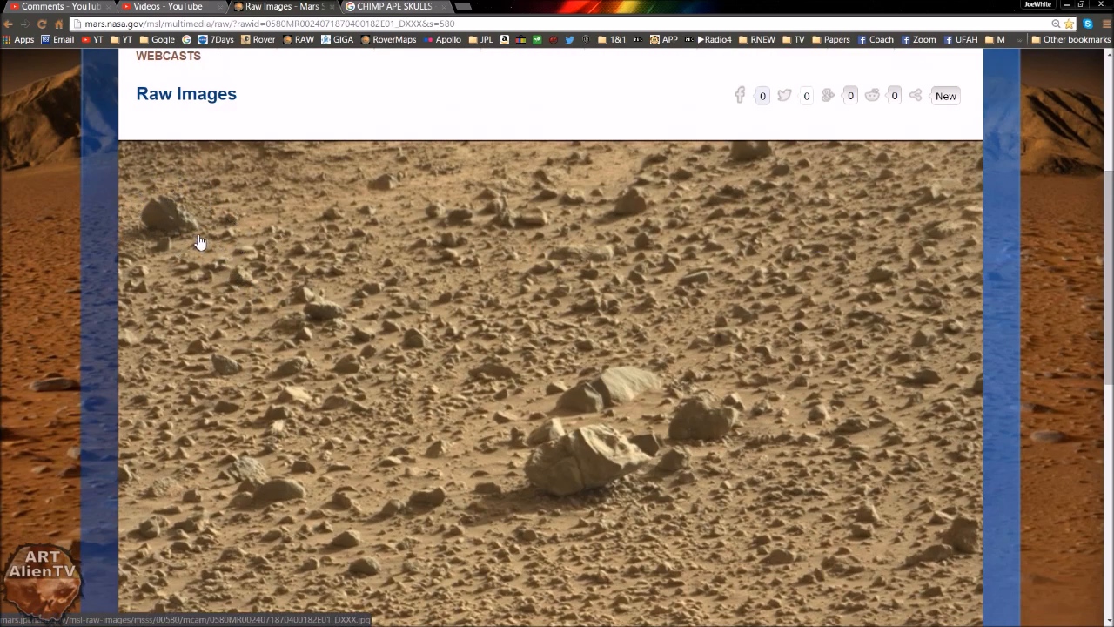
mouse_move(239, 283)
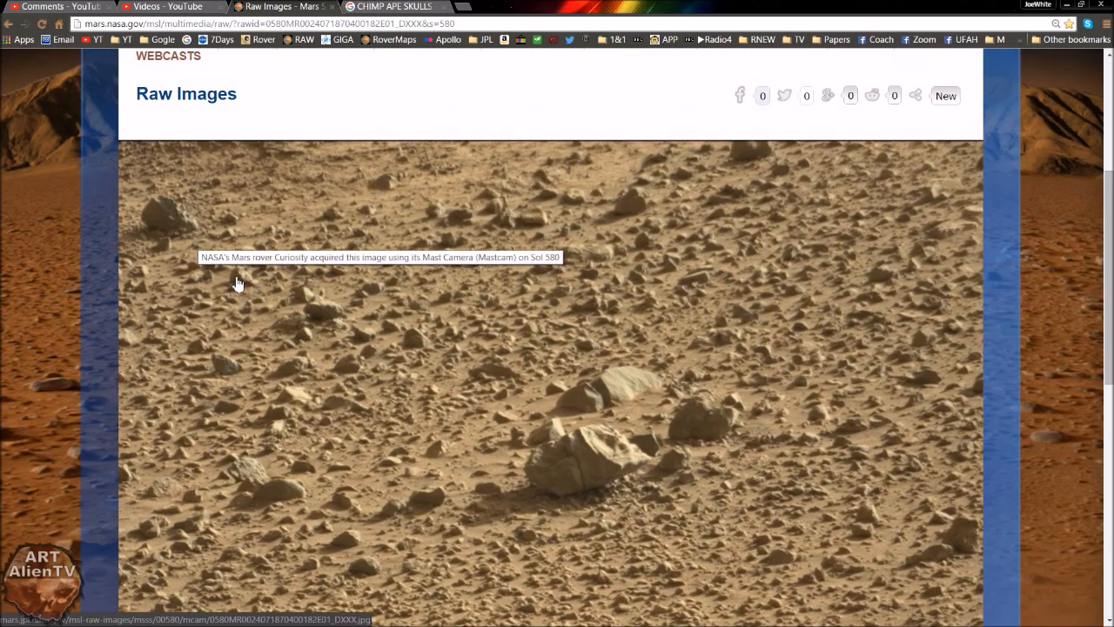
mouse_move(194, 230)
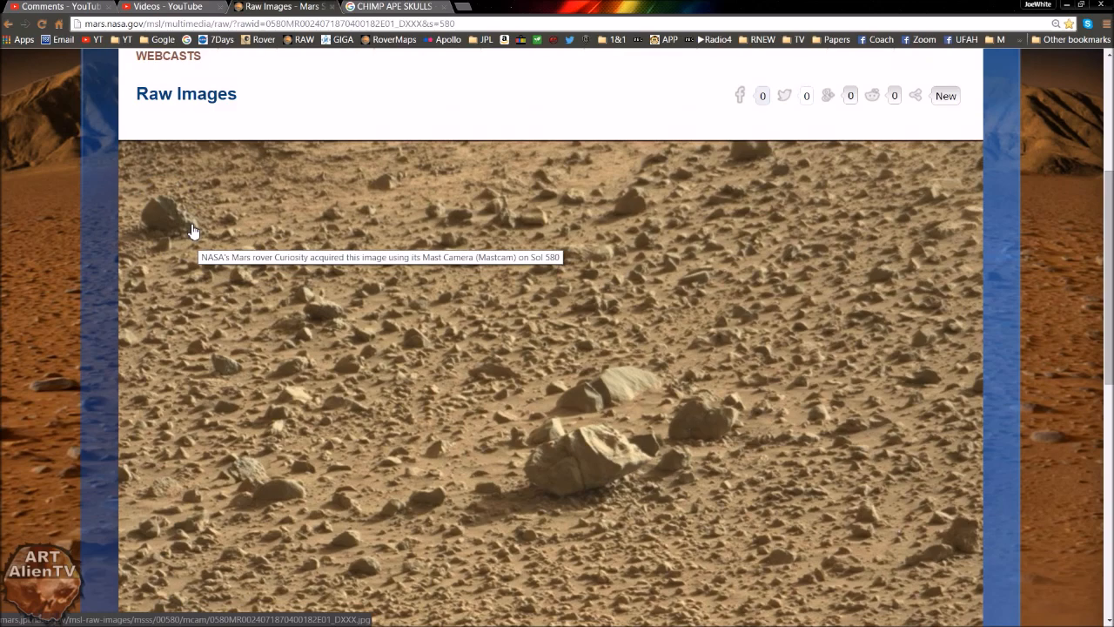
mouse_move(179, 219)
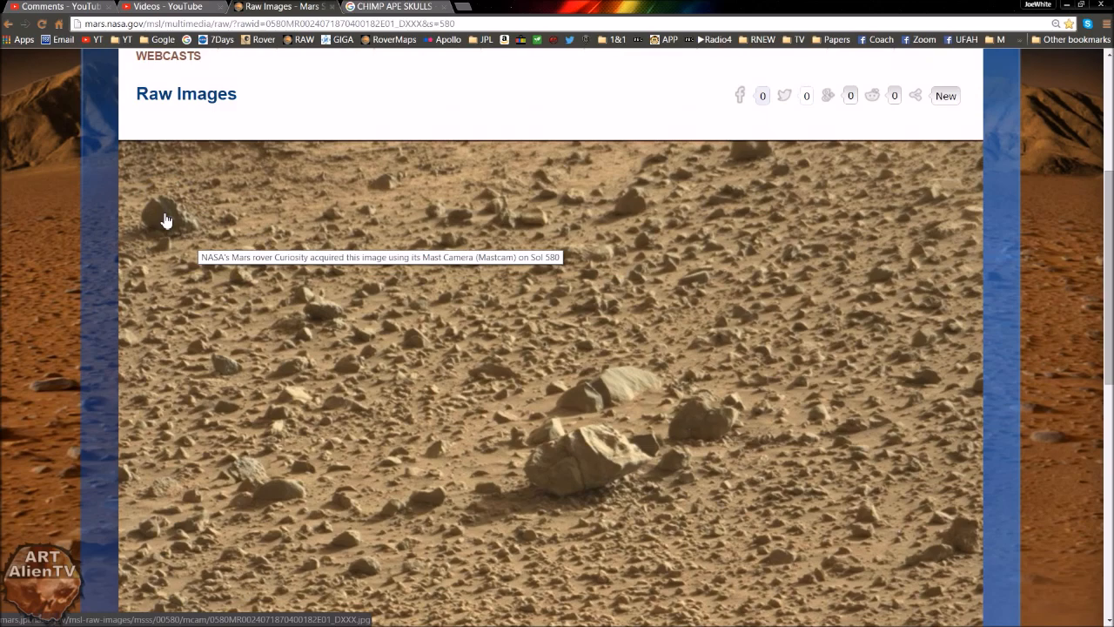
mouse_move(941, 244)
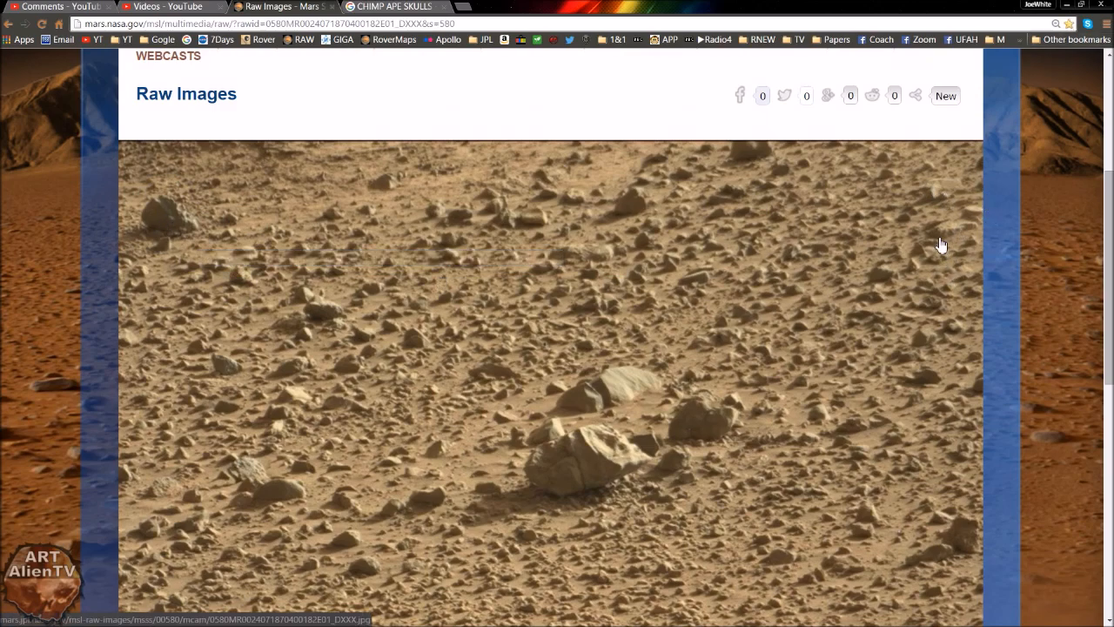
mouse_move(1049, 11)
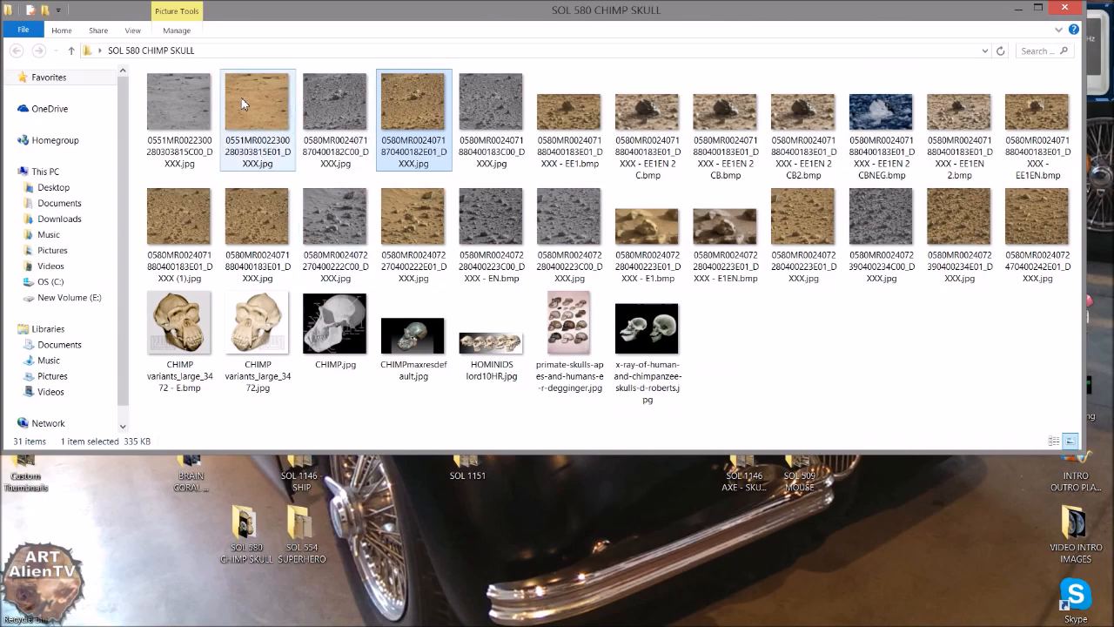
Preview the raw rover images in Photo Viewer, then open the EE1.bmp enhanced crop
double_click(413, 104)
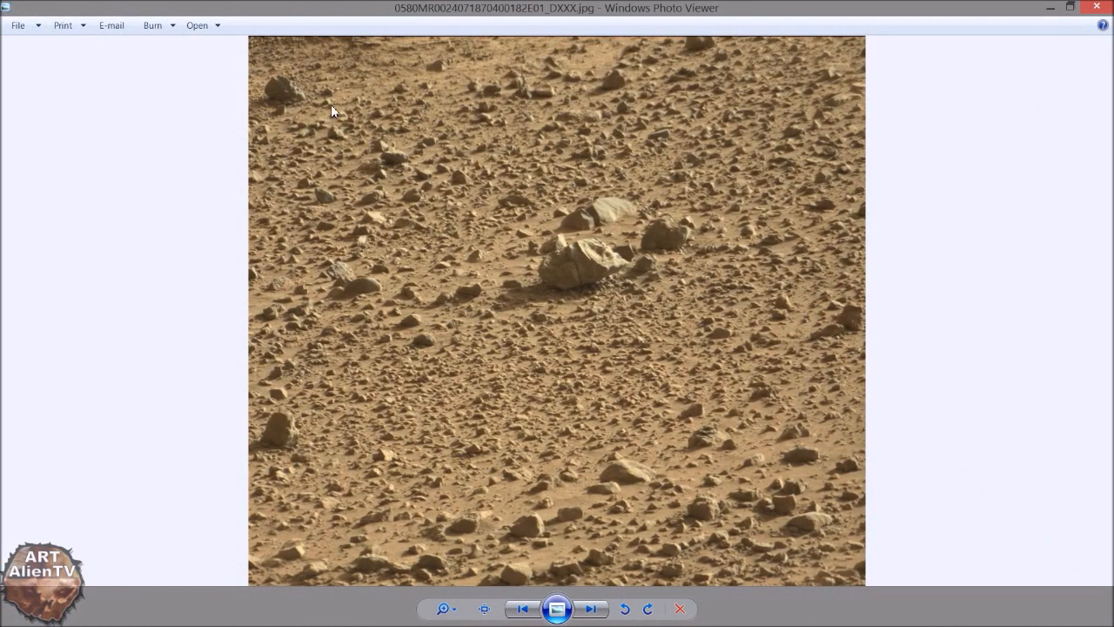
mouse_move(296, 122)
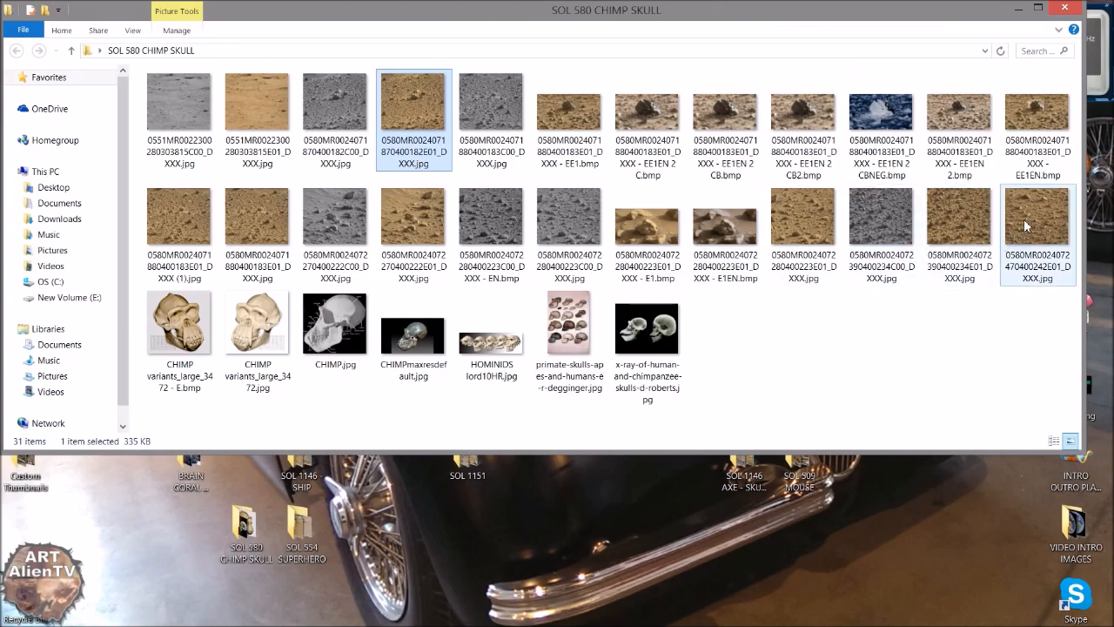
double_click(1037, 213)
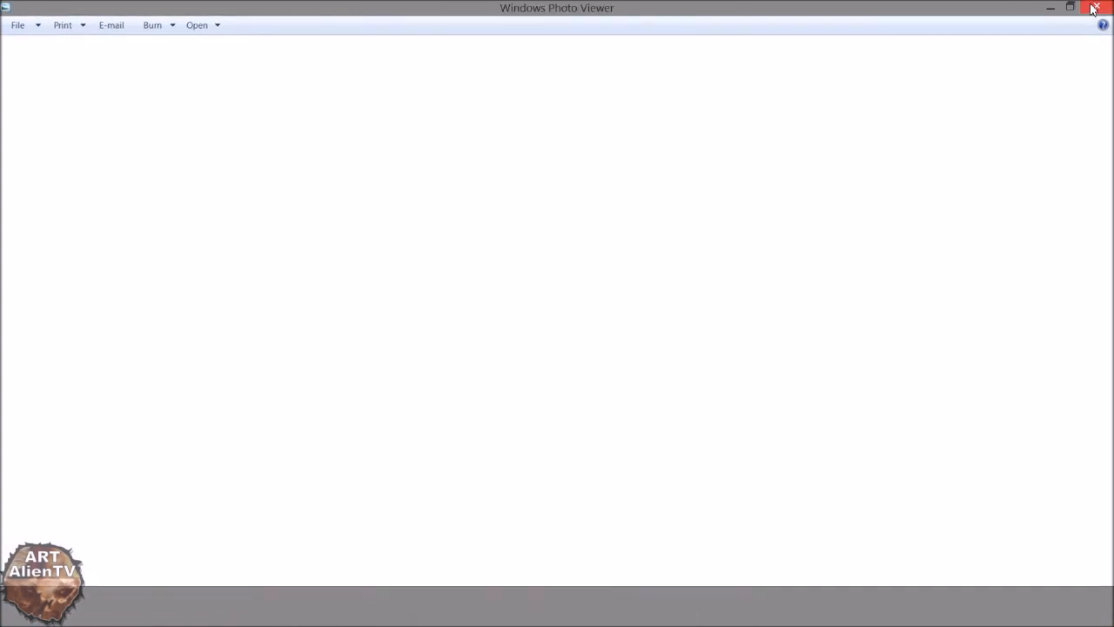
click(1095, 9)
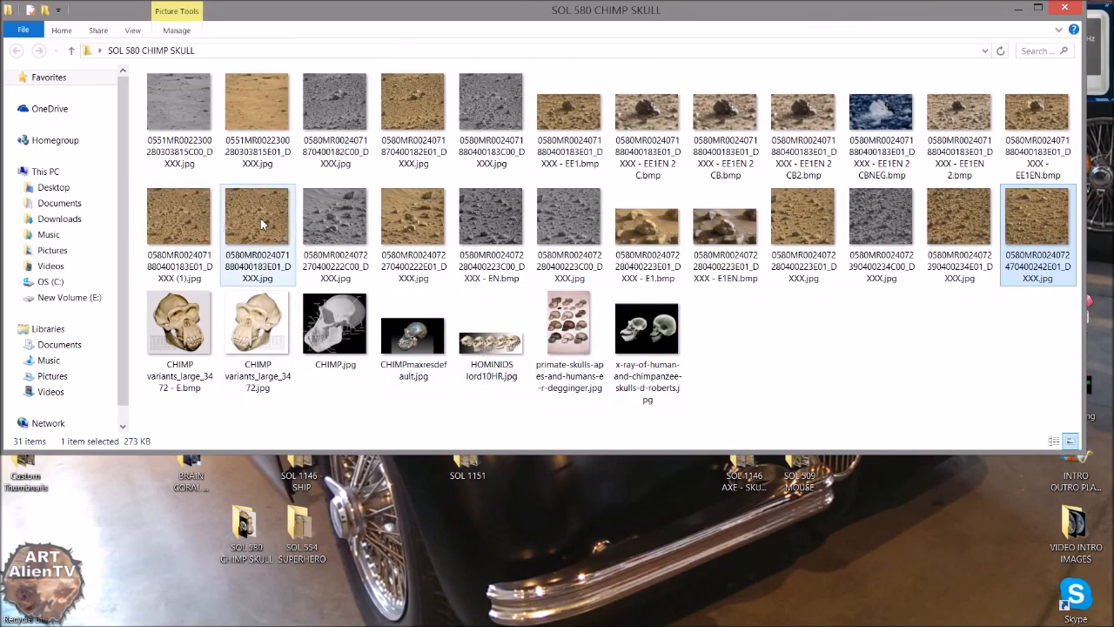
double_click(257, 225)
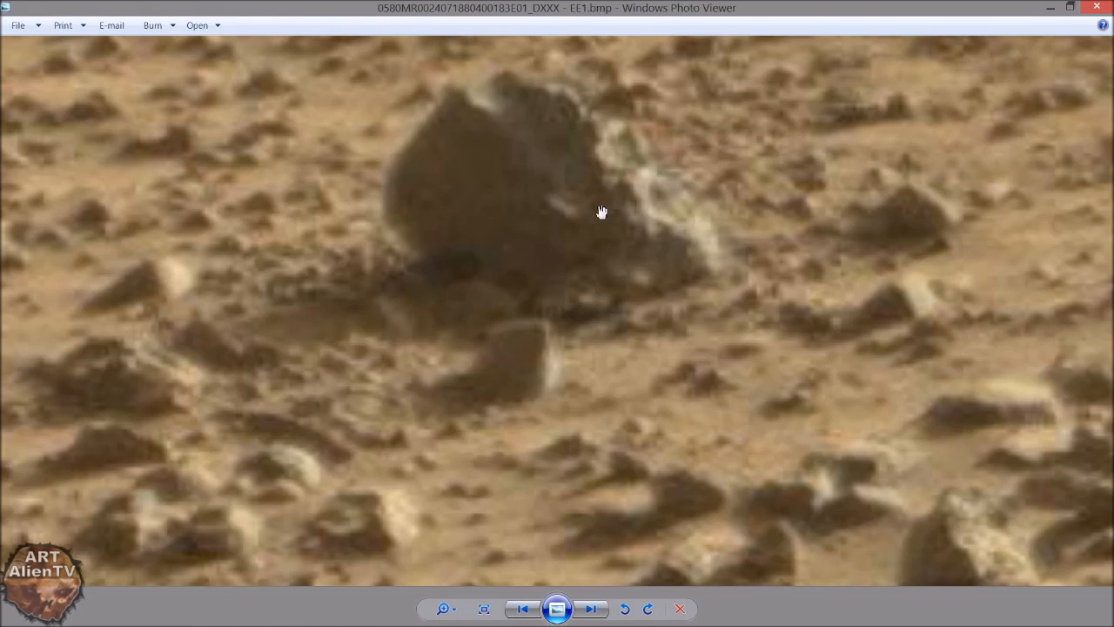
mouse_move(639, 159)
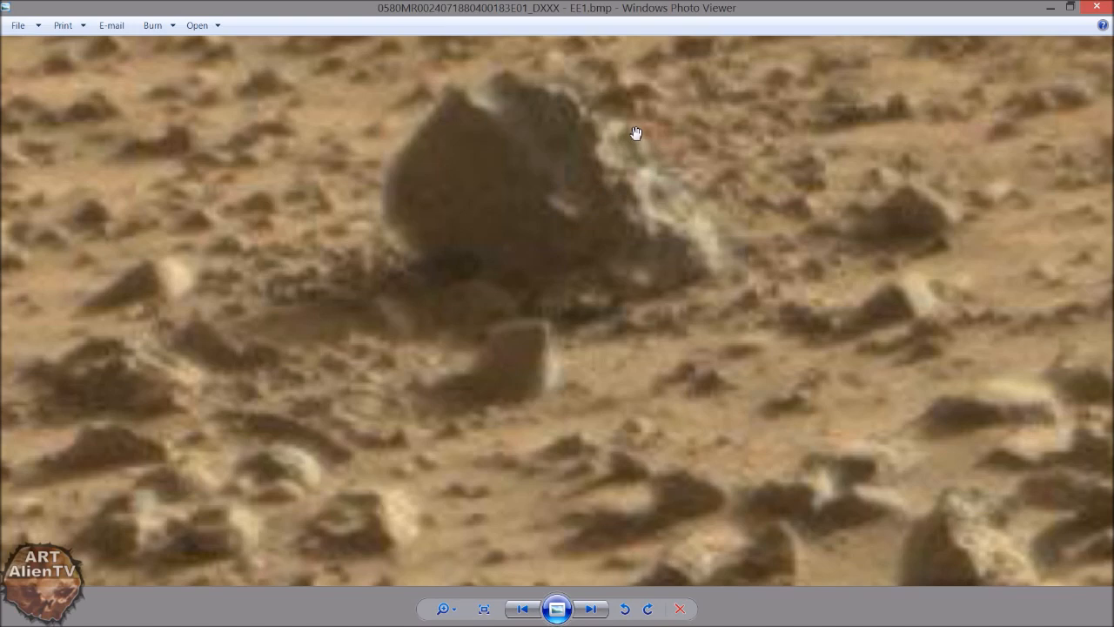
mouse_move(623, 258)
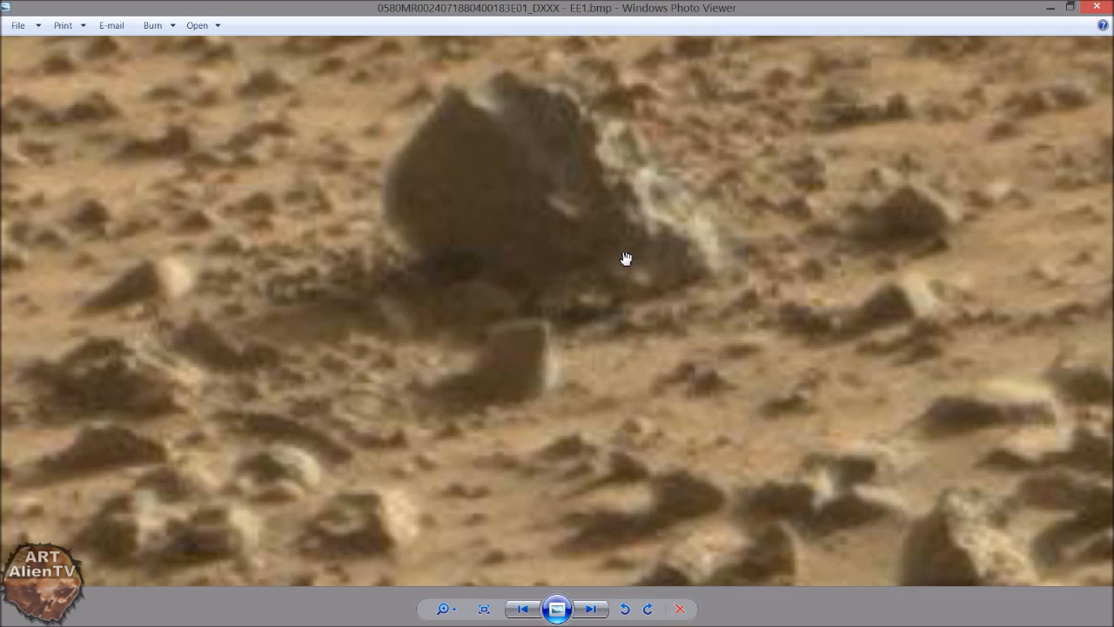
mouse_move(712, 274)
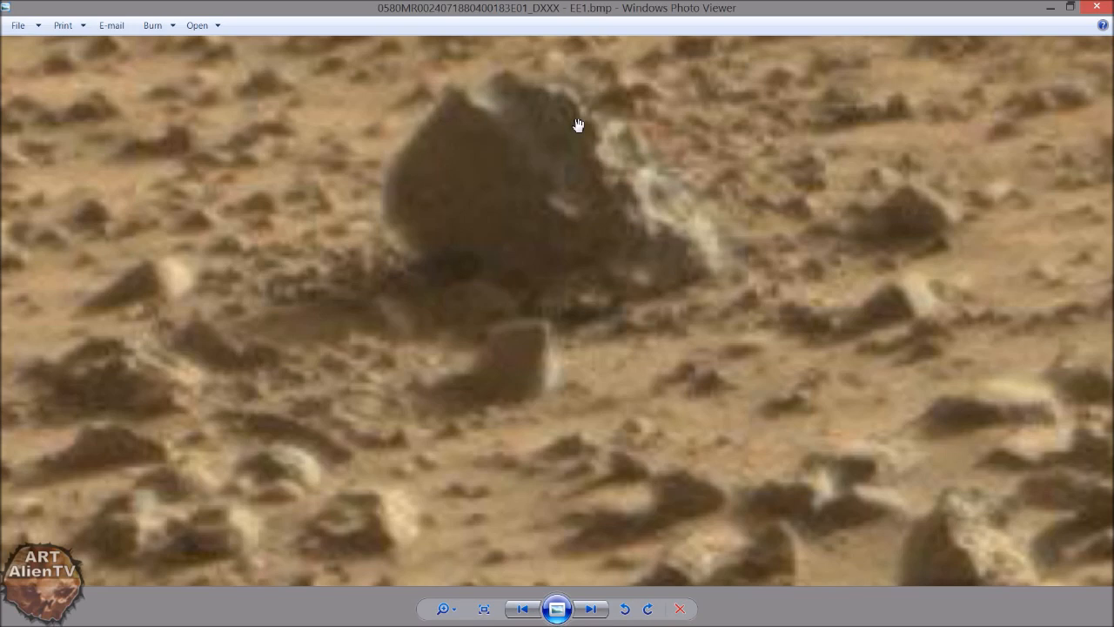
mouse_move(526, 258)
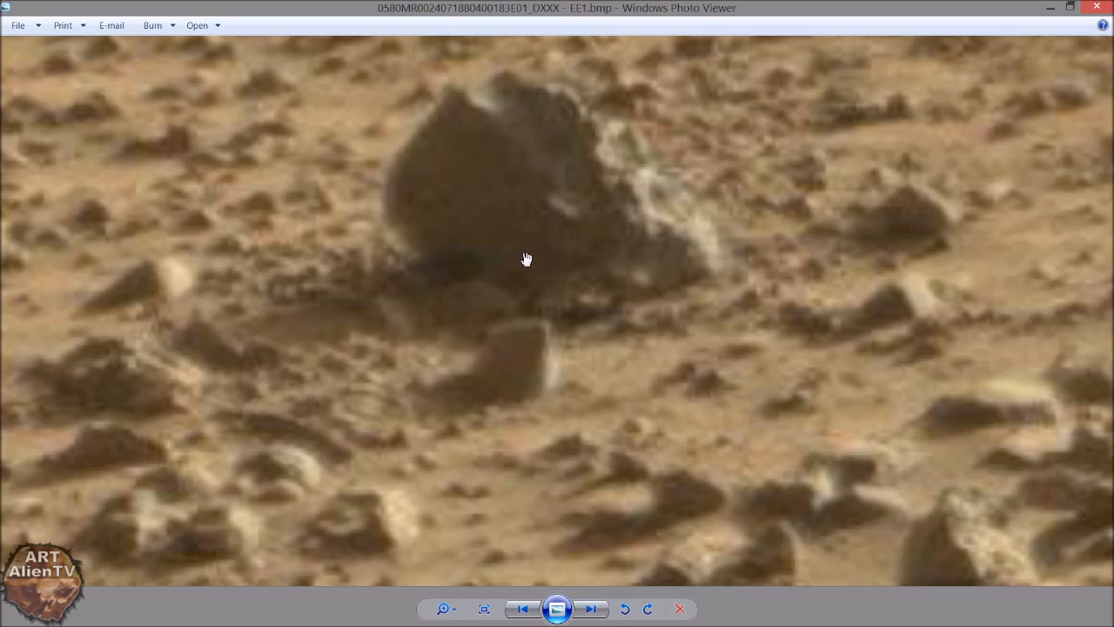
mouse_move(586, 168)
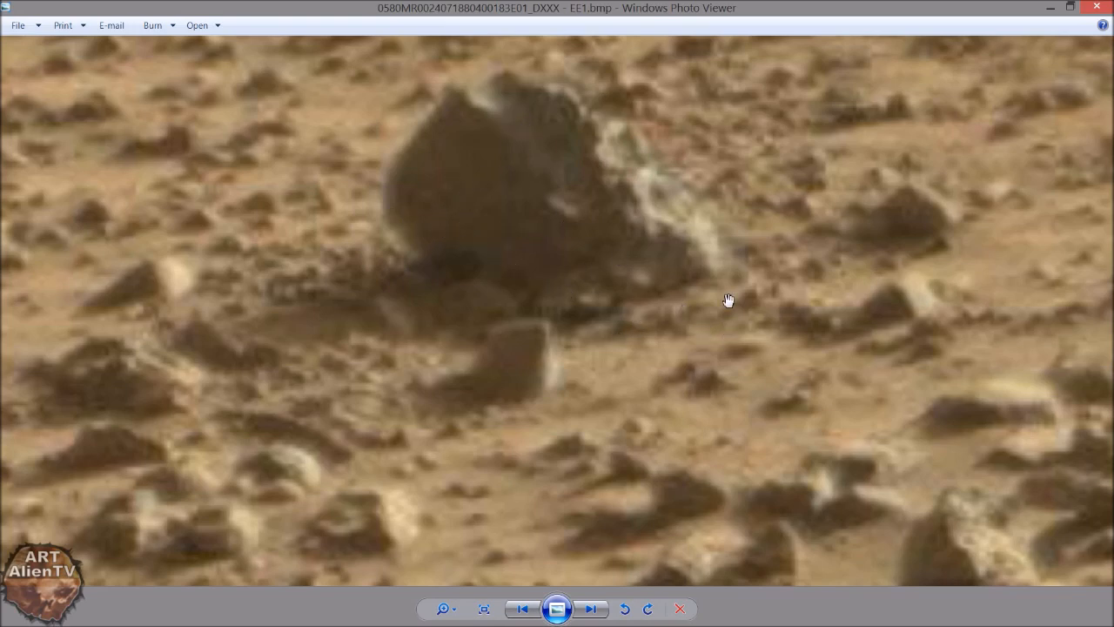
mouse_move(666, 180)
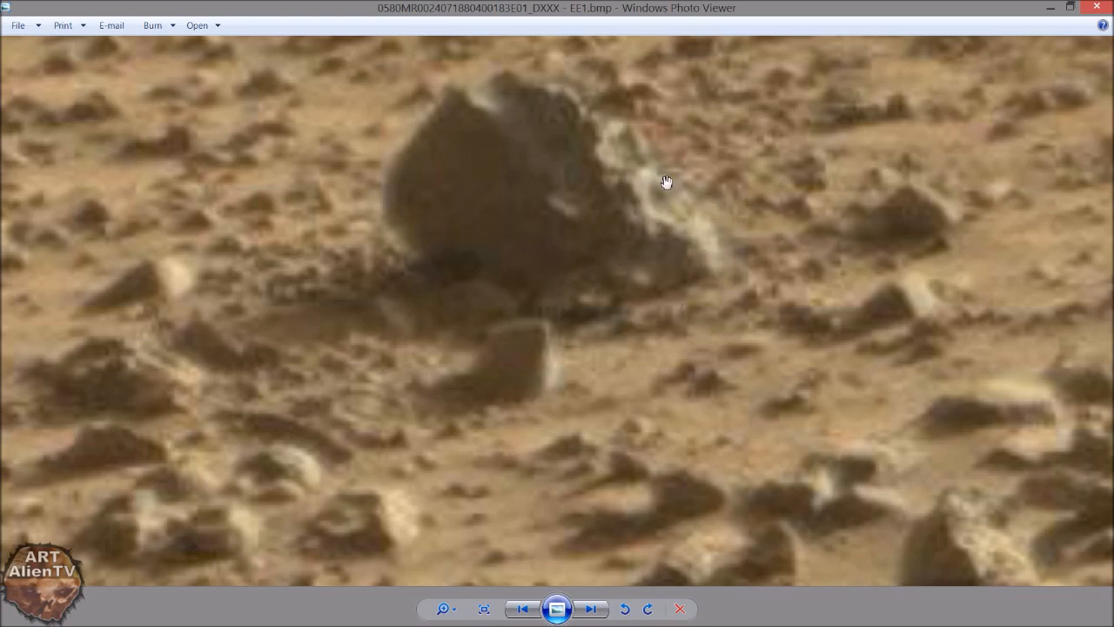
mouse_move(712, 252)
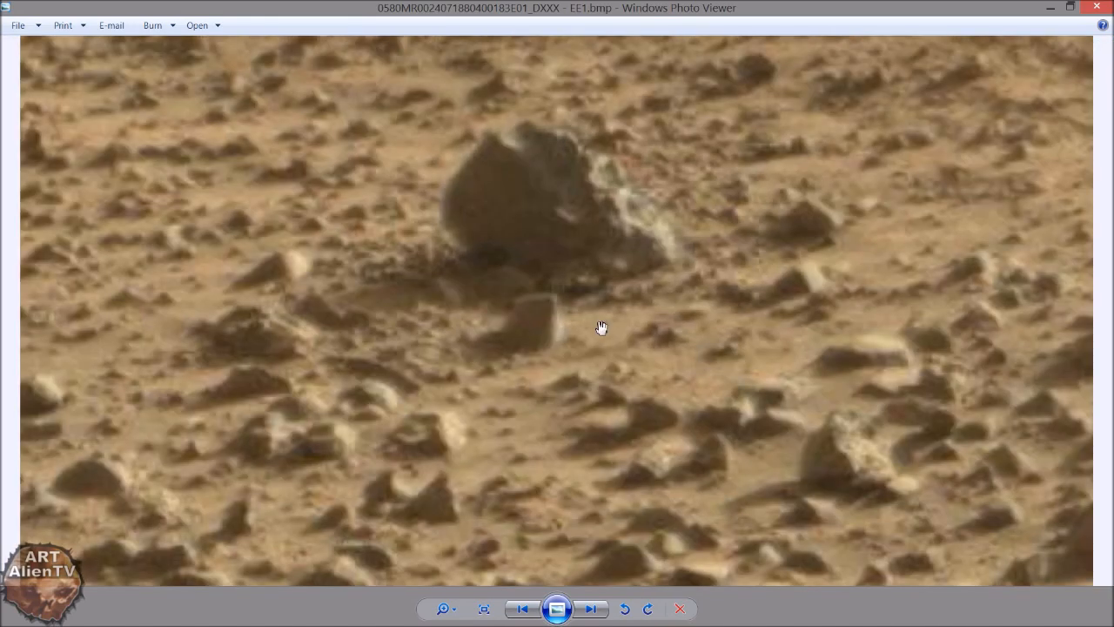
mouse_move(612, 332)
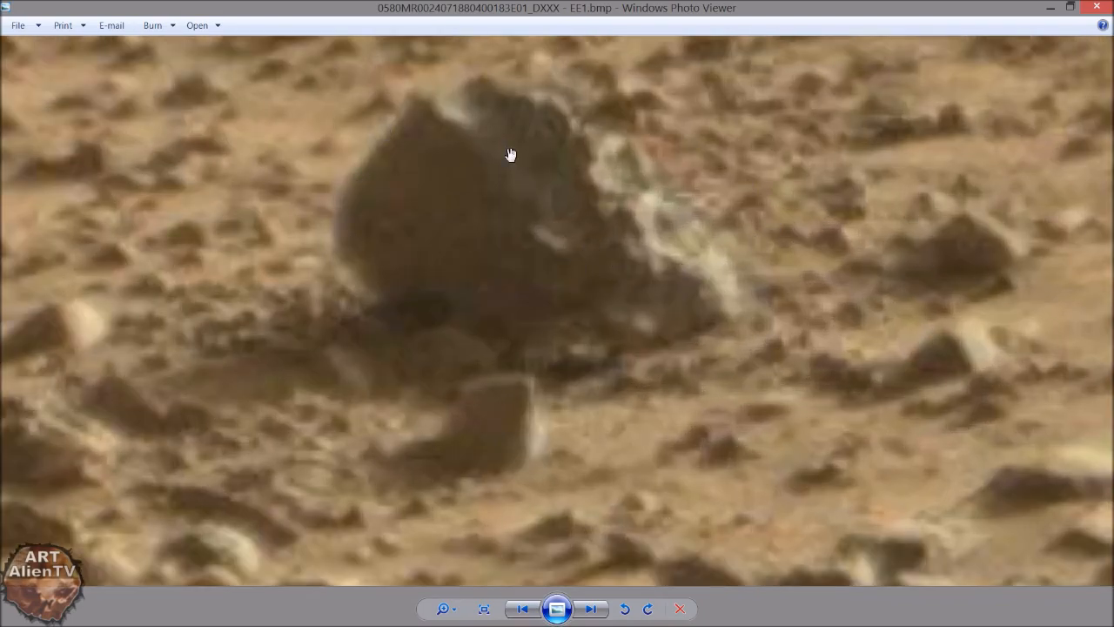
Close the EE1.bmp enhanced rock crop in Photo Viewer
click(484, 608)
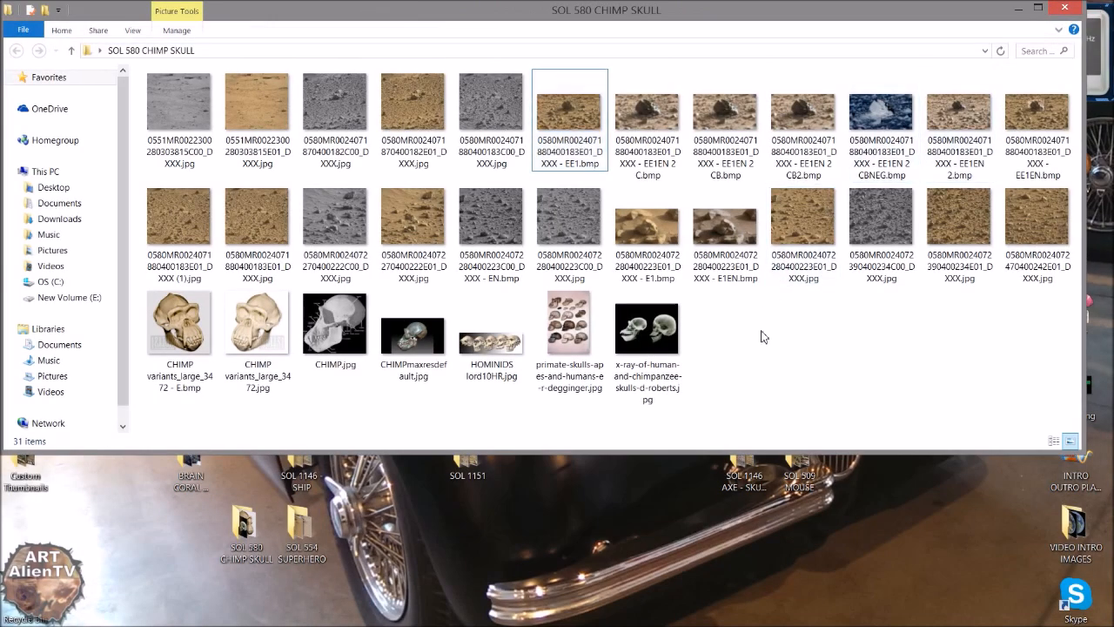
Select the EE1 crop, then pick a raw SOL 580 rover JPG in the folder
click(570, 115)
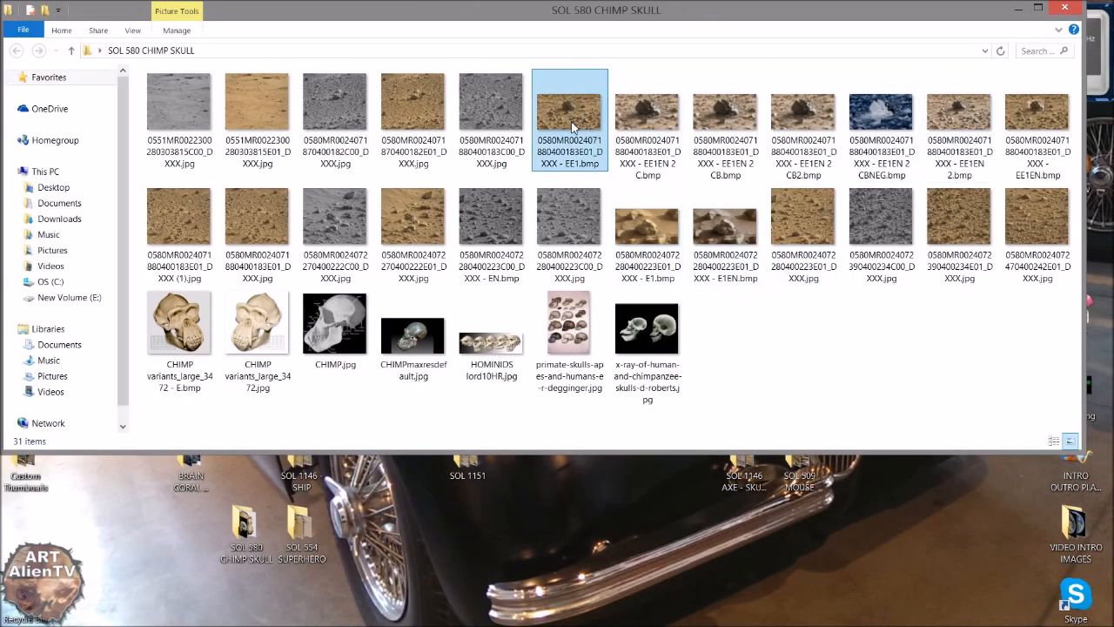
mouse_move(571, 127)
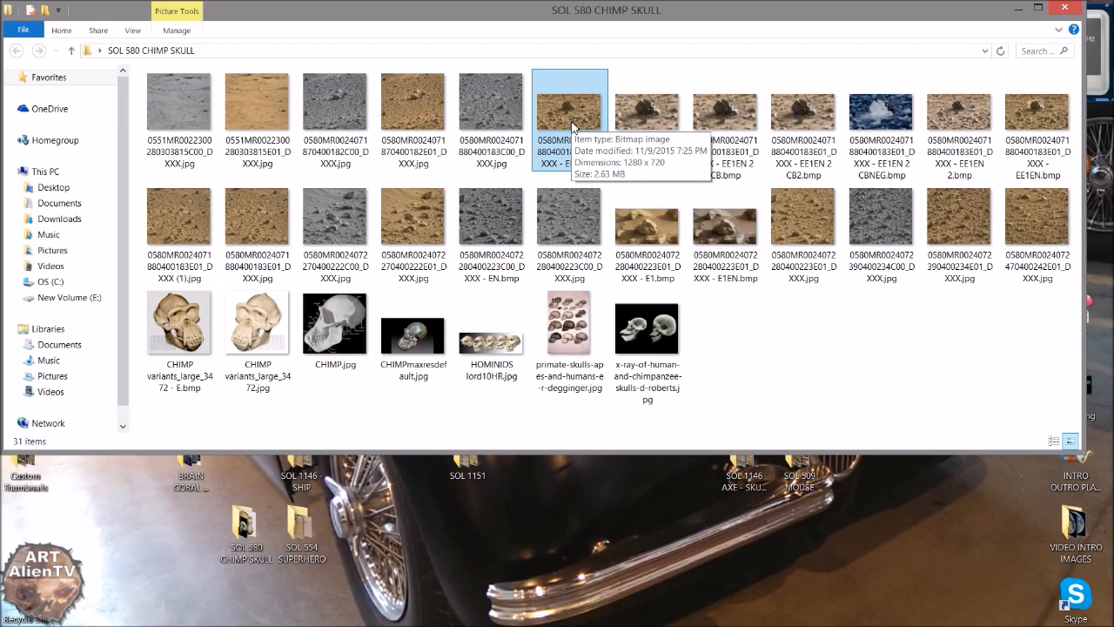
mouse_move(941, 370)
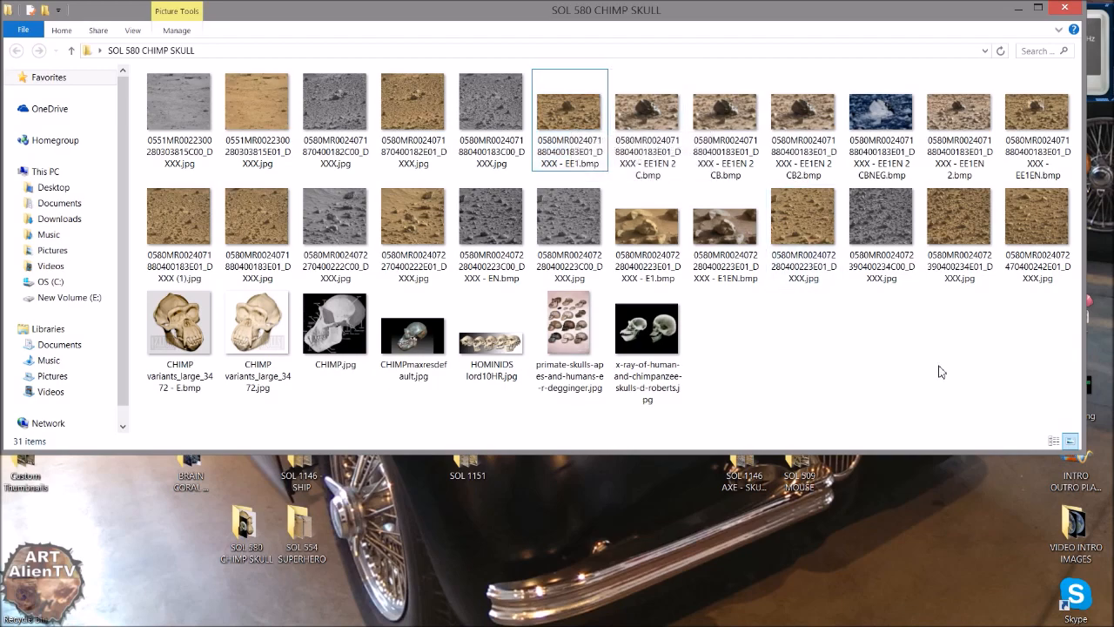
mouse_move(775, 398)
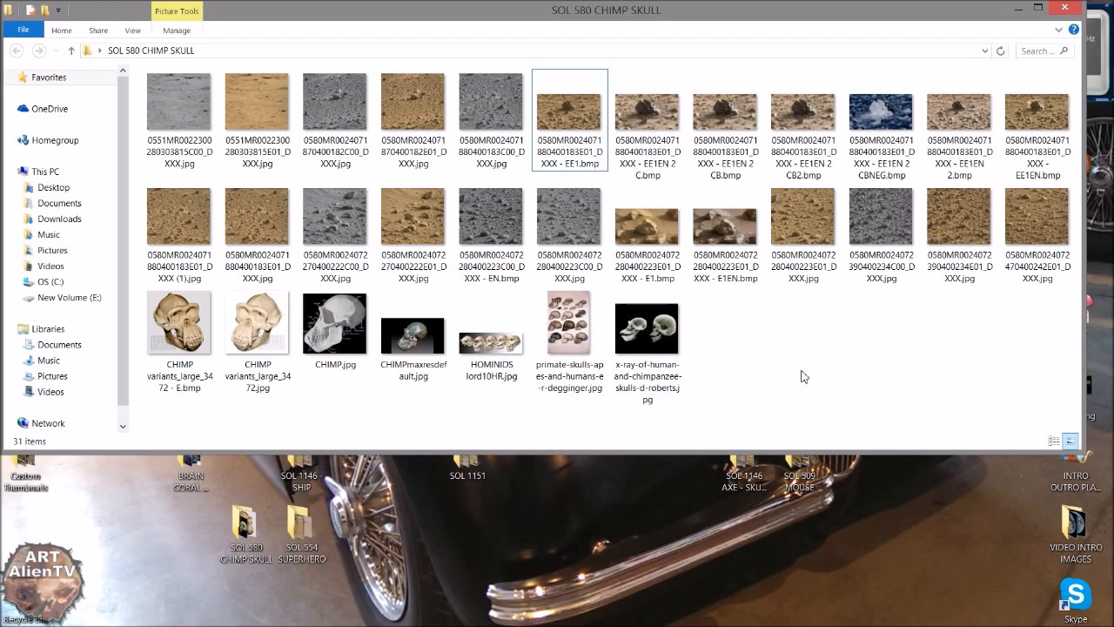
click(804, 225)
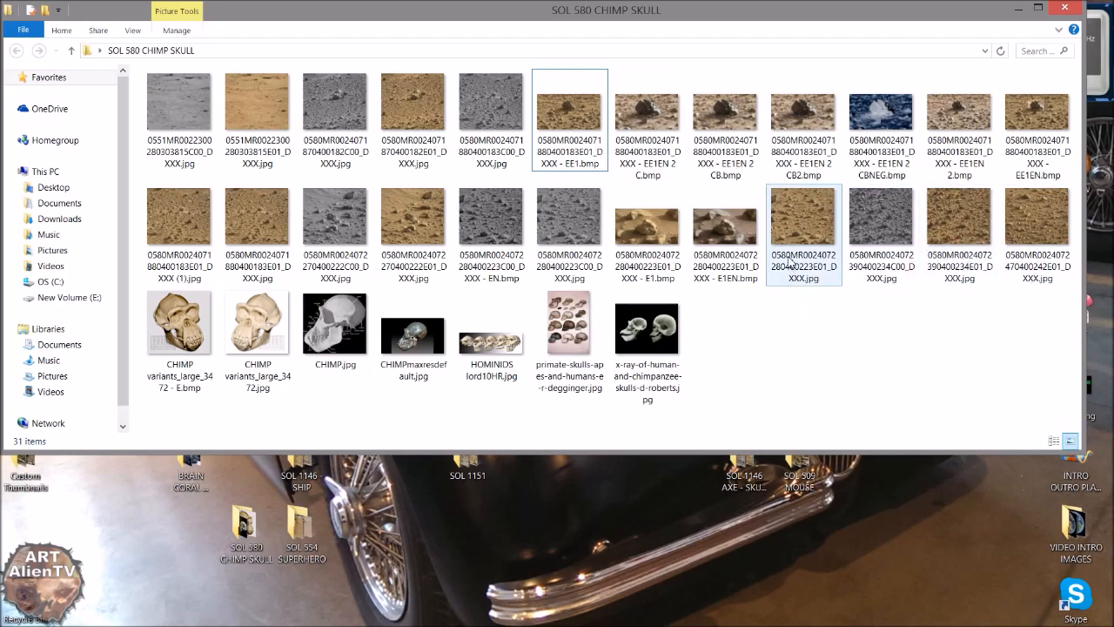
mouse_move(811, 220)
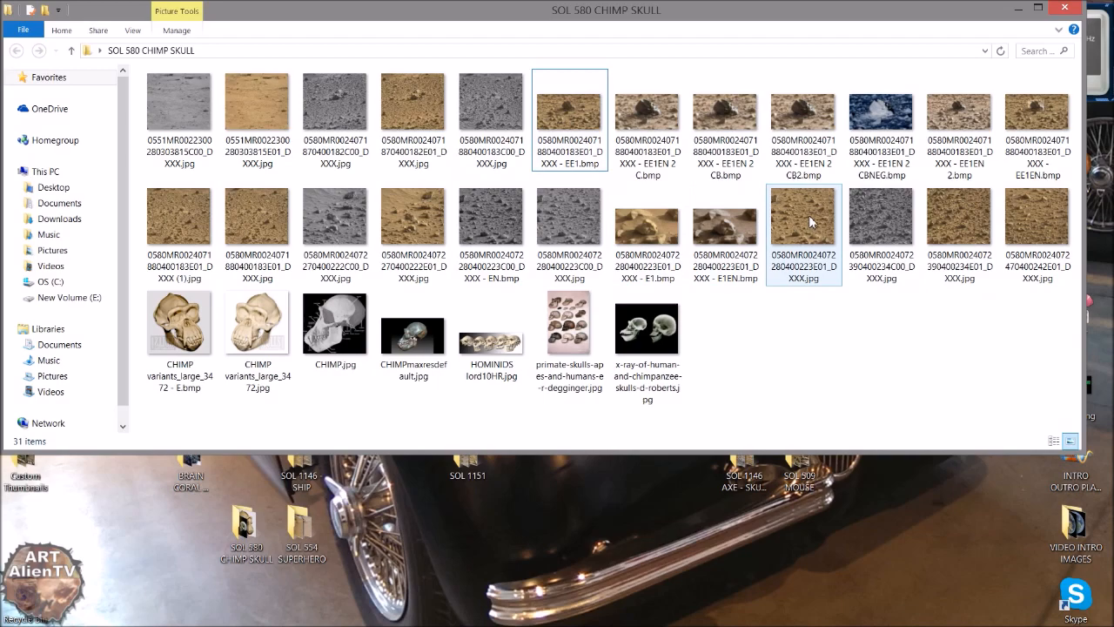
click(804, 219)
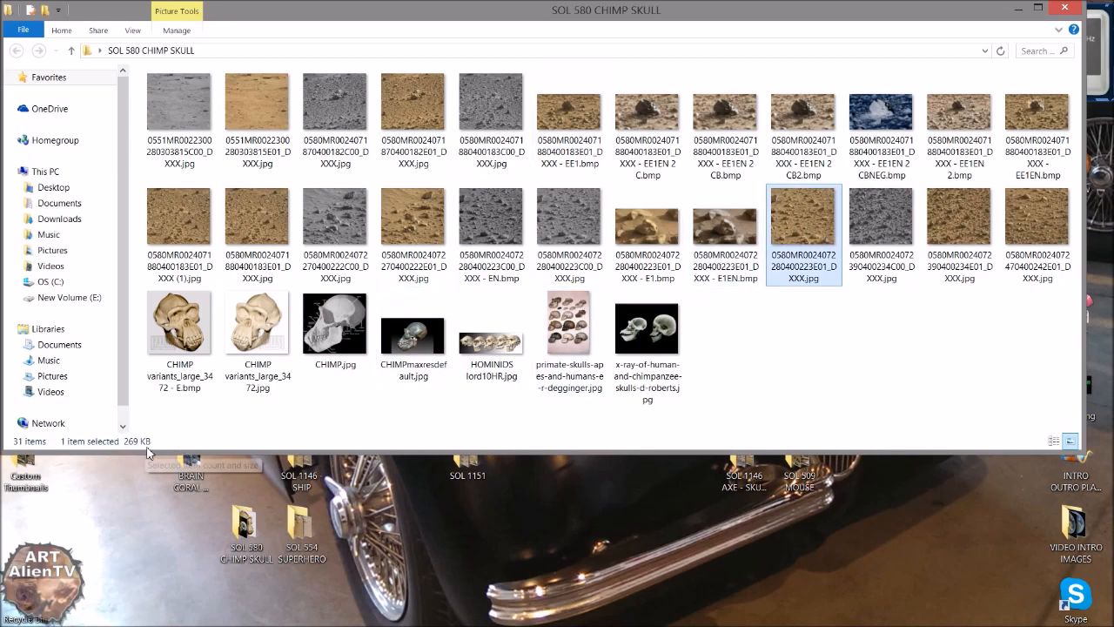
mouse_move(812, 342)
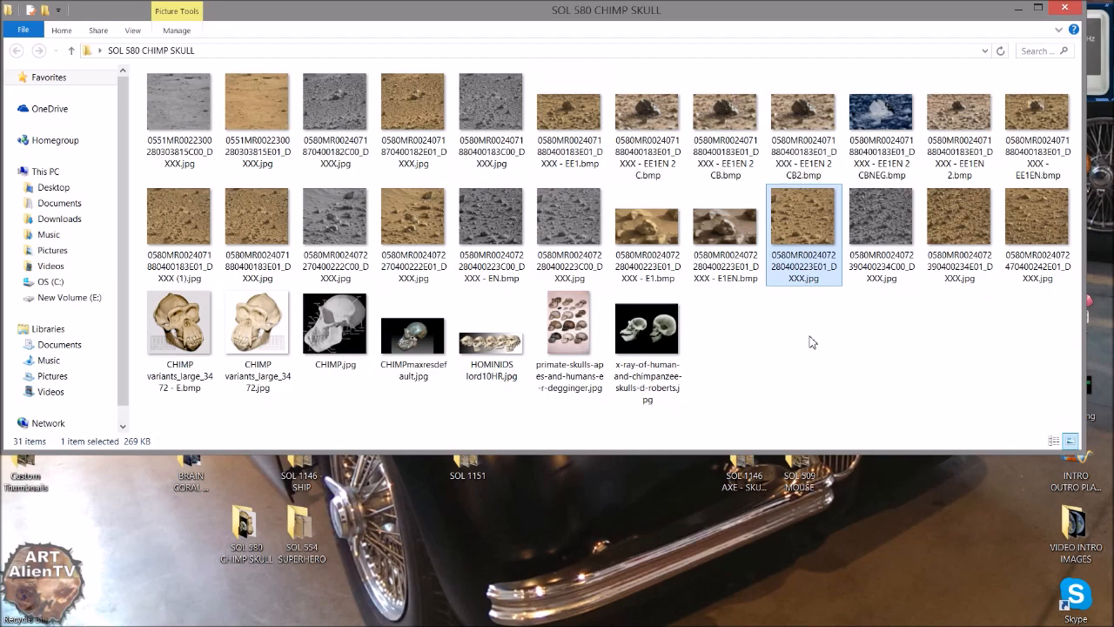
mouse_move(817, 302)
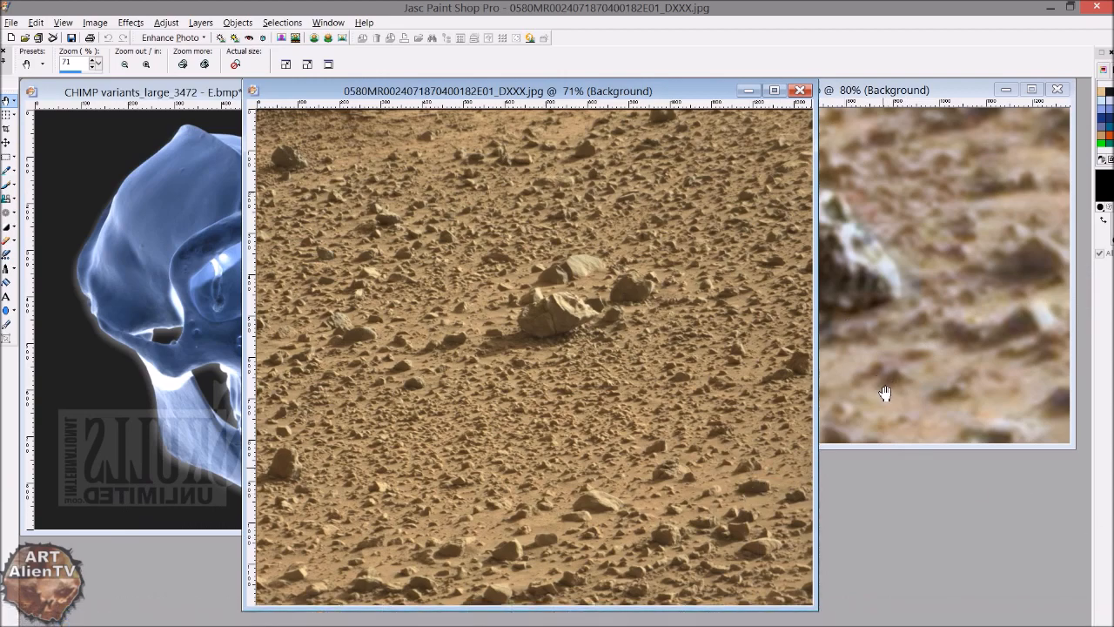
mouse_move(598, 337)
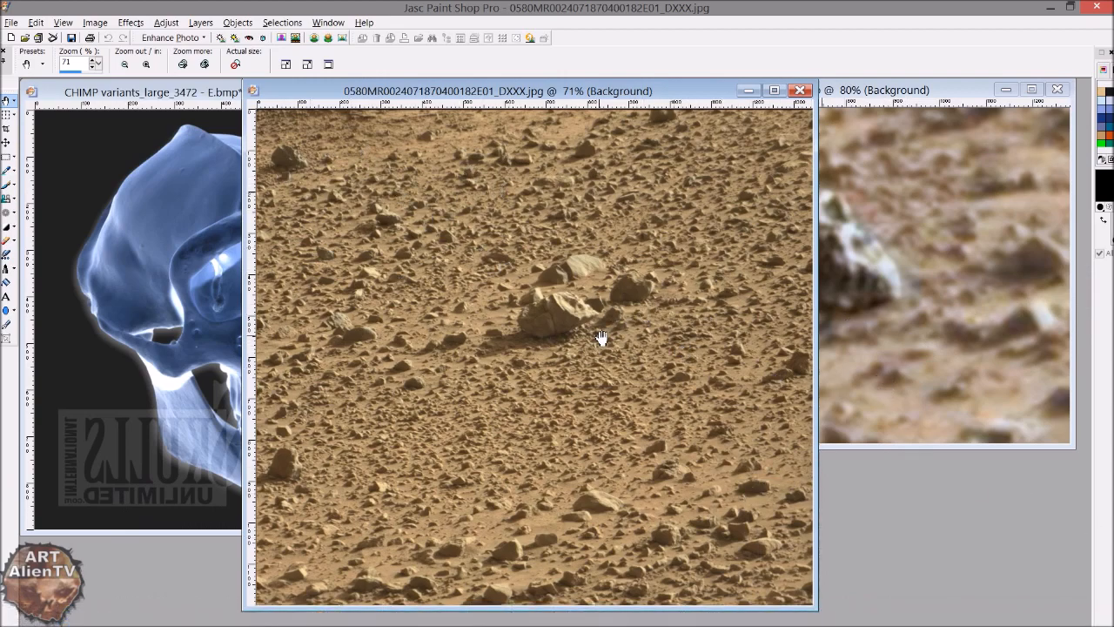
mouse_move(301, 212)
text(400)
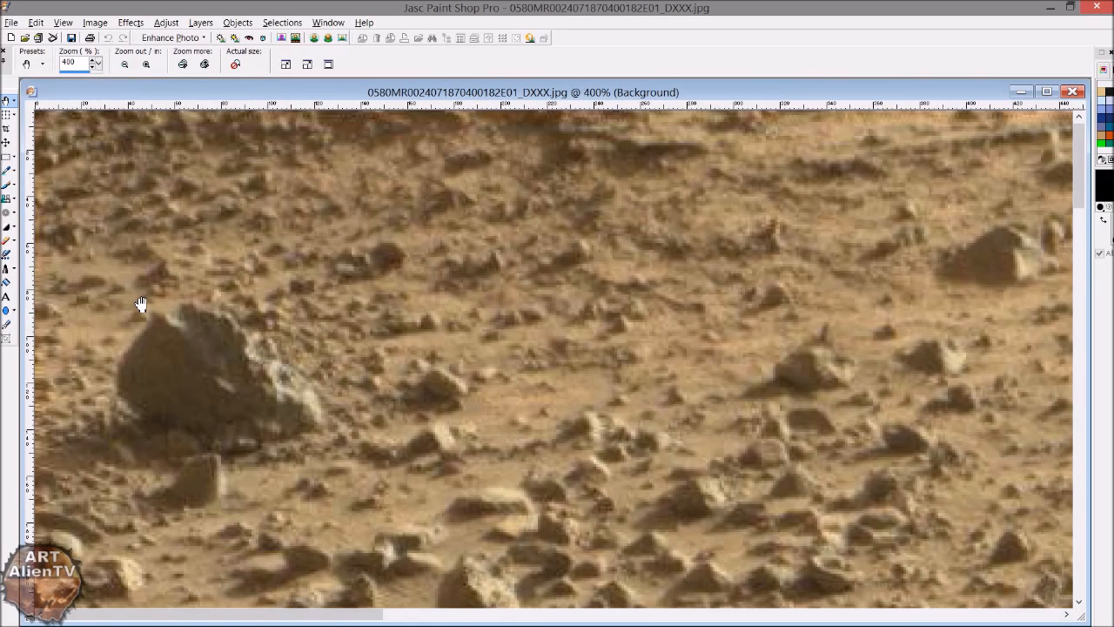
Inspect the raw image at 400% zoom, then open the enhanced skull-rock crop
click(128, 67)
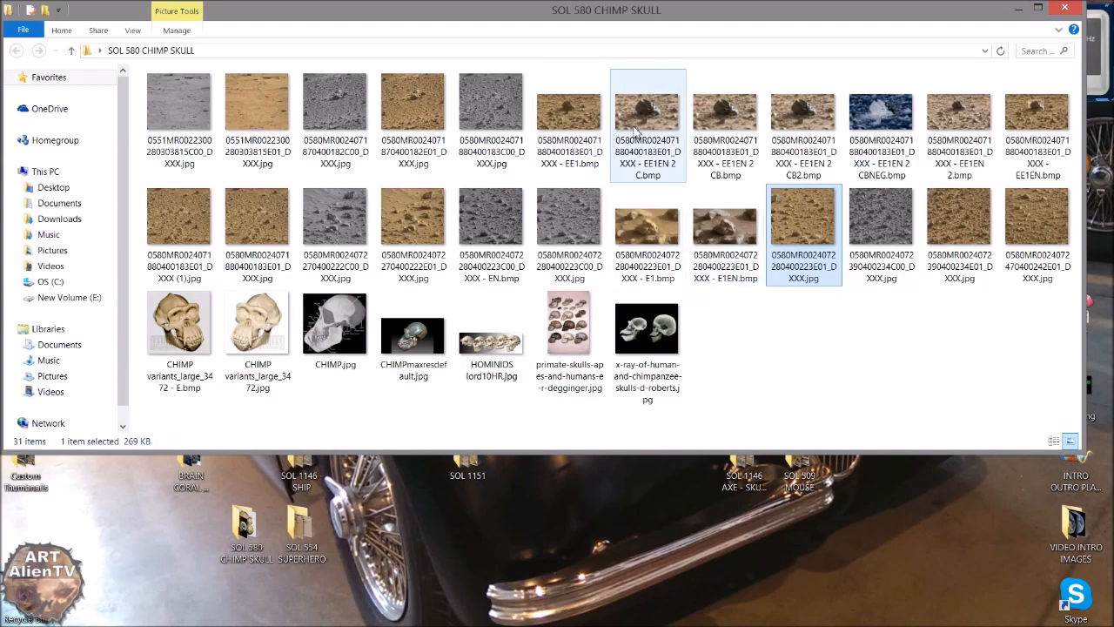
mouse_move(642, 117)
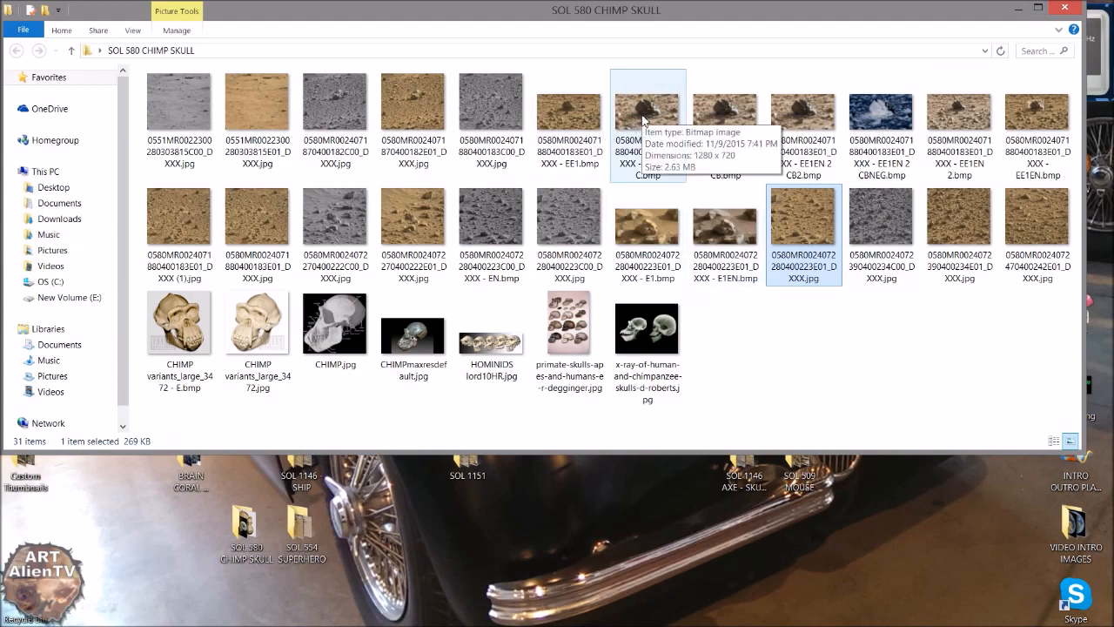
double_click(643, 104)
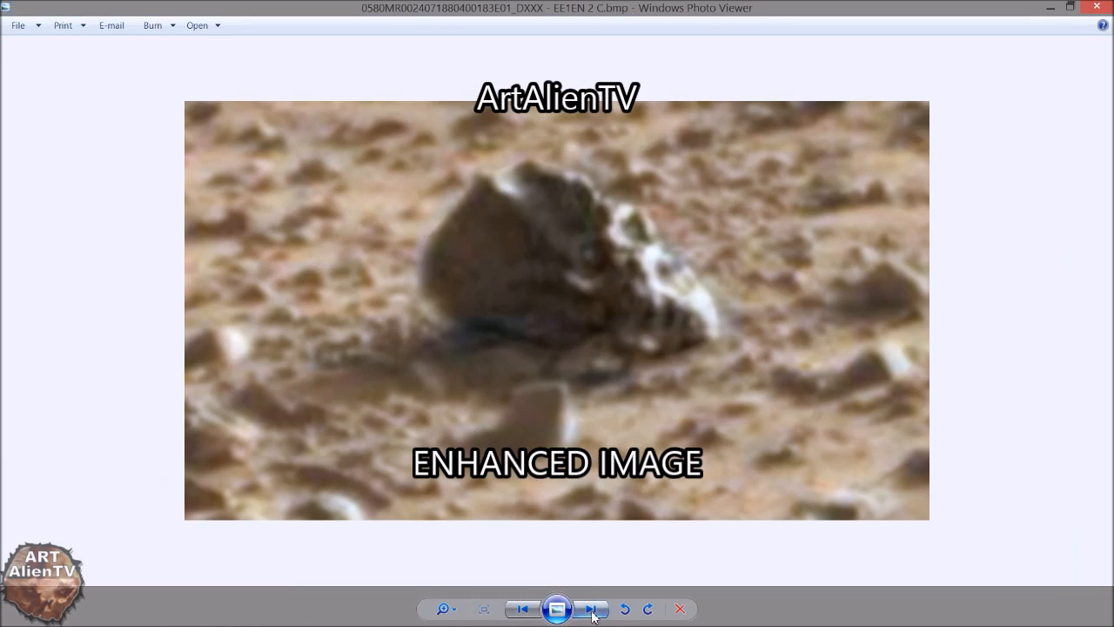
mouse_move(594, 616)
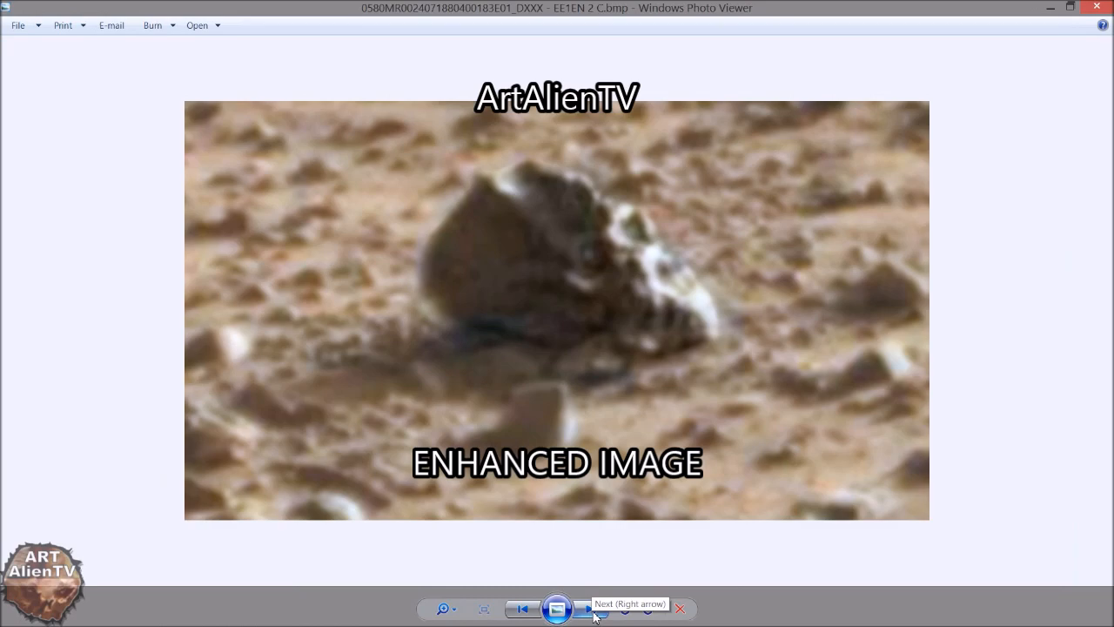
Advance Photo Viewer to the EE1EN 2 CB.bmp variant of the enhanced crop
click(588, 608)
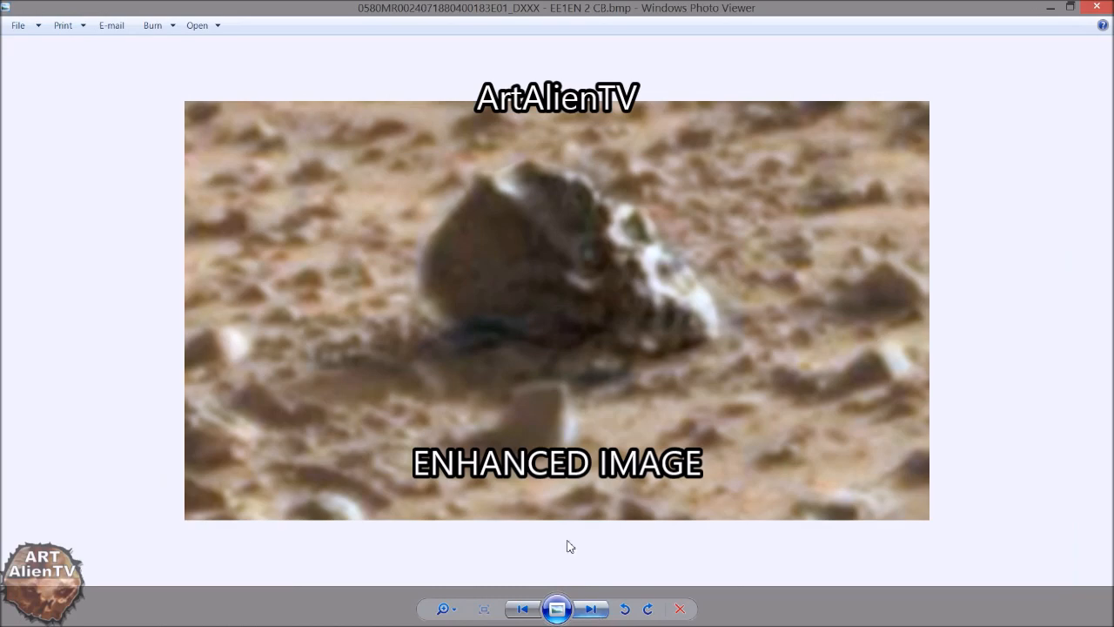
mouse_move(978, 206)
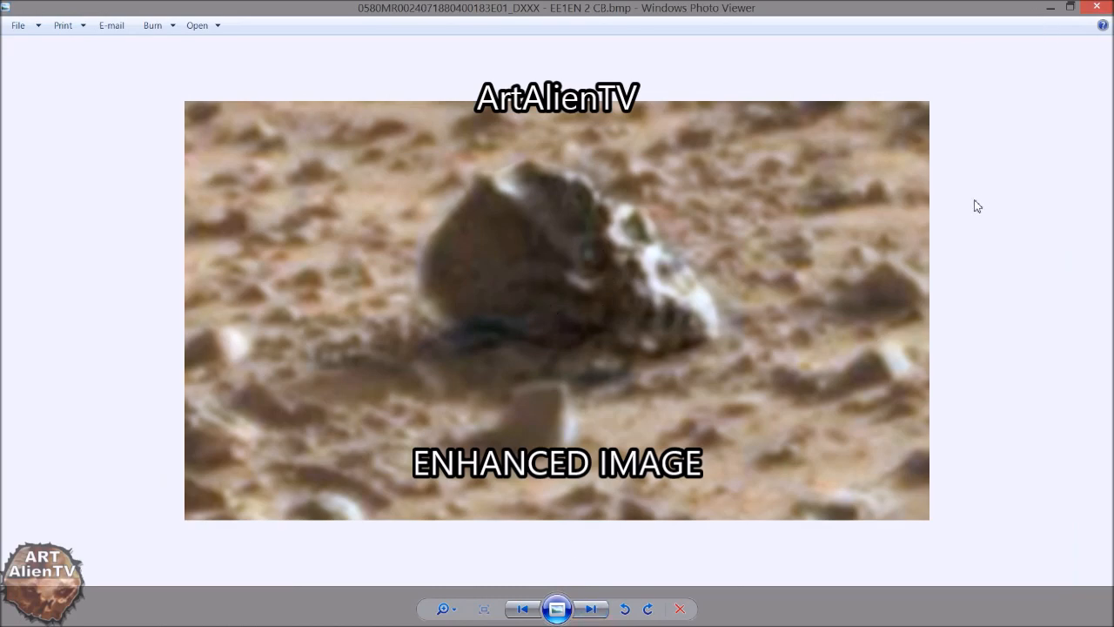
mouse_move(662, 243)
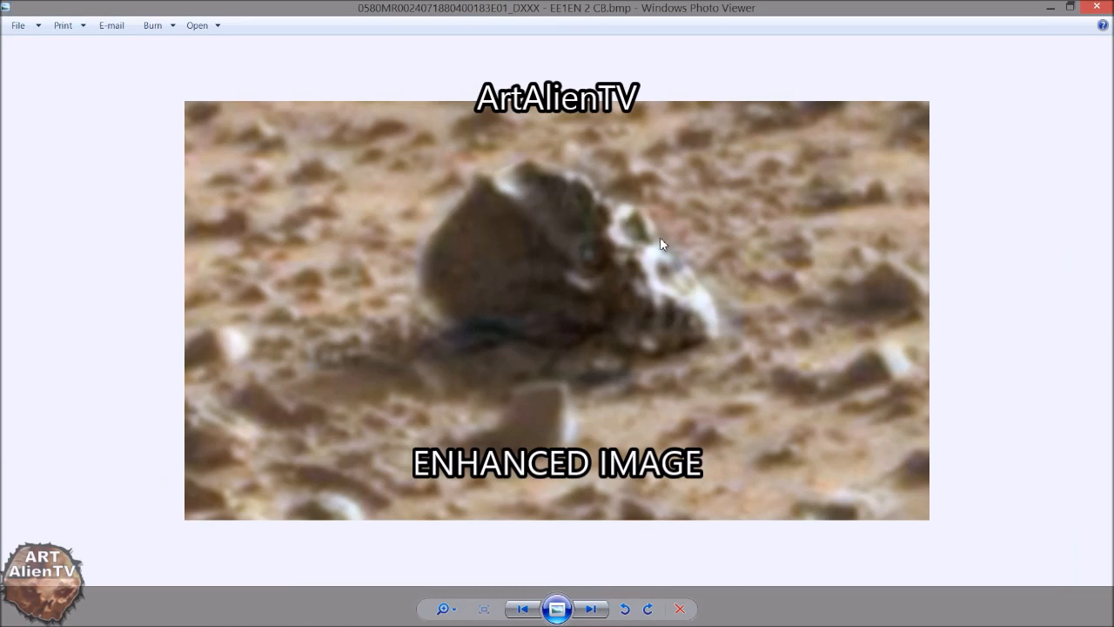
mouse_move(609, 253)
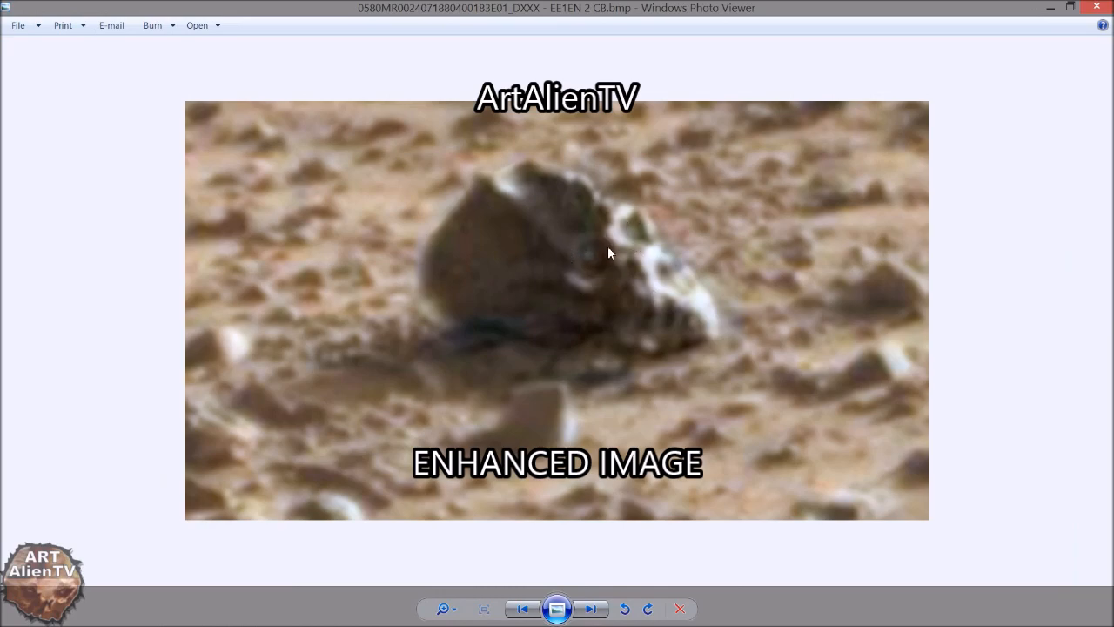
mouse_move(670, 327)
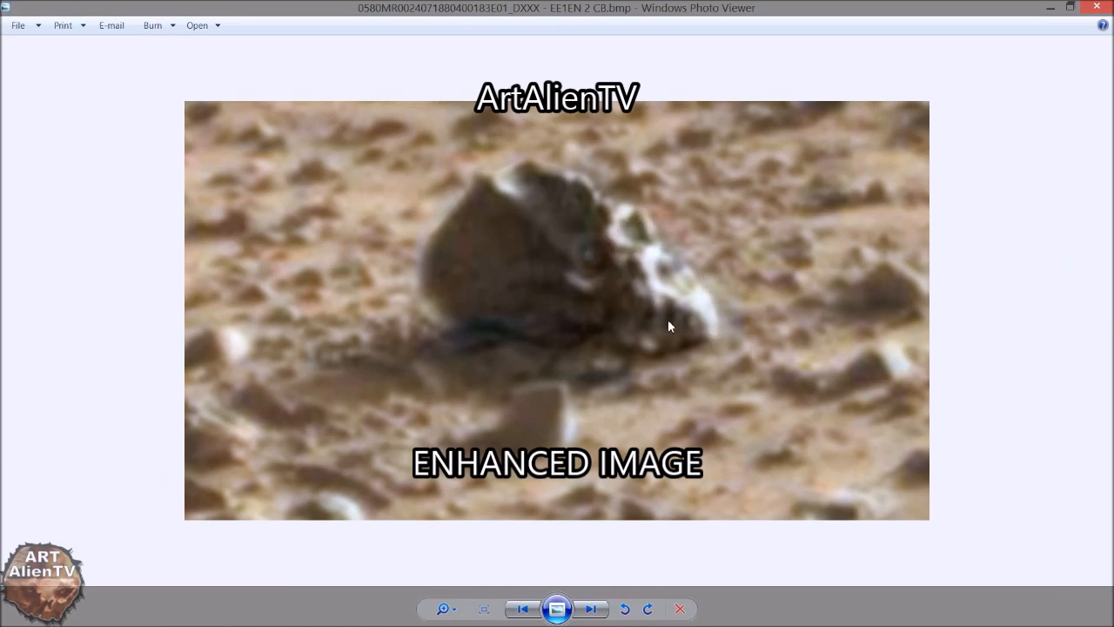
mouse_move(446, 174)
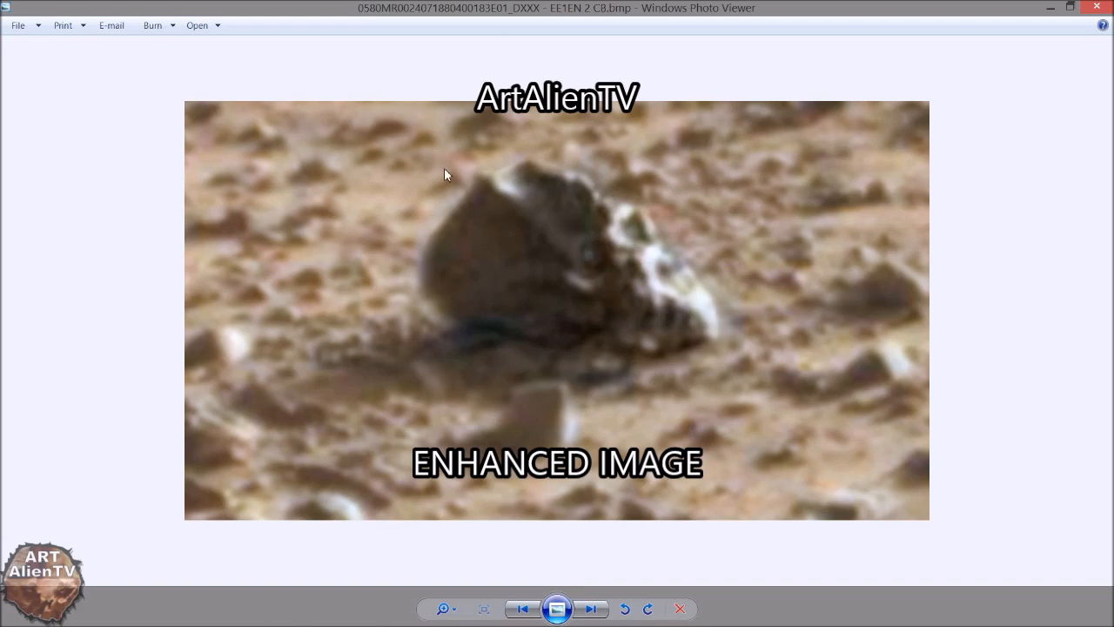
mouse_move(553, 189)
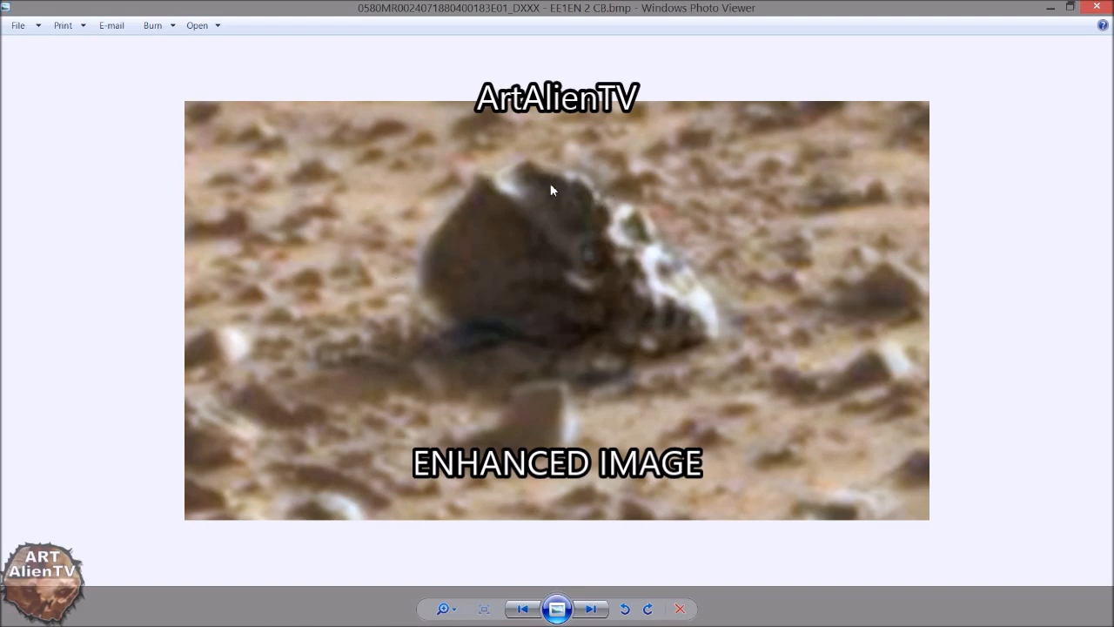
mouse_move(513, 171)
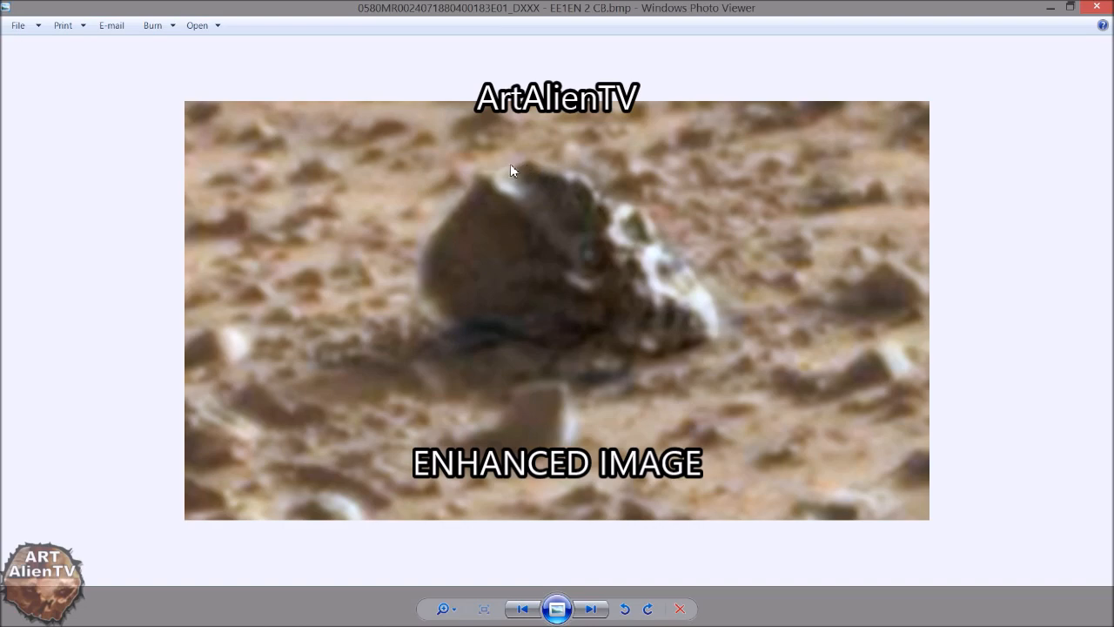
mouse_move(519, 182)
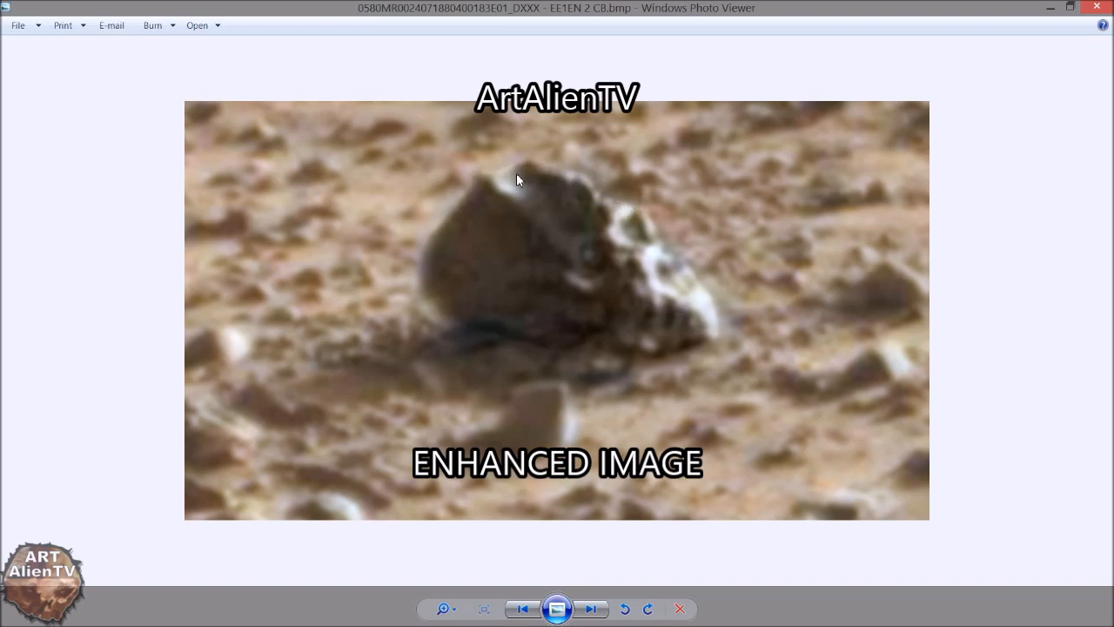
mouse_move(621, 209)
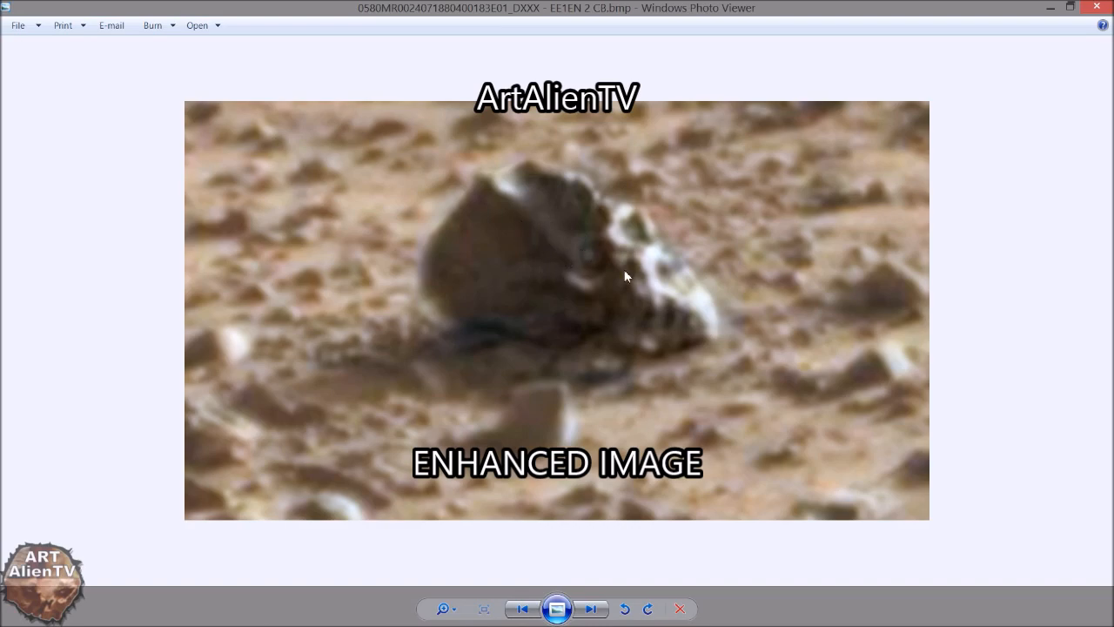
mouse_move(1076, 25)
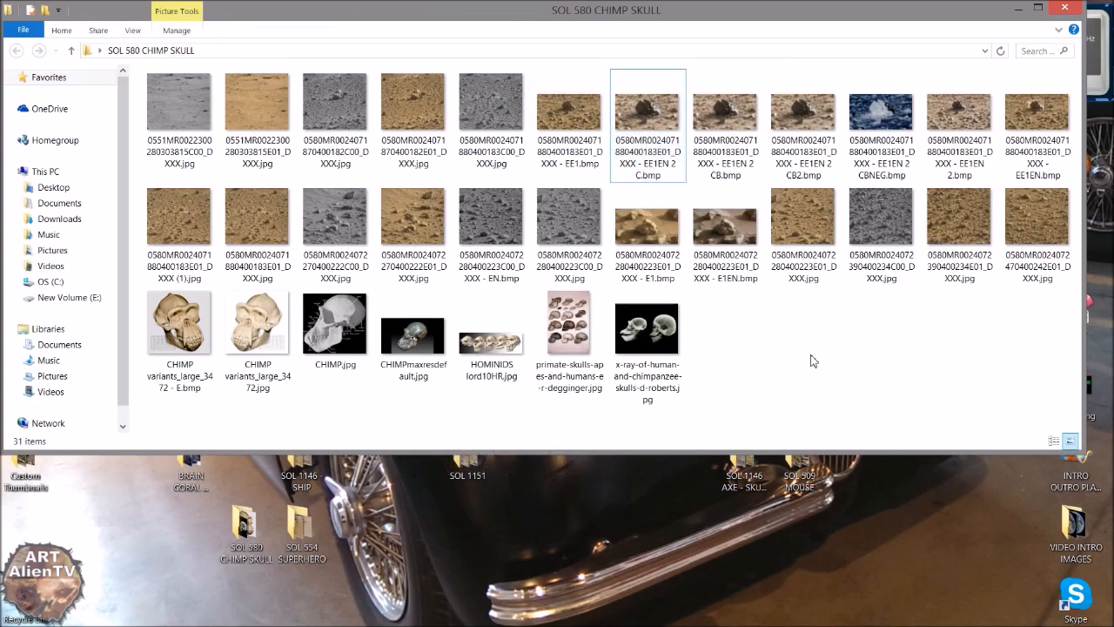
mouse_move(808, 362)
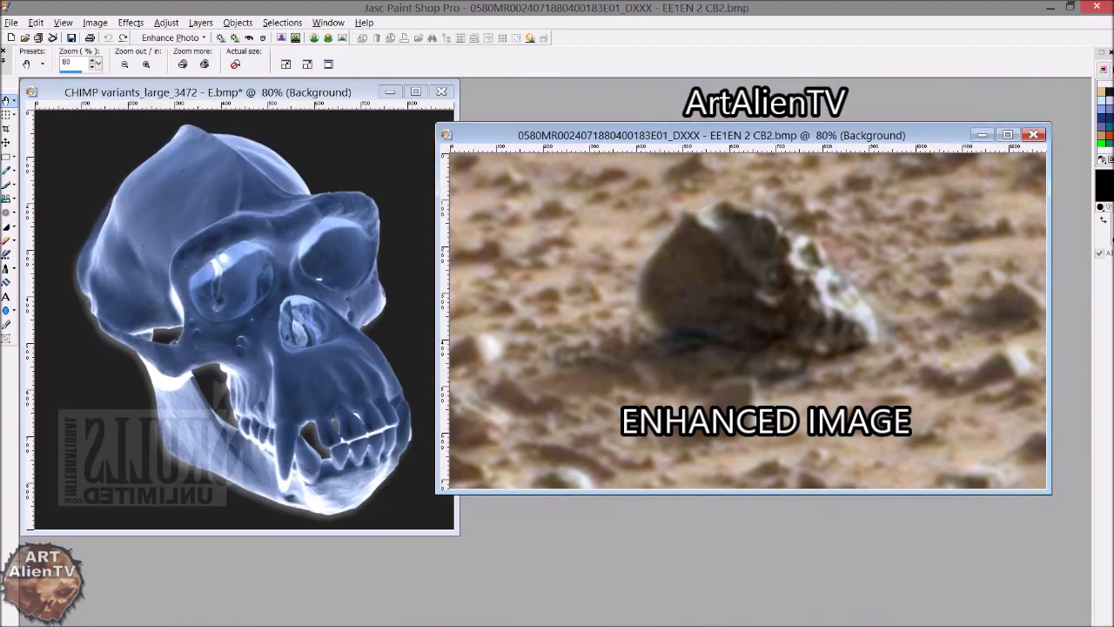
mouse_move(393, 198)
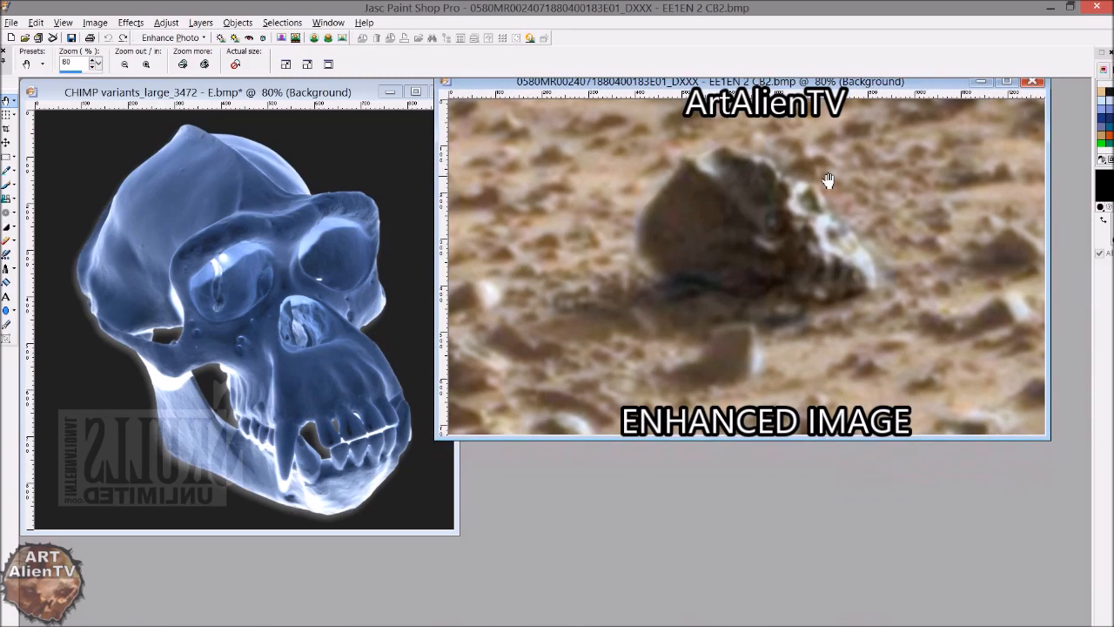
mouse_move(805, 188)
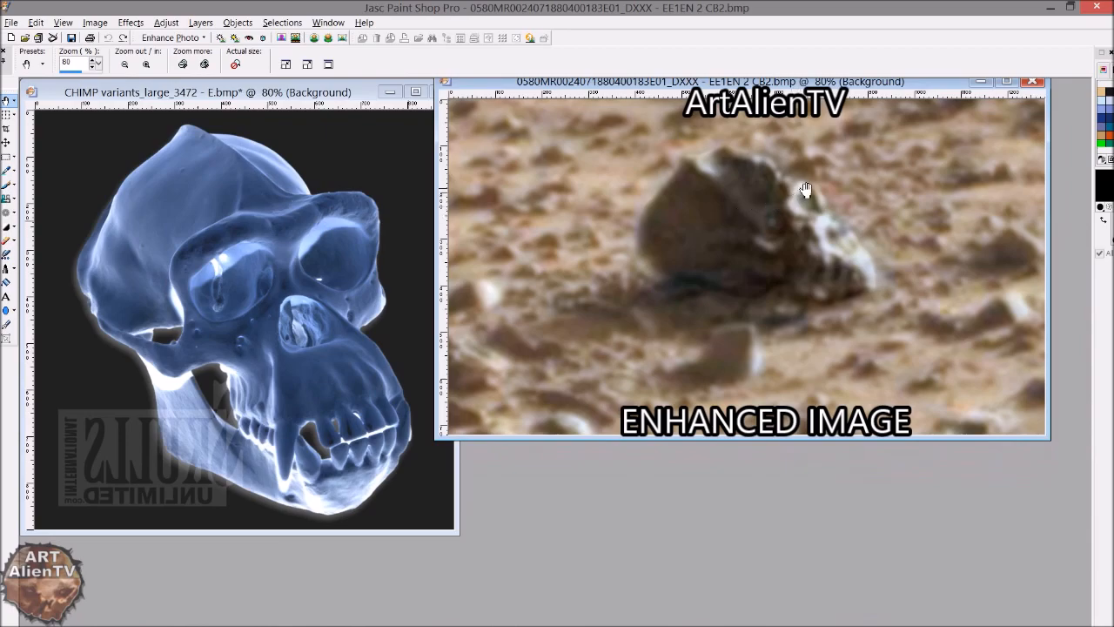
mouse_move(796, 192)
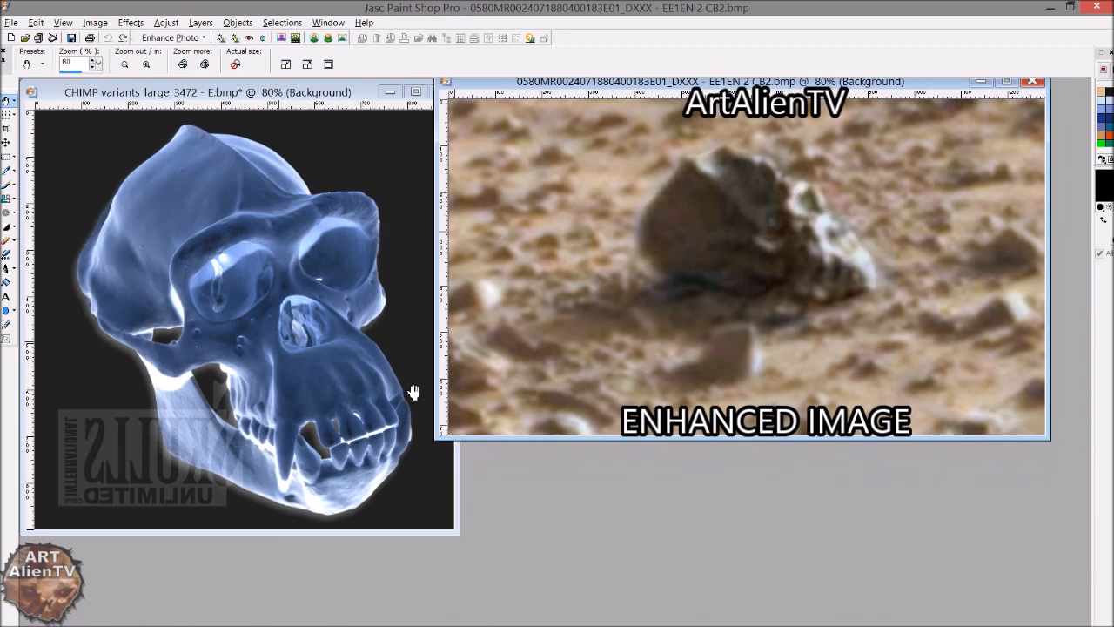
mouse_move(188, 343)
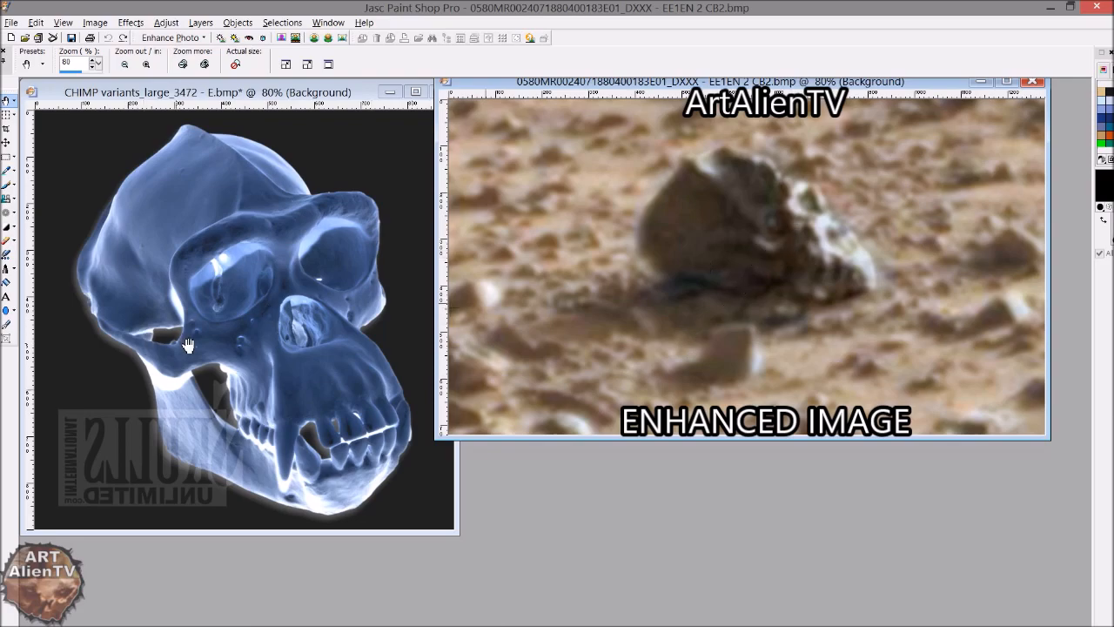
mouse_move(204, 350)
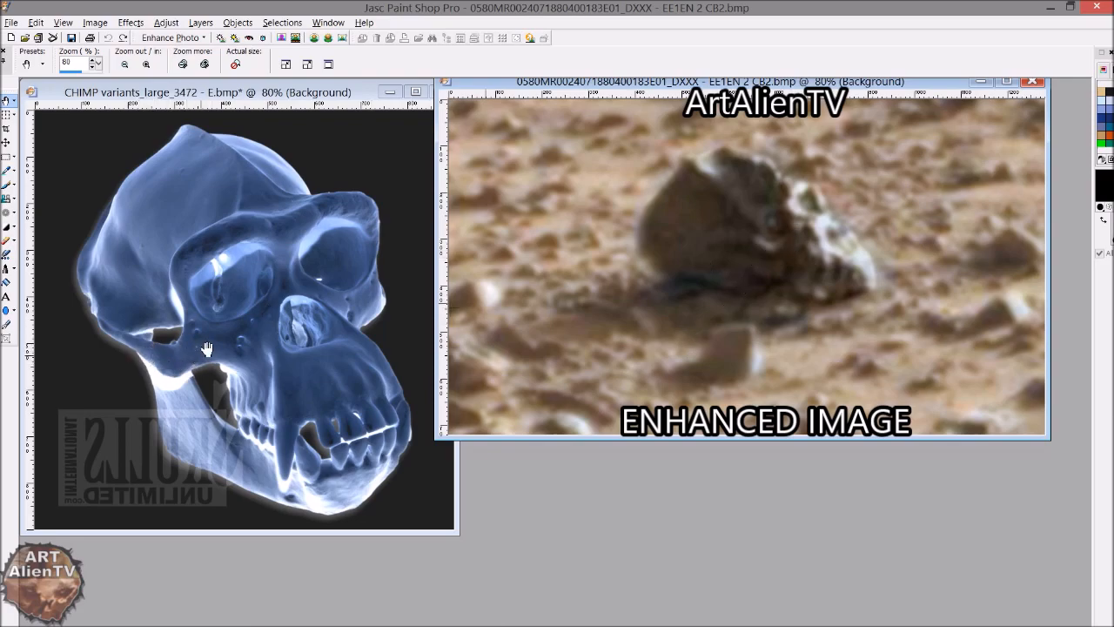
mouse_move(159, 332)
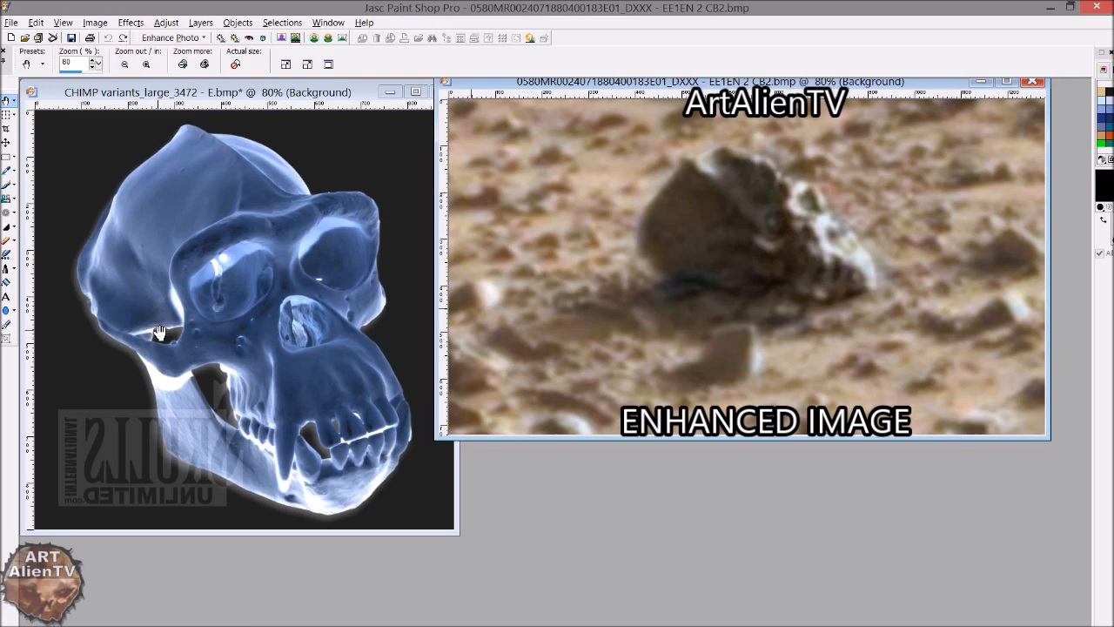
mouse_move(735, 244)
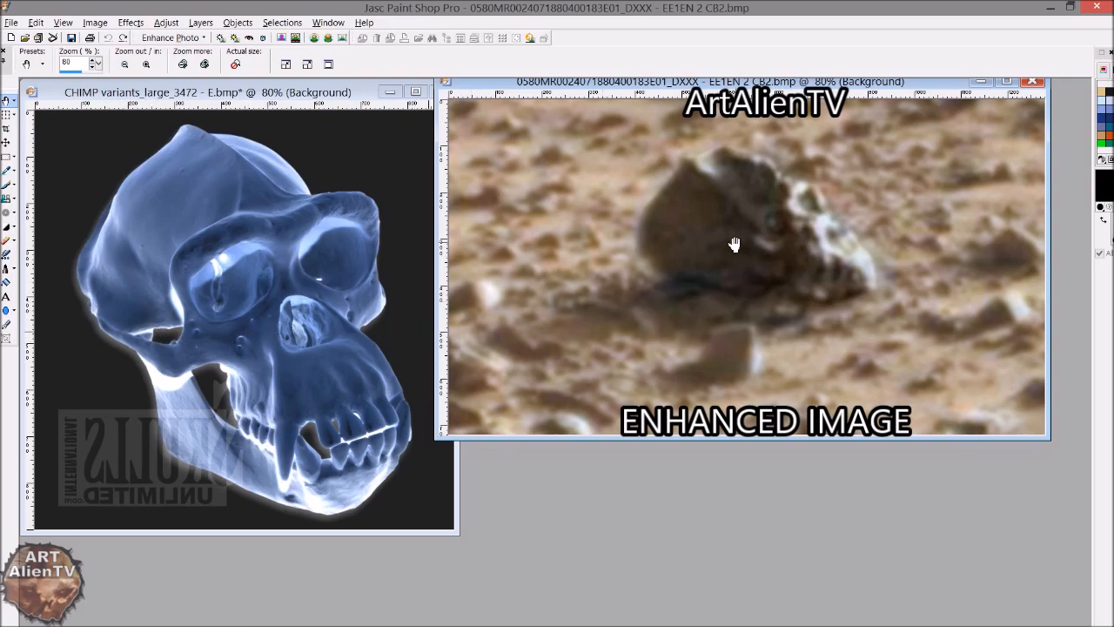
mouse_move(805, 234)
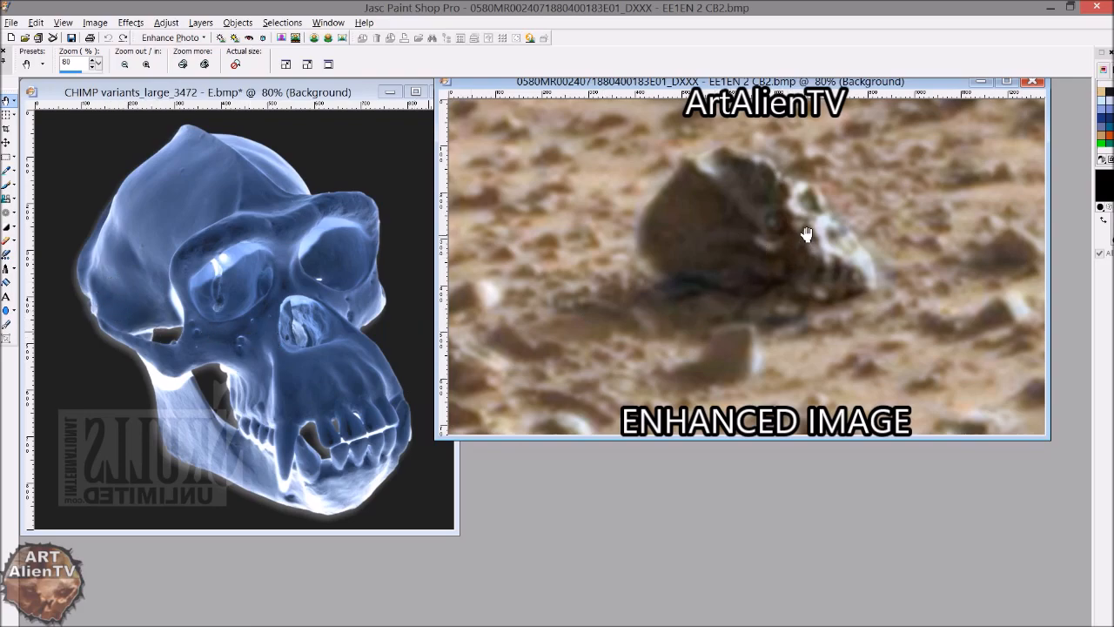
mouse_move(779, 356)
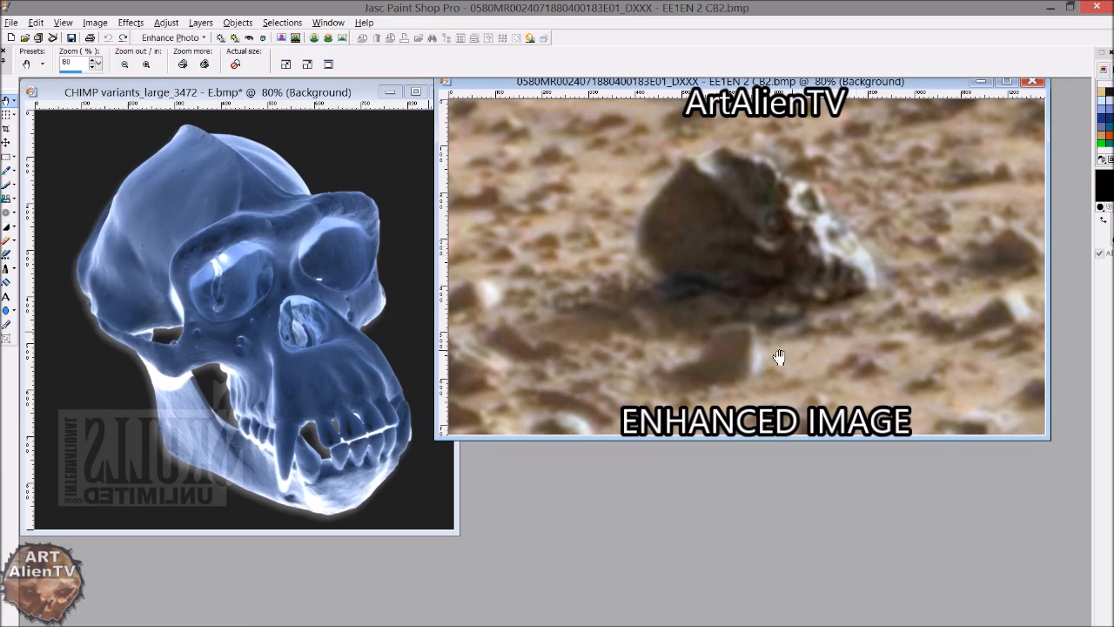
mouse_move(678, 290)
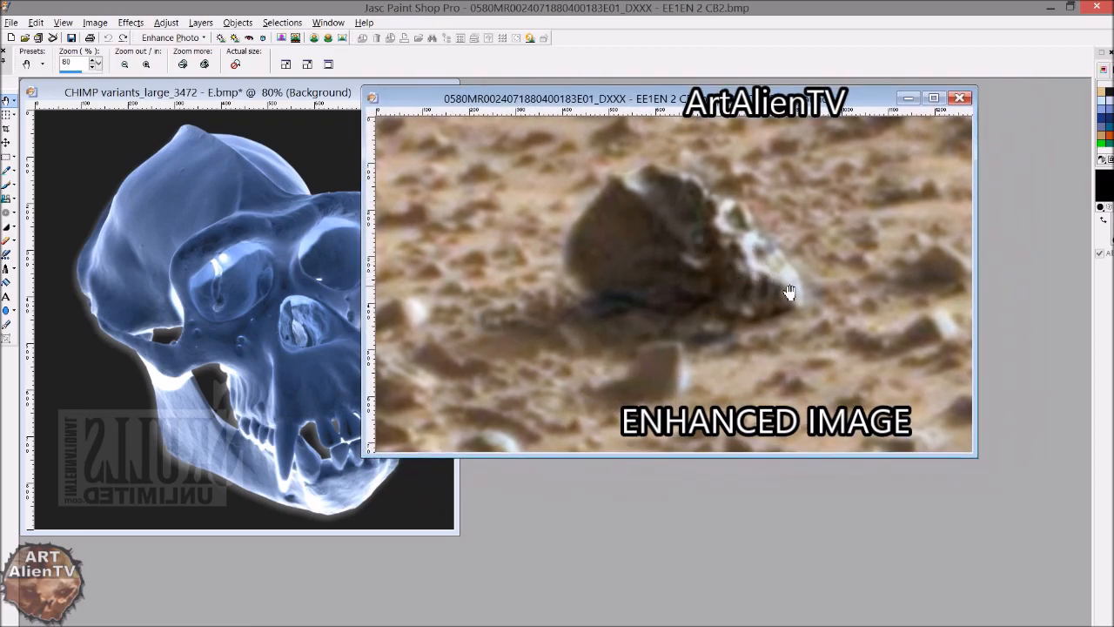
mouse_move(756, 272)
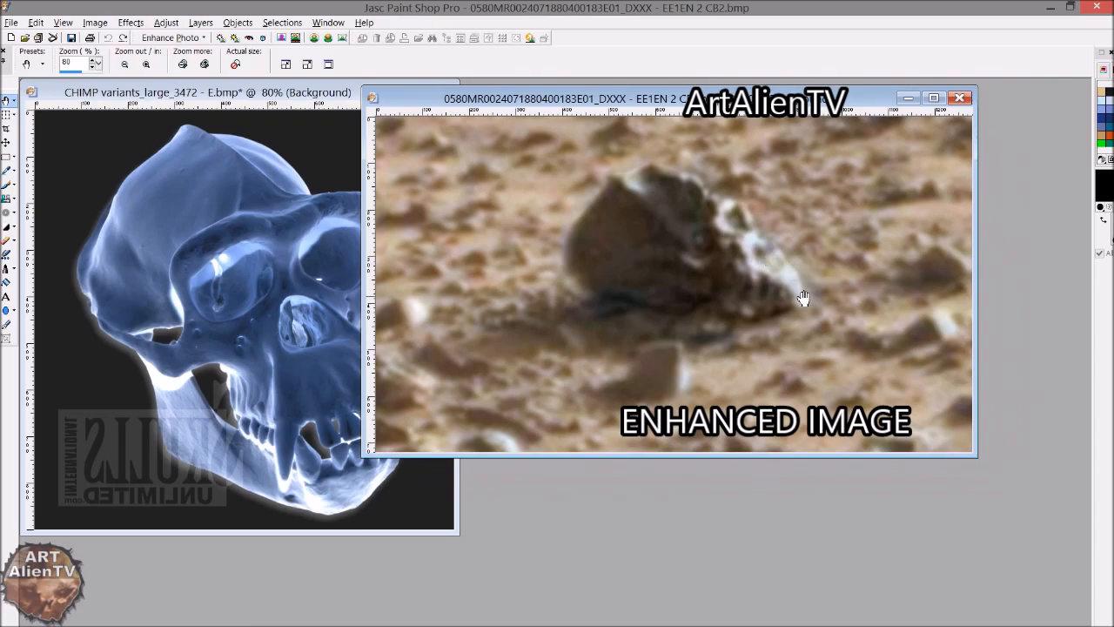
mouse_move(720, 202)
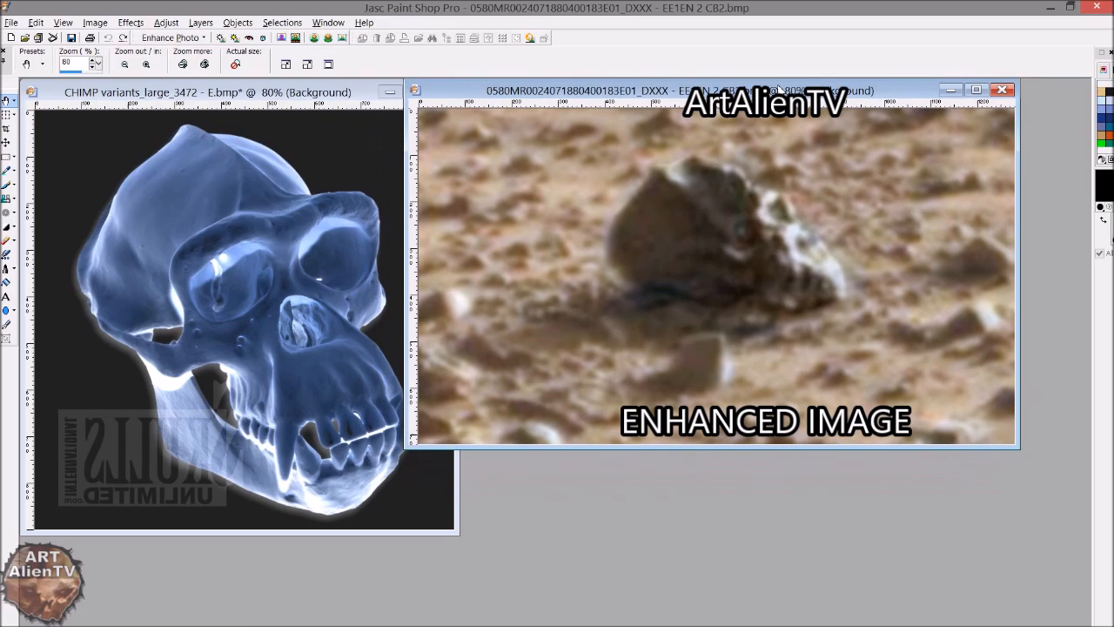
mouse_move(664, 351)
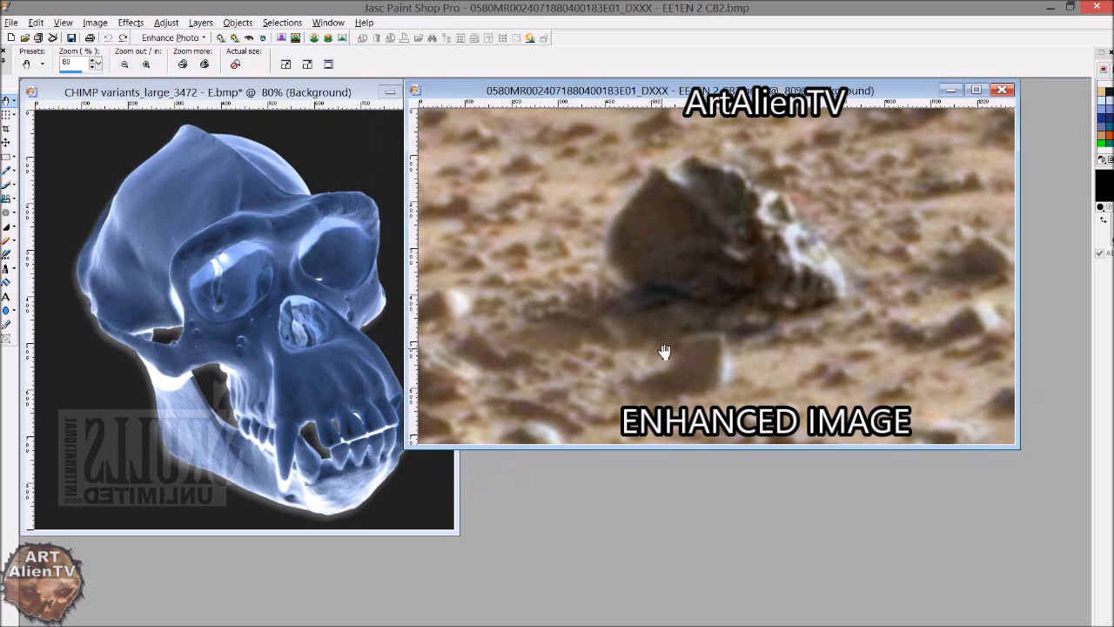
mouse_move(376, 136)
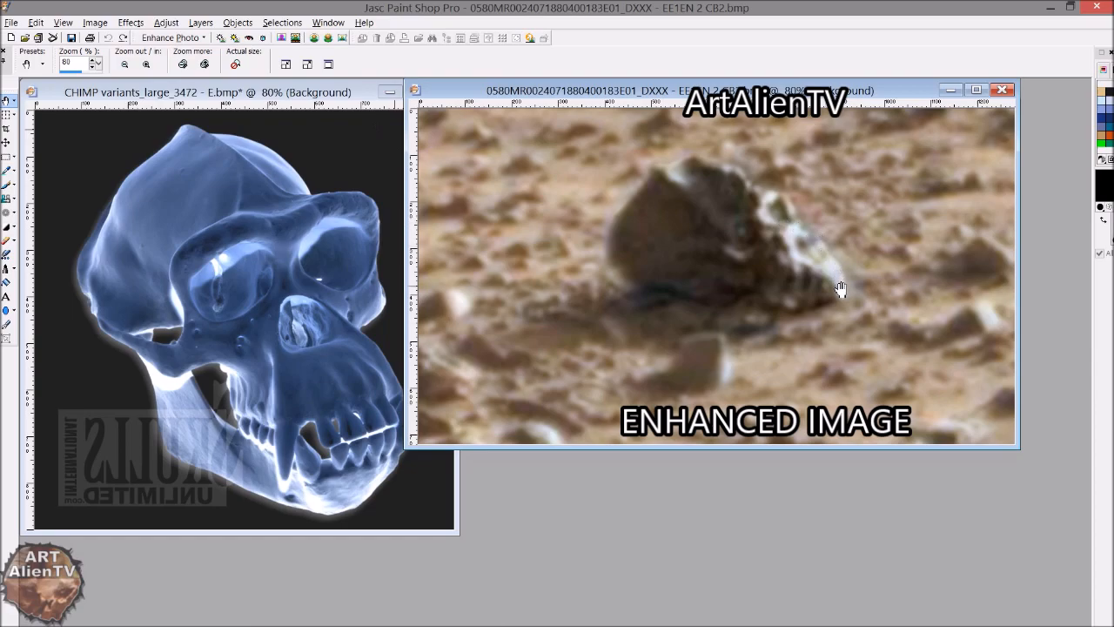
mouse_move(822, 271)
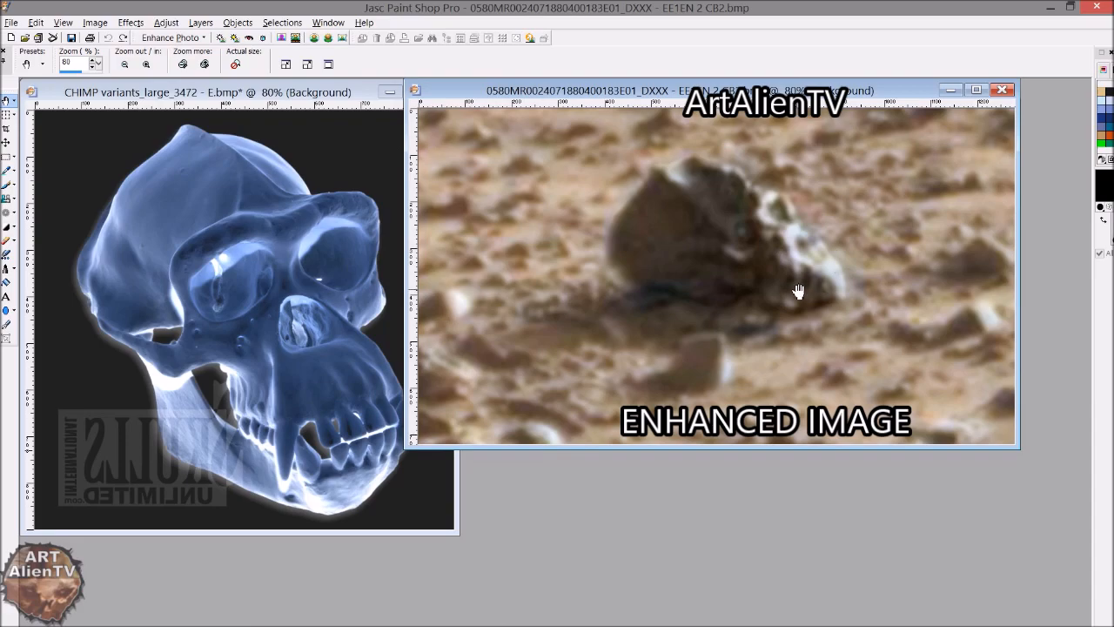
mouse_move(774, 311)
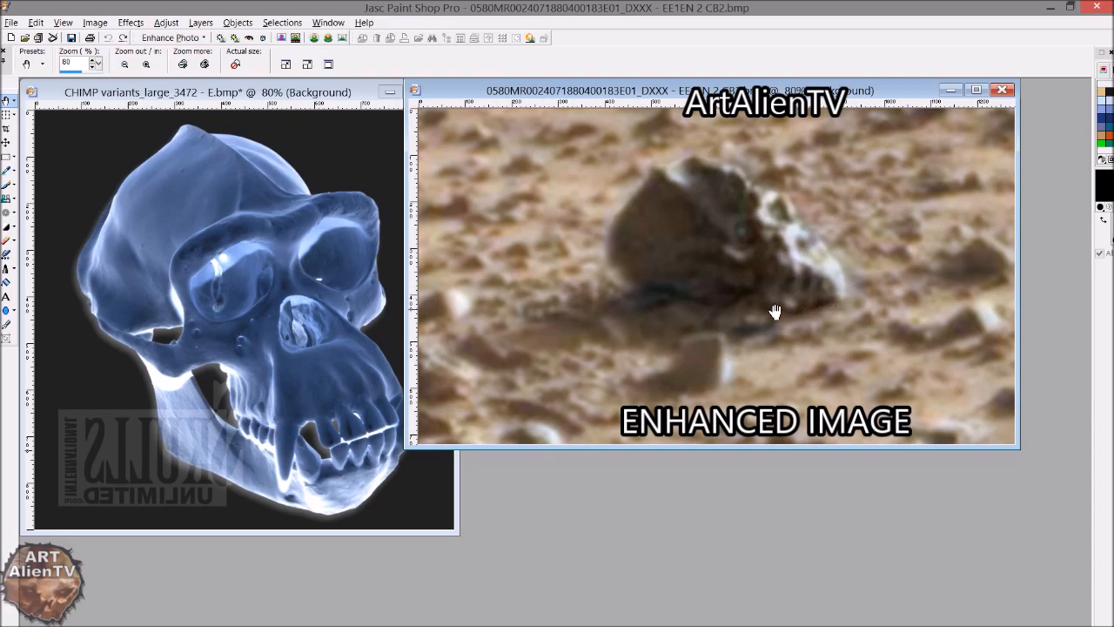
mouse_move(759, 309)
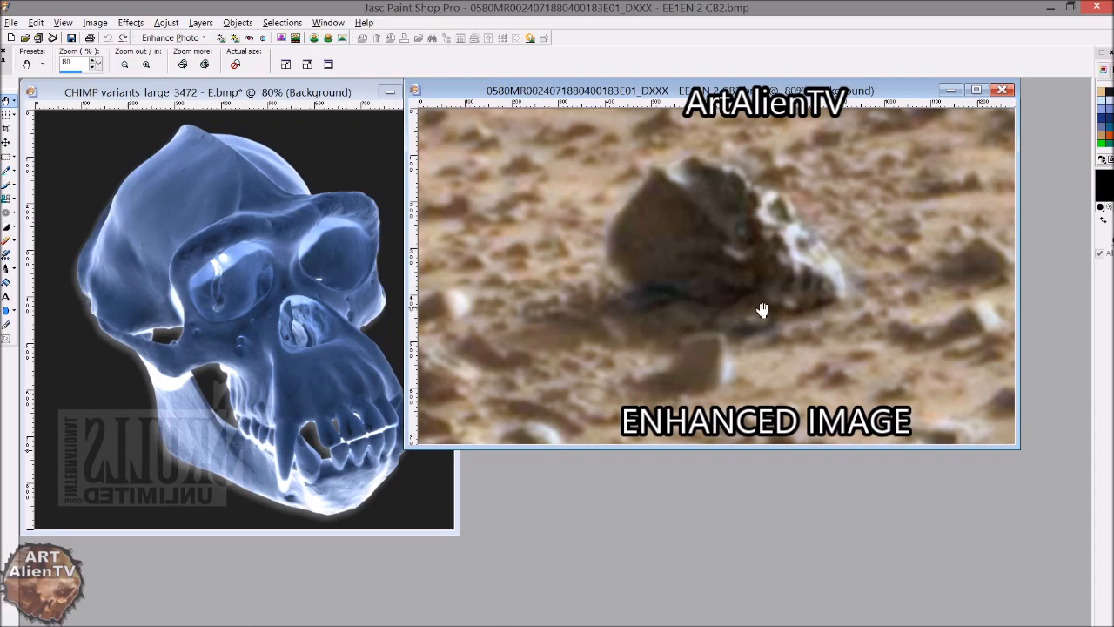
mouse_move(755, 314)
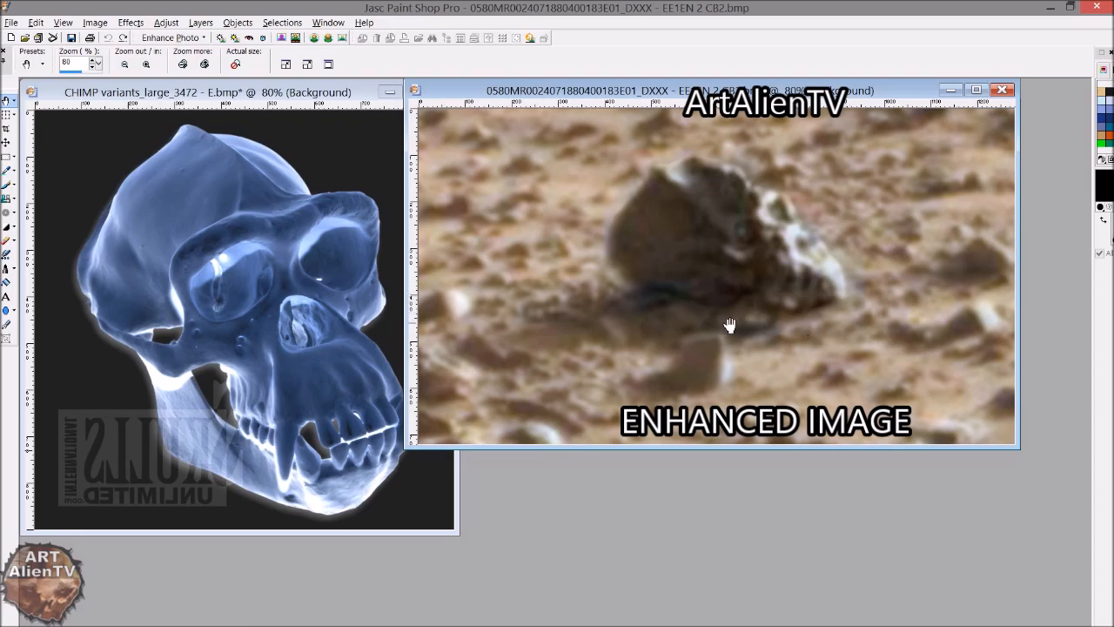
mouse_move(830, 326)
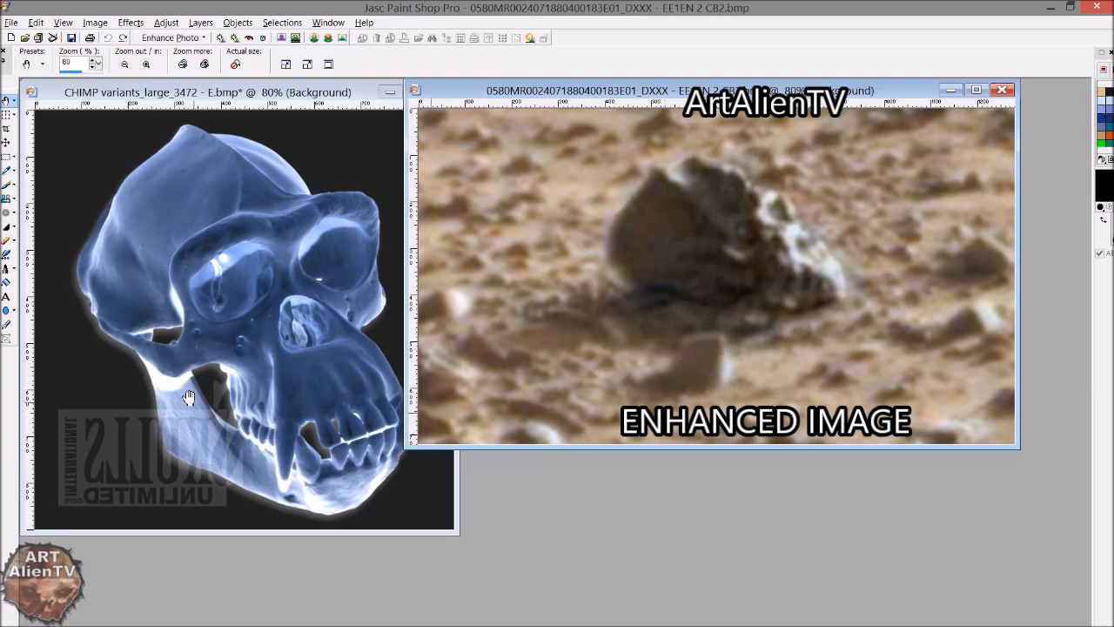
mouse_move(816, 309)
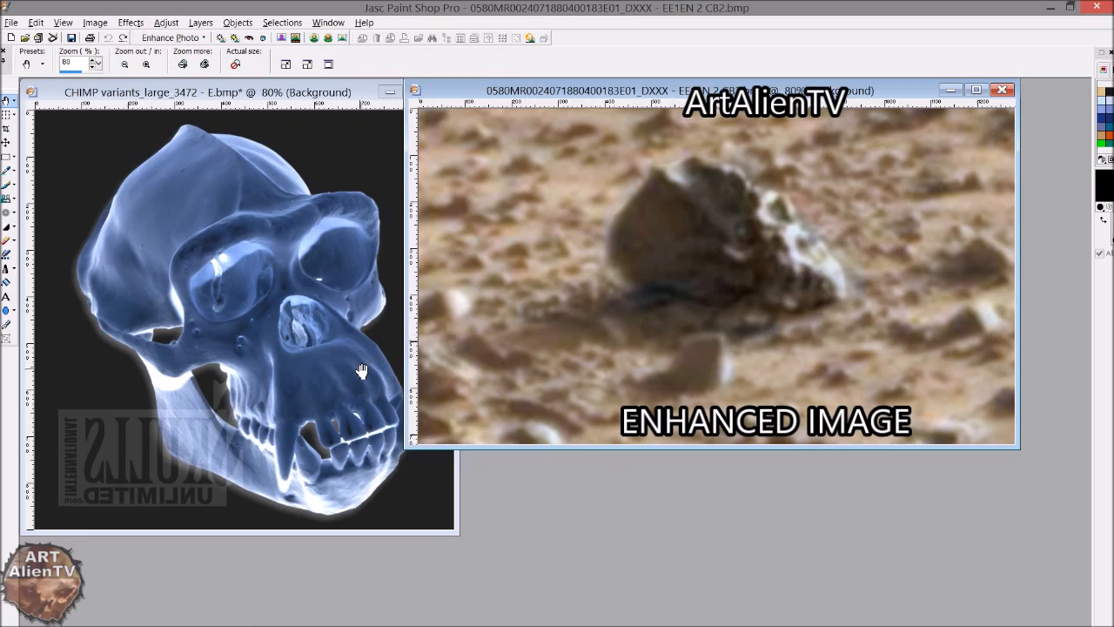
mouse_move(160, 438)
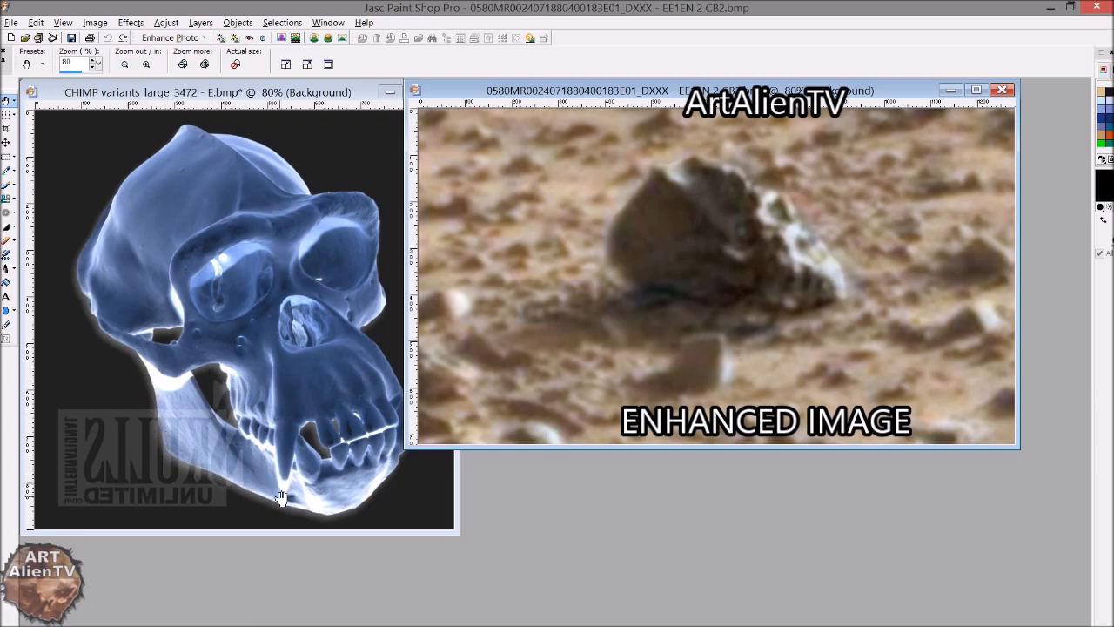
mouse_move(285, 507)
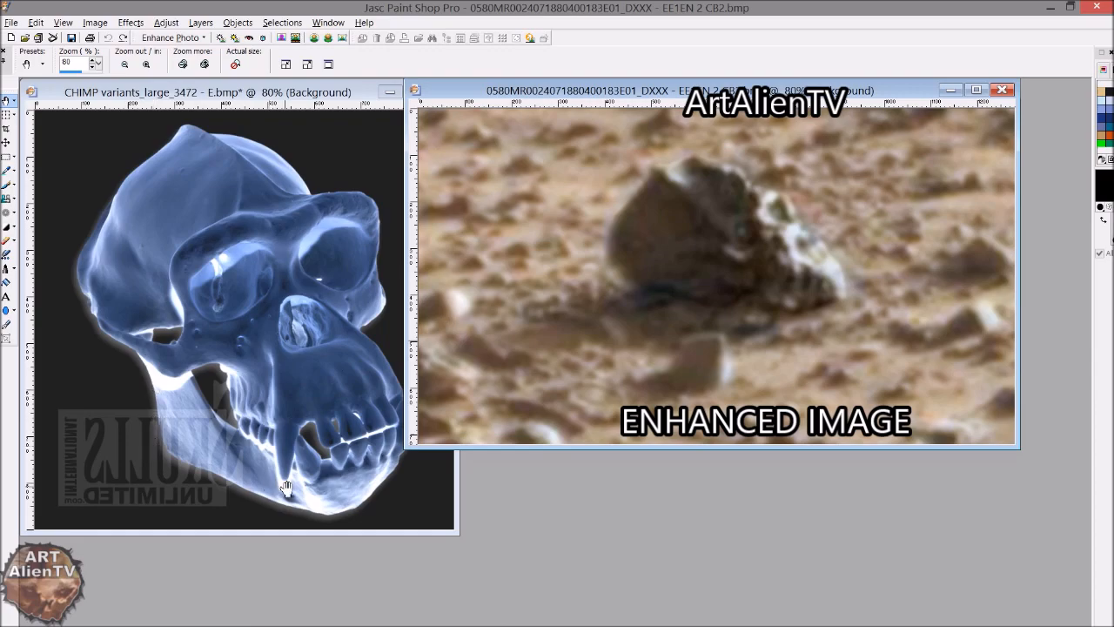
mouse_move(752, 328)
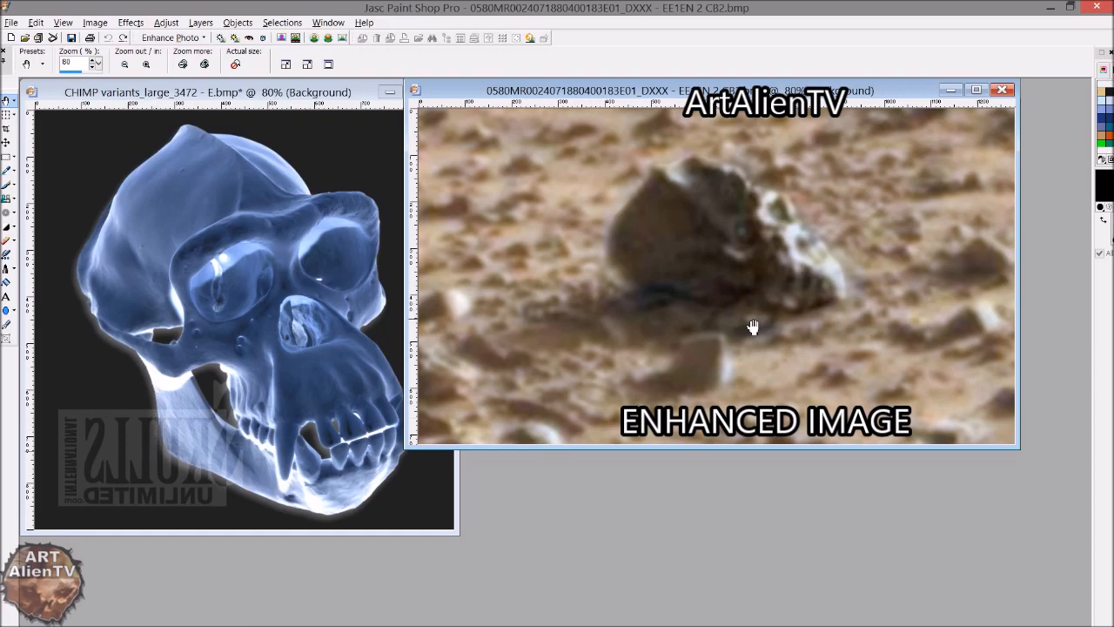
mouse_move(752, 312)
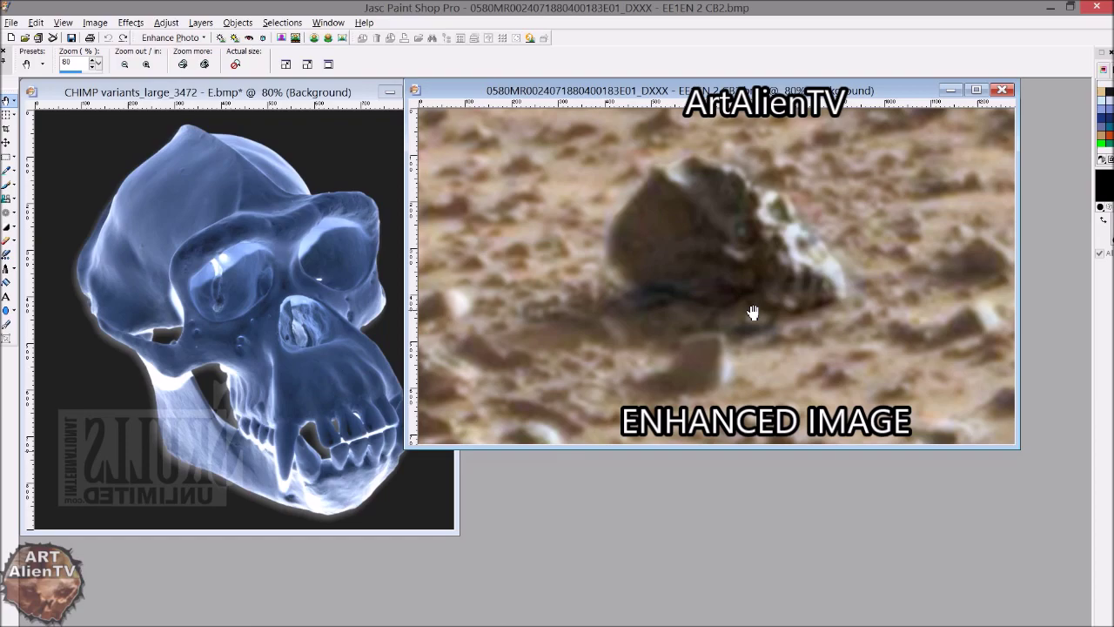
mouse_move(667, 369)
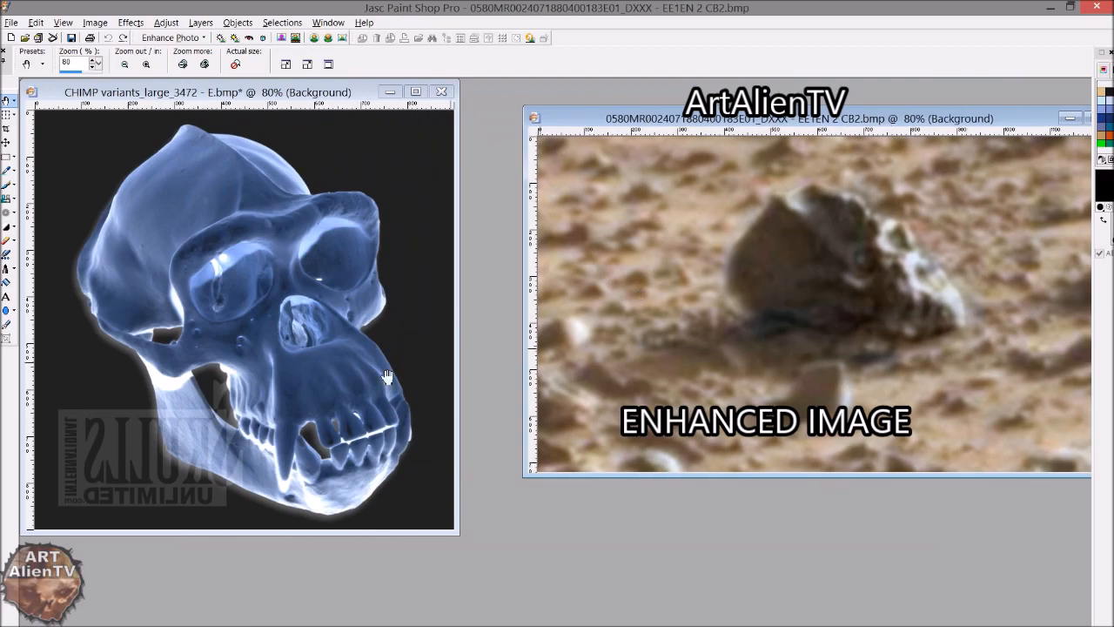
mouse_move(140, 361)
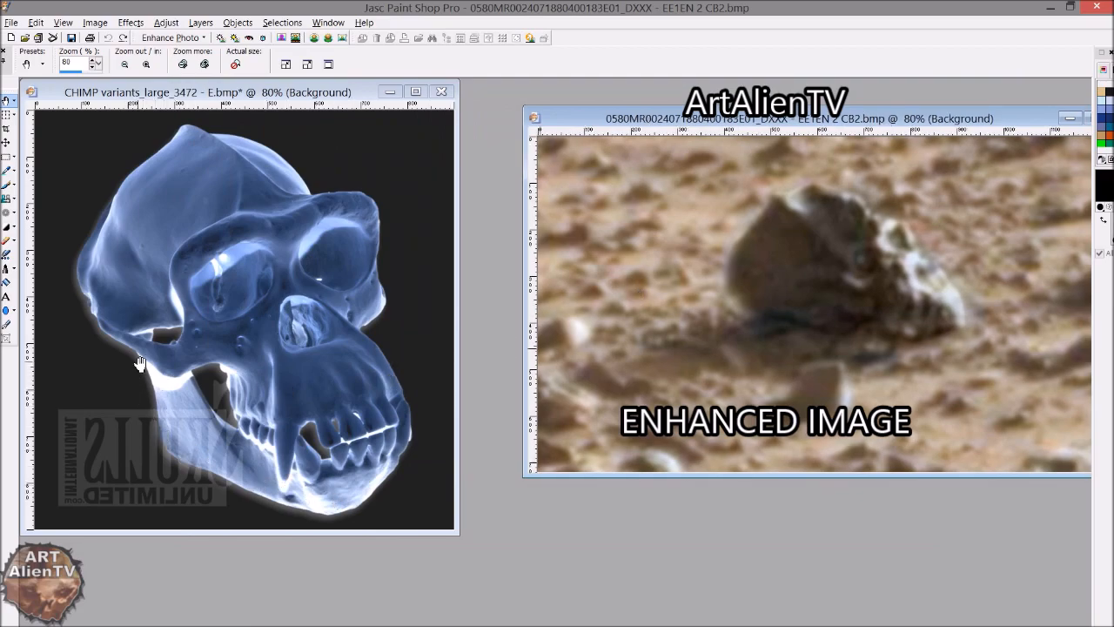
mouse_move(216, 456)
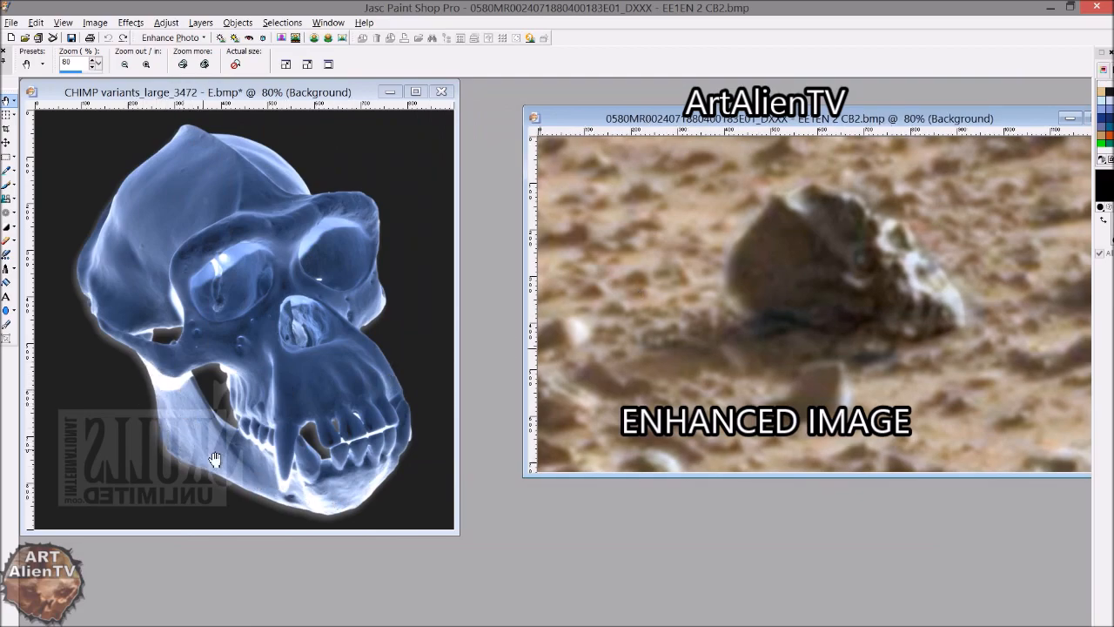
mouse_move(899, 316)
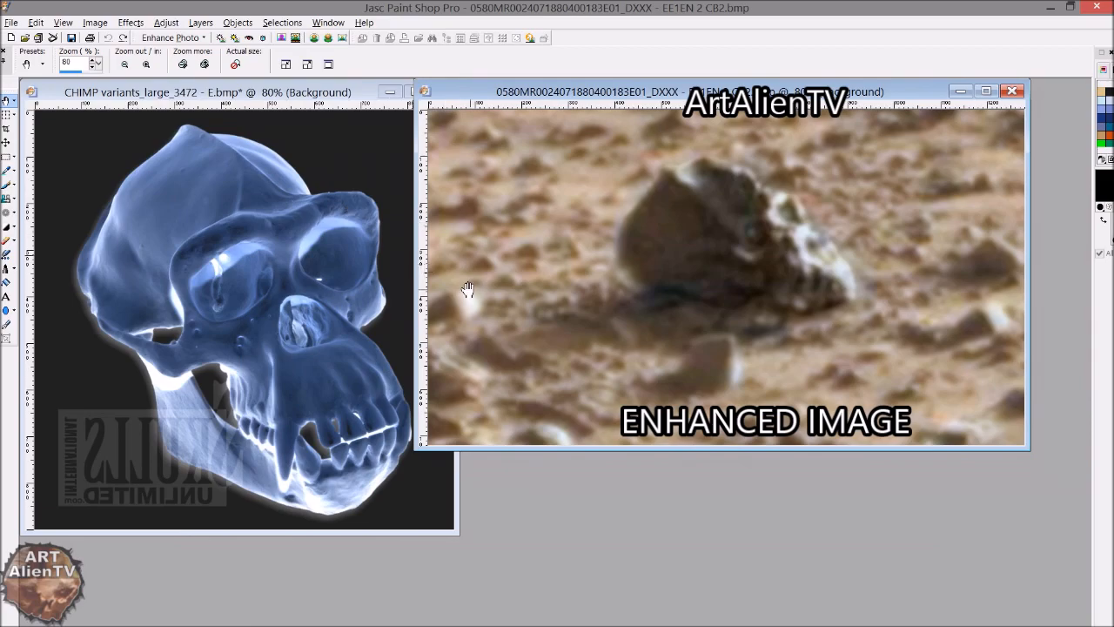
mouse_move(680, 233)
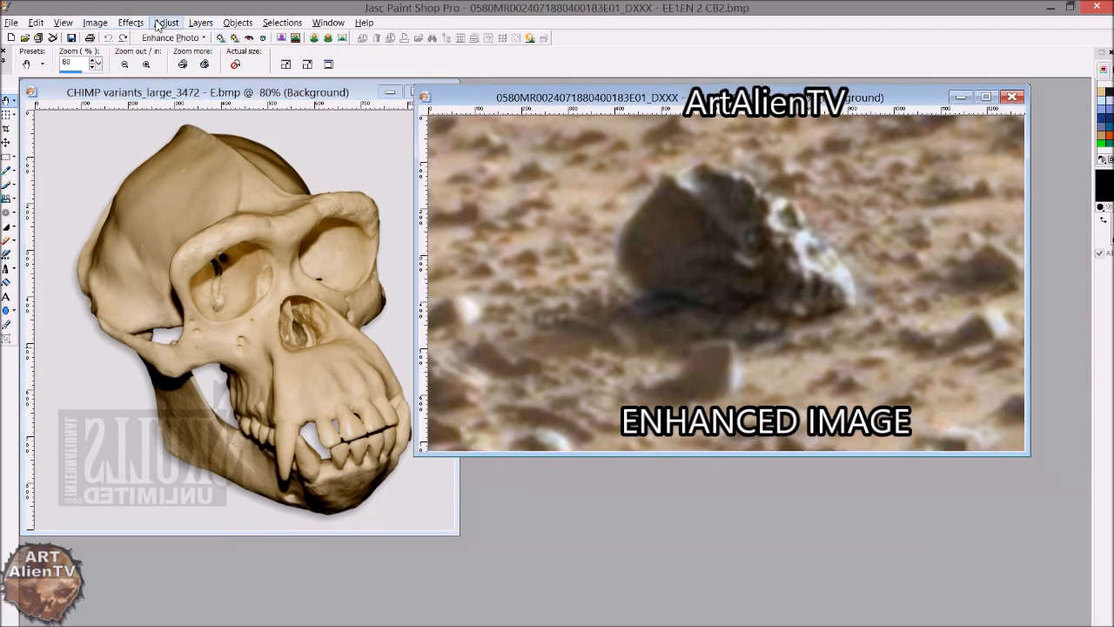
Invert the Mars rock image using Adjust > Color Balance > Negative Image
click(167, 22)
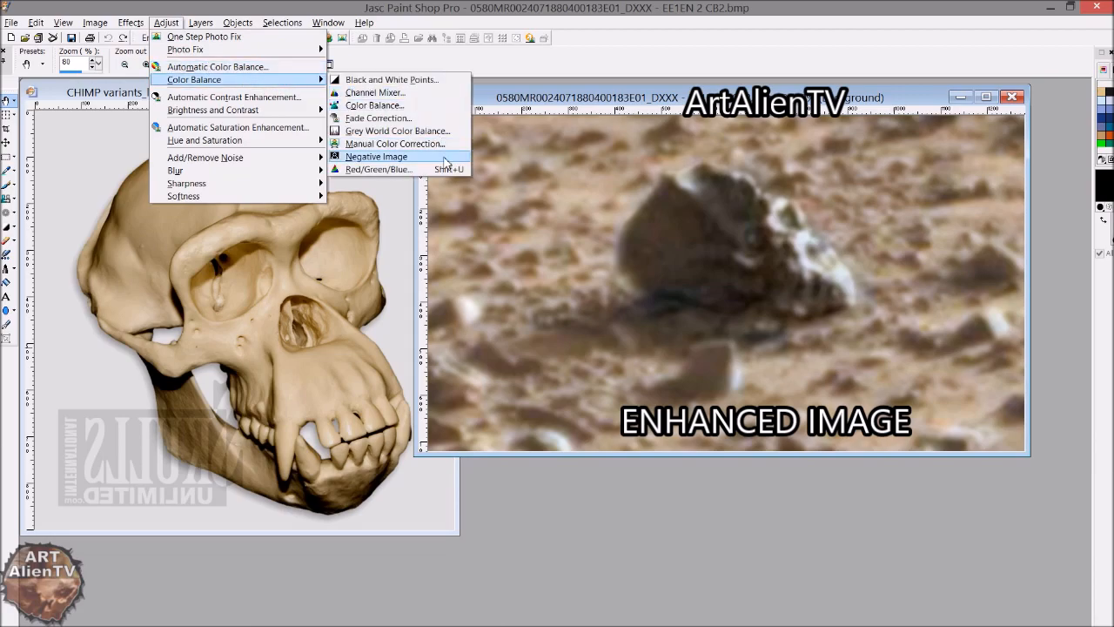
click(376, 156)
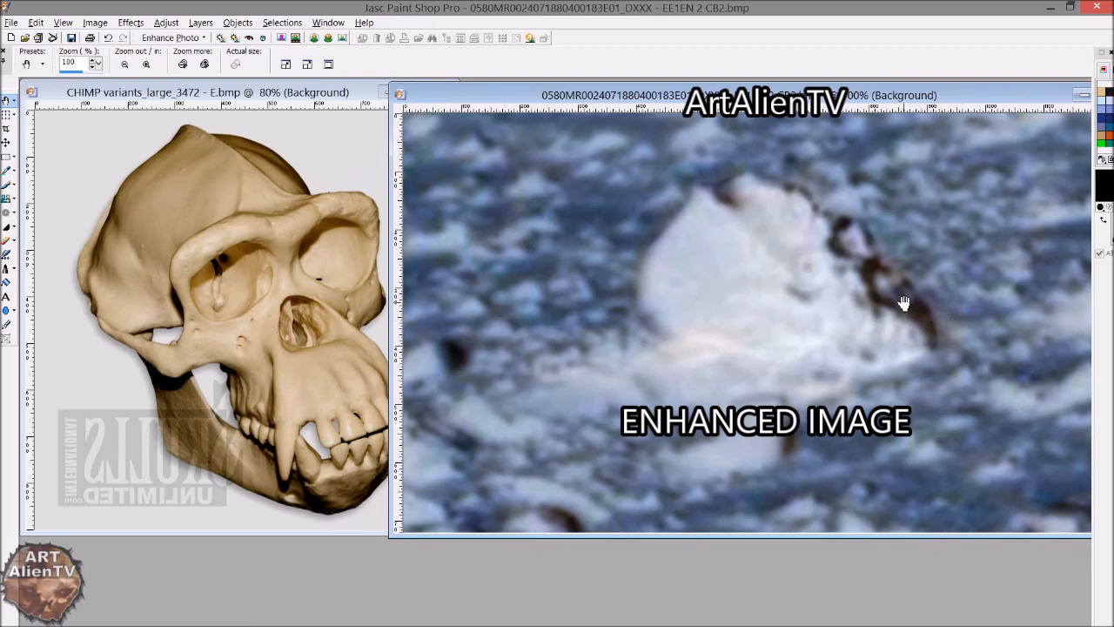
mouse_move(914, 293)
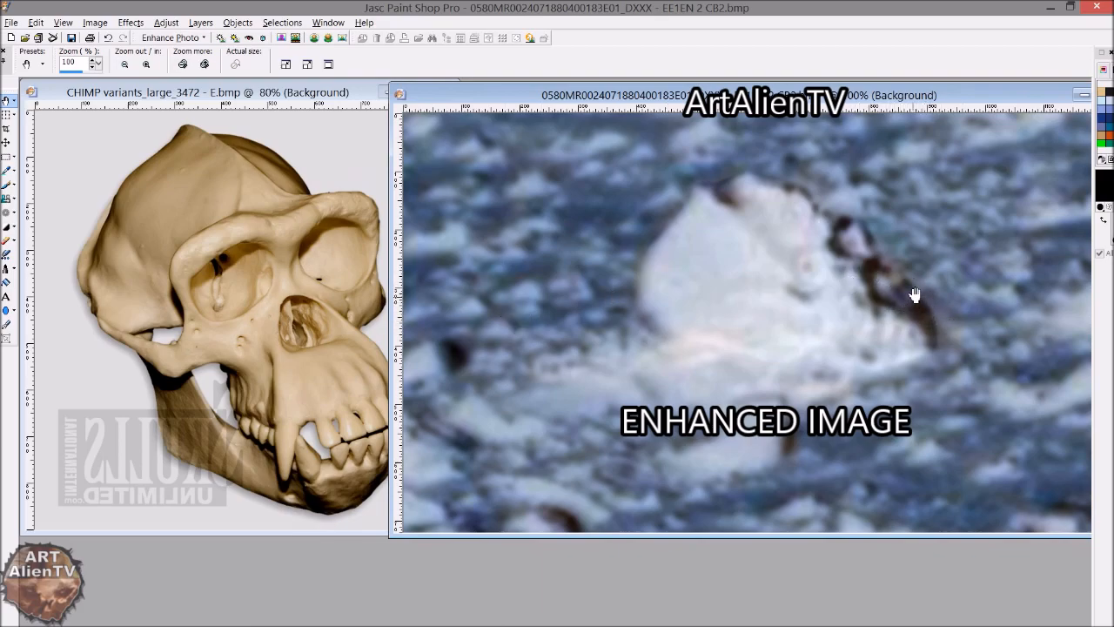
mouse_move(304, 306)
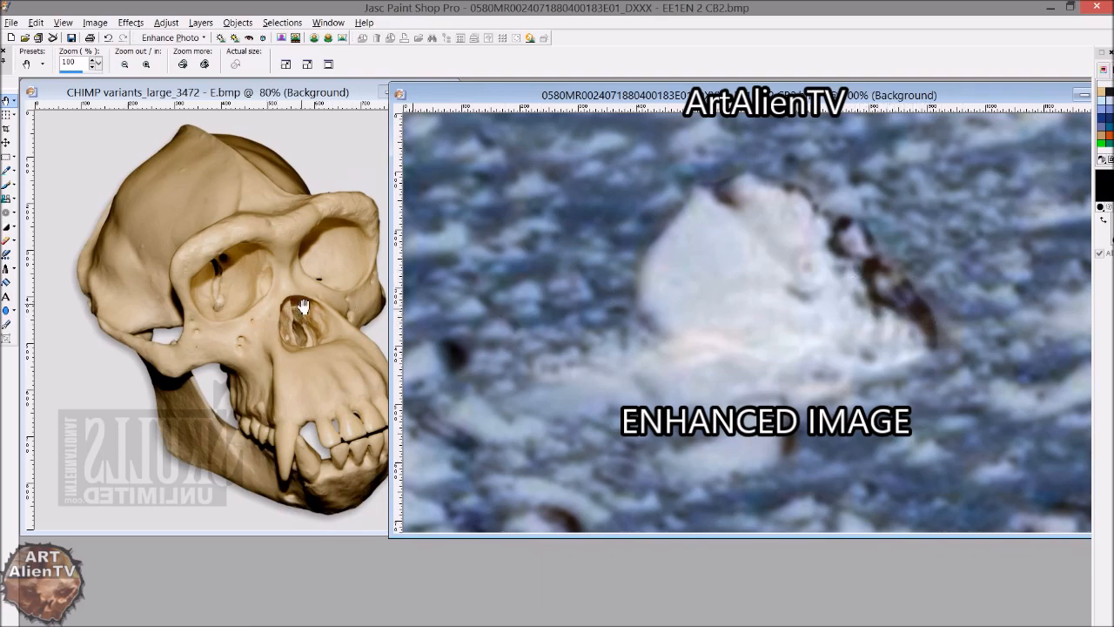
mouse_move(713, 403)
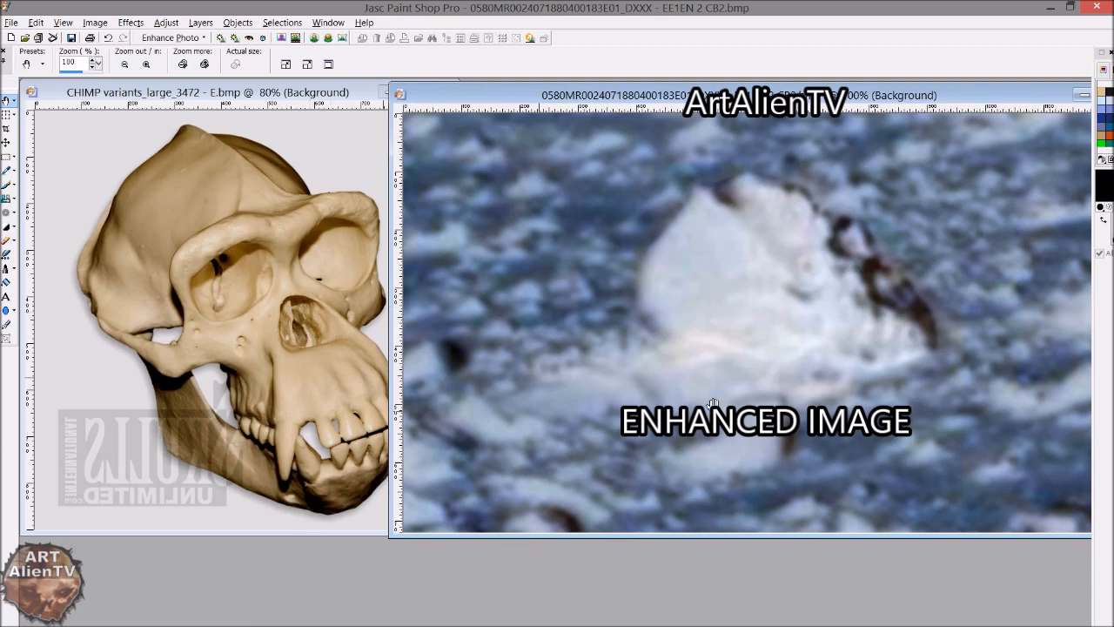
mouse_move(825, 324)
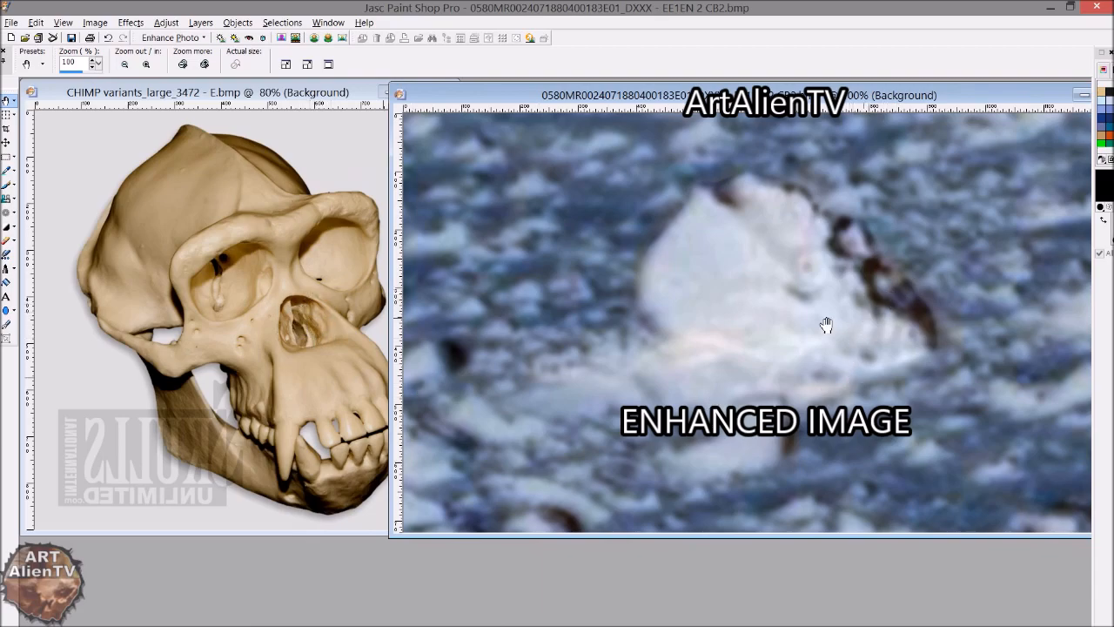
mouse_move(895, 299)
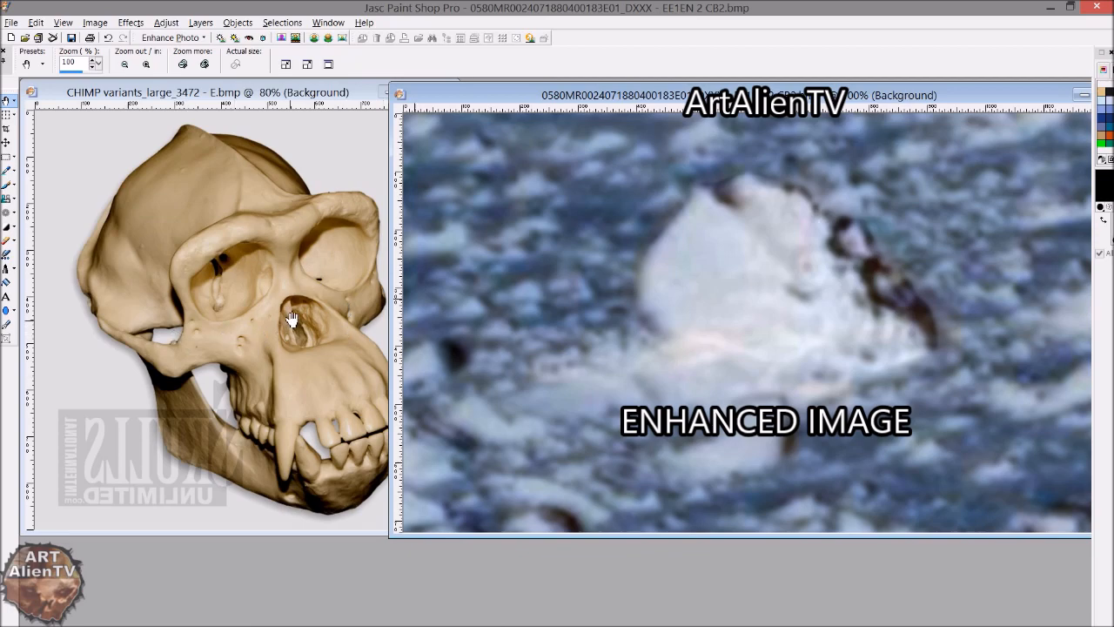
mouse_move(299, 342)
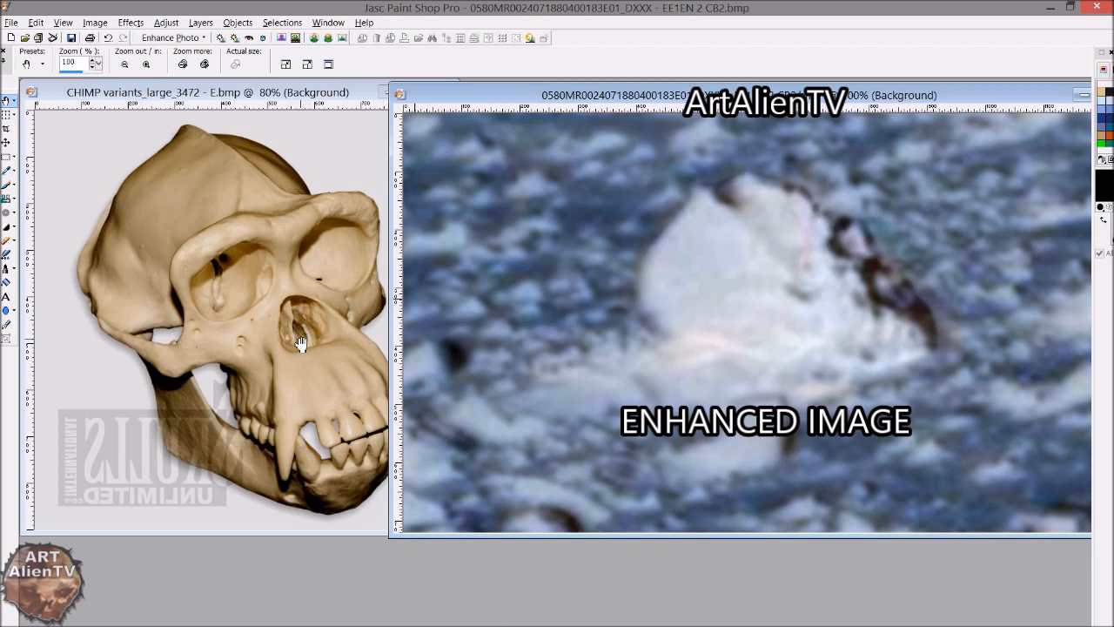
mouse_move(882, 313)
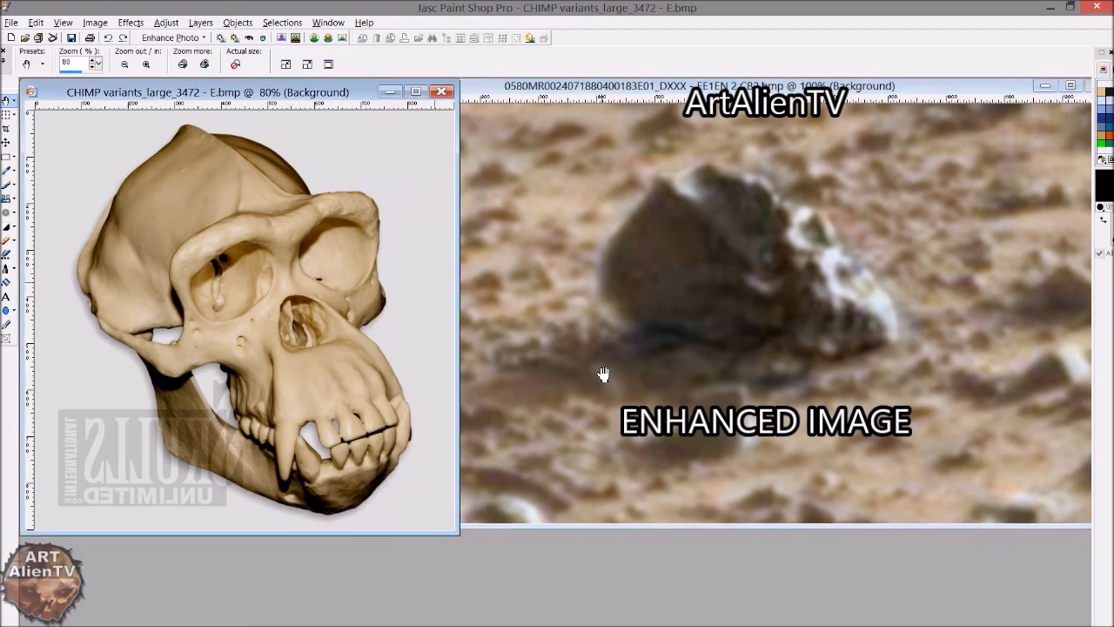
mouse_move(882, 242)
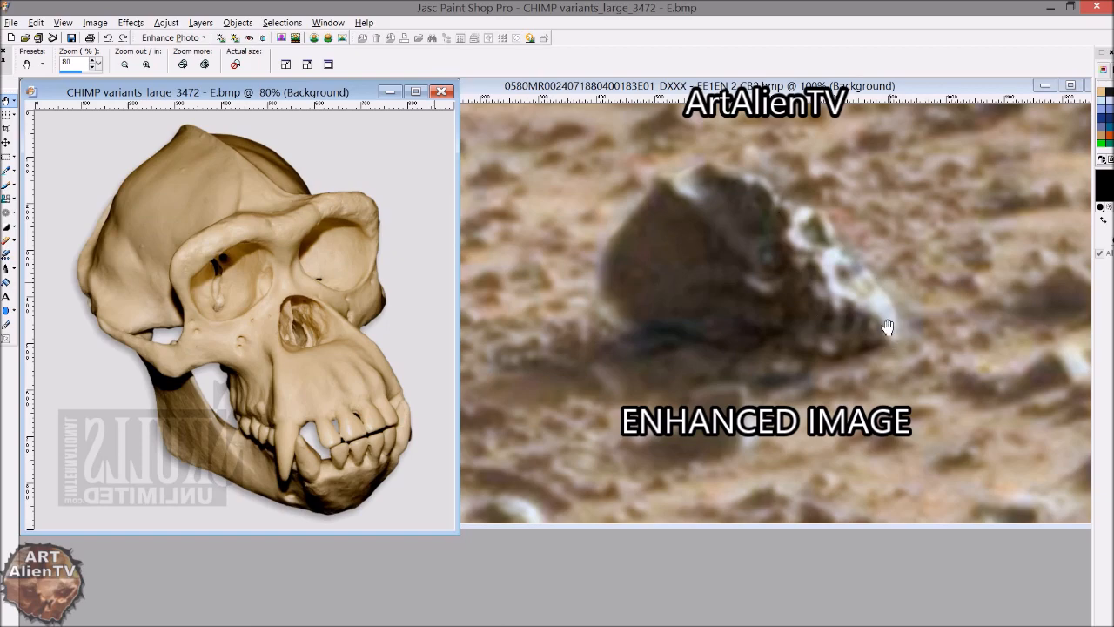
mouse_move(287, 303)
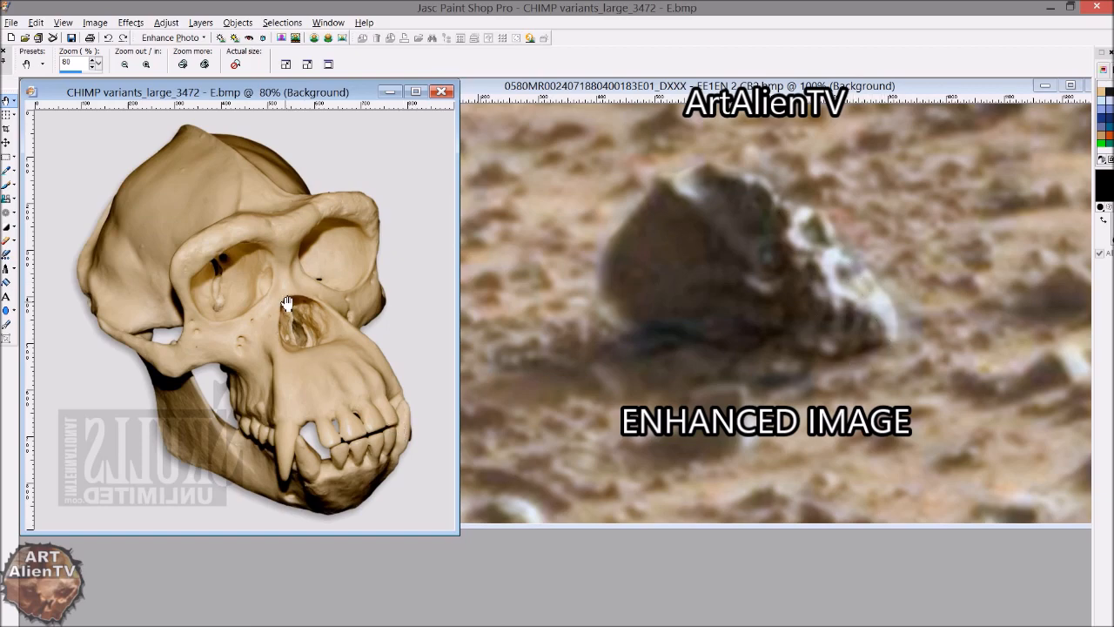
mouse_move(423, 479)
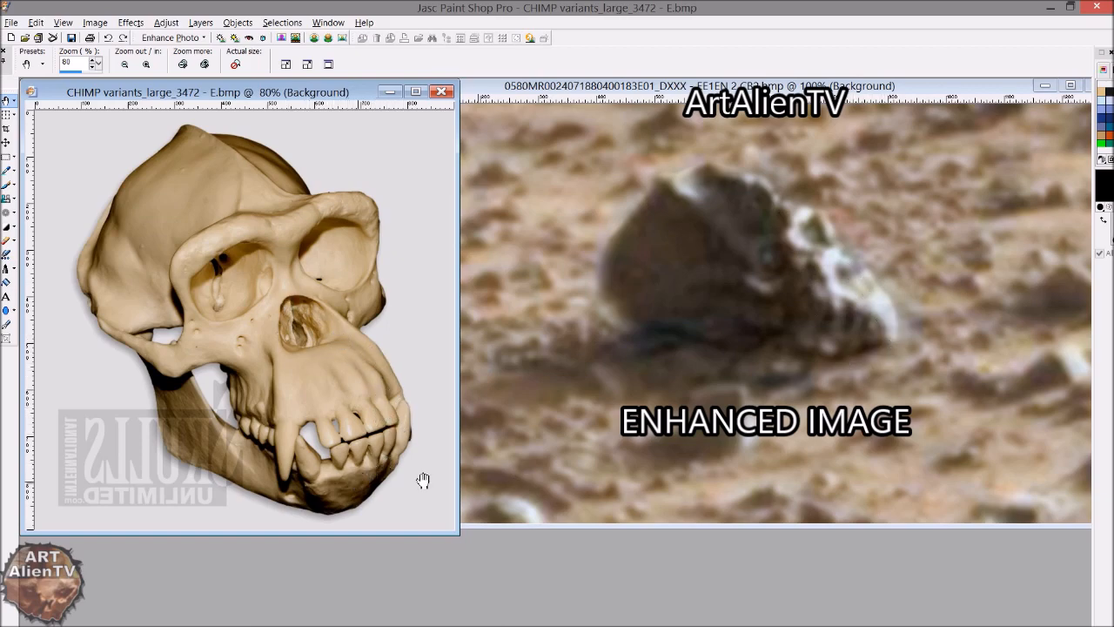
mouse_move(829, 329)
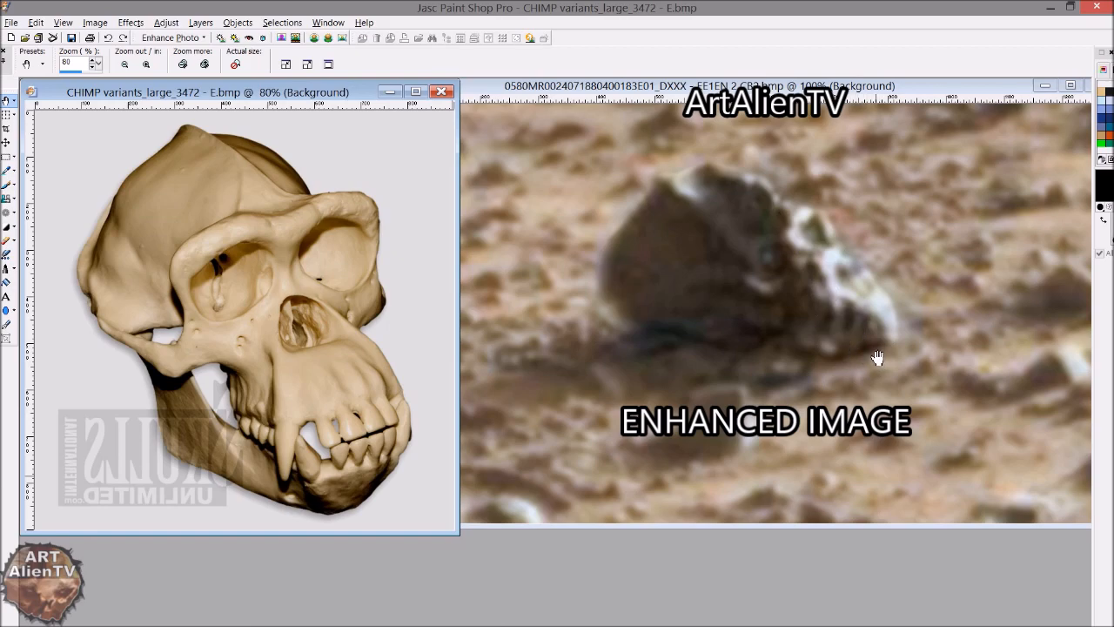
mouse_move(836, 339)
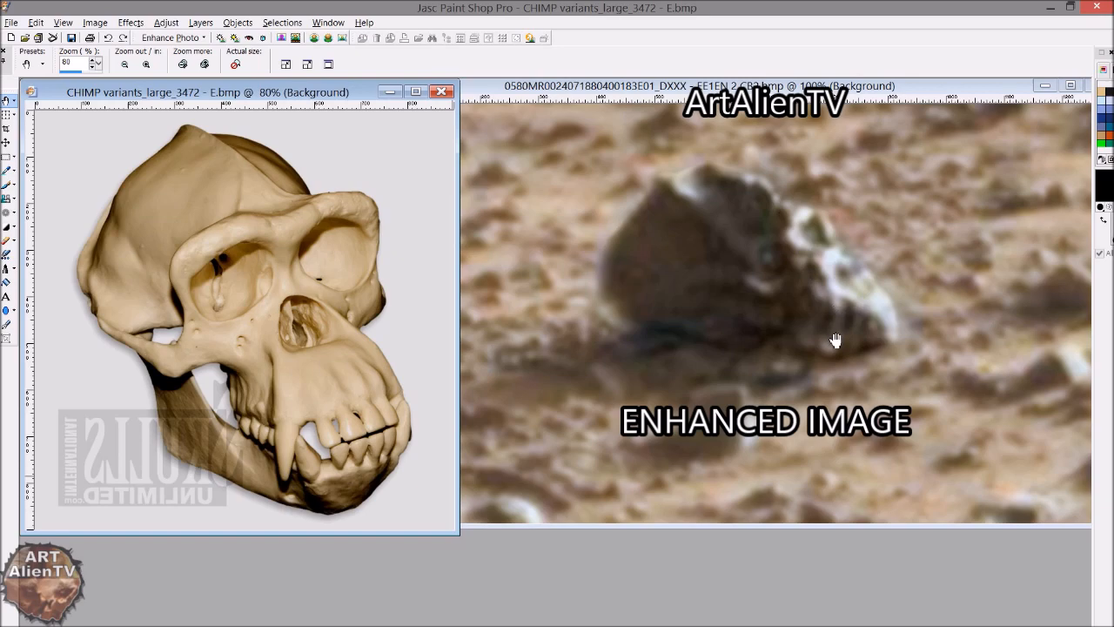
mouse_move(831, 258)
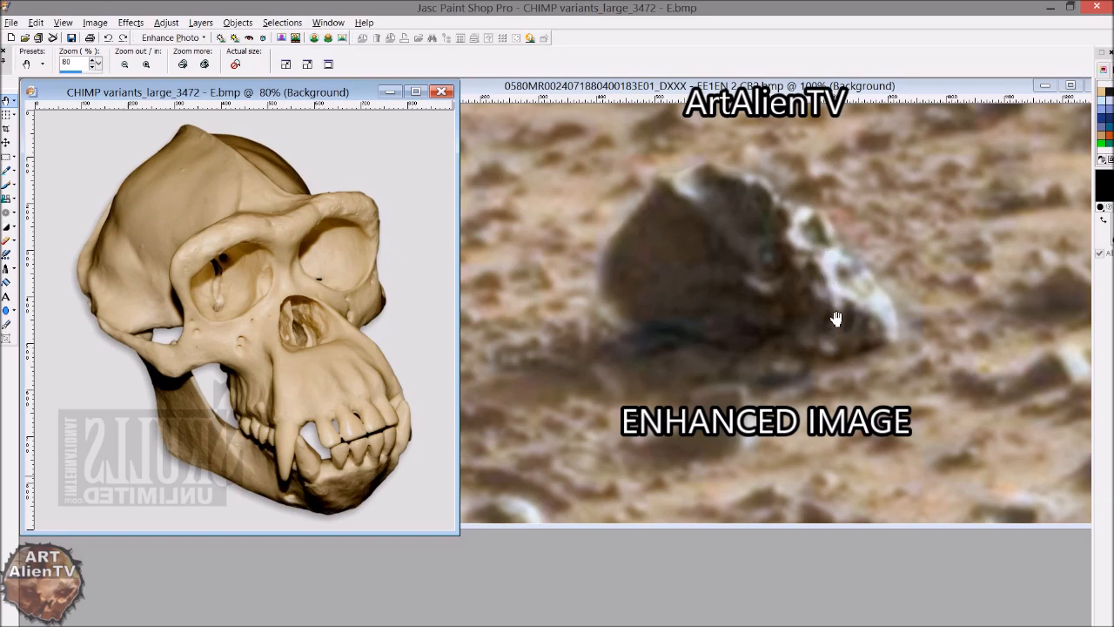
mouse_move(842, 313)
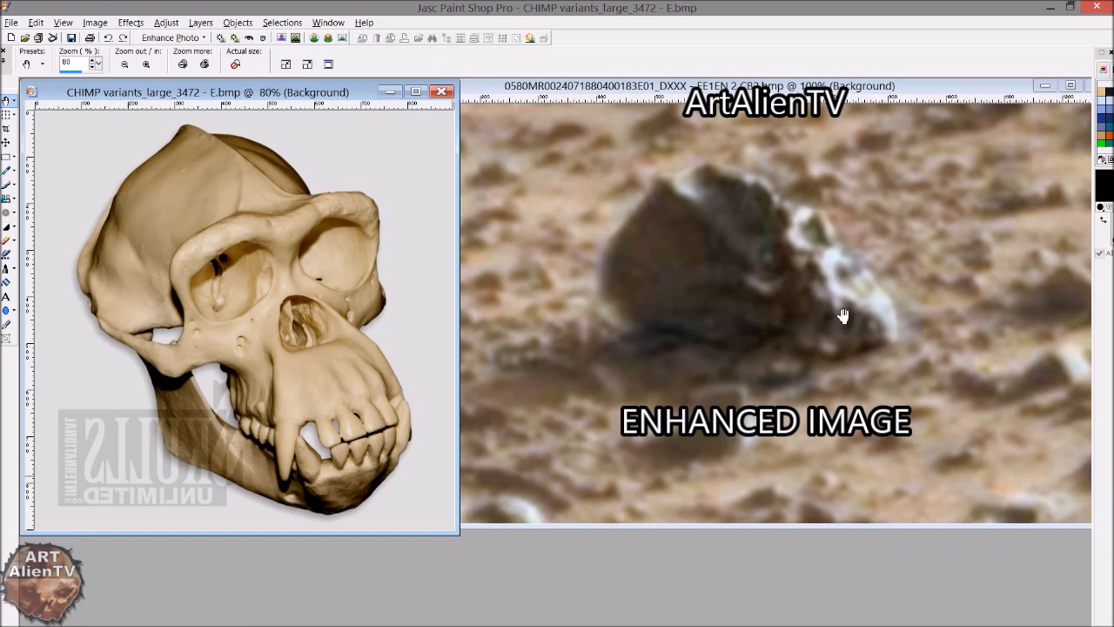
mouse_move(840, 337)
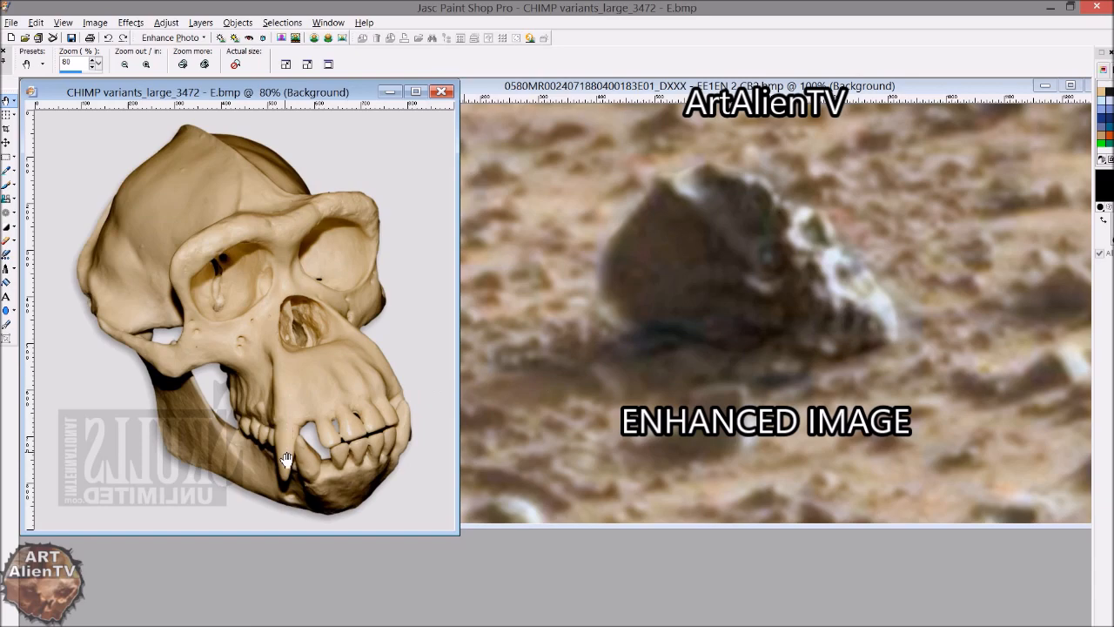
mouse_move(671, 311)
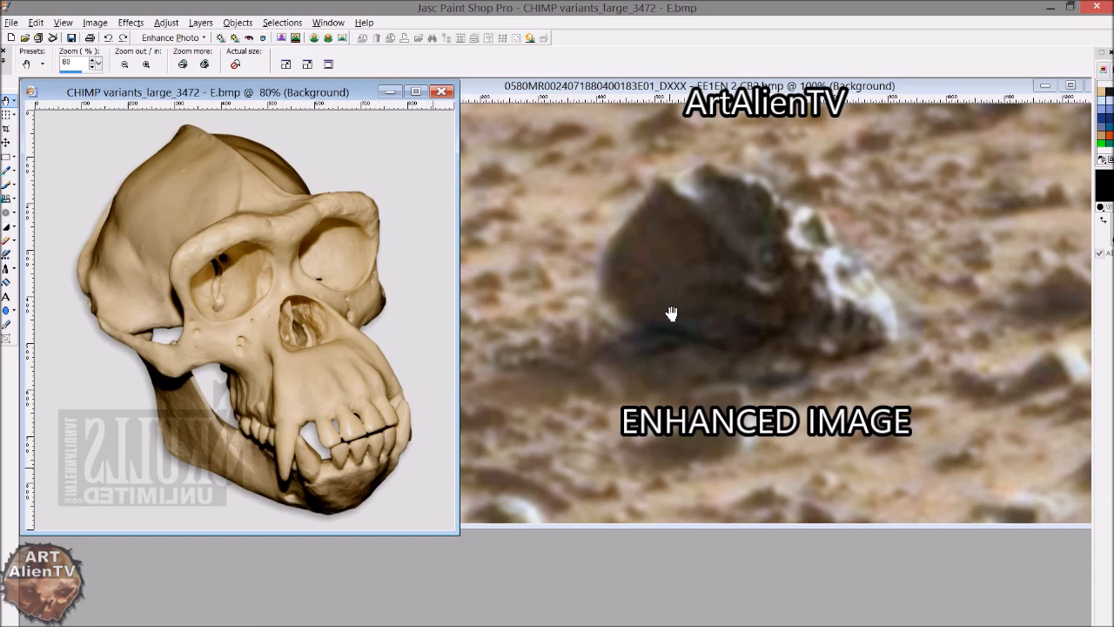
mouse_move(710, 311)
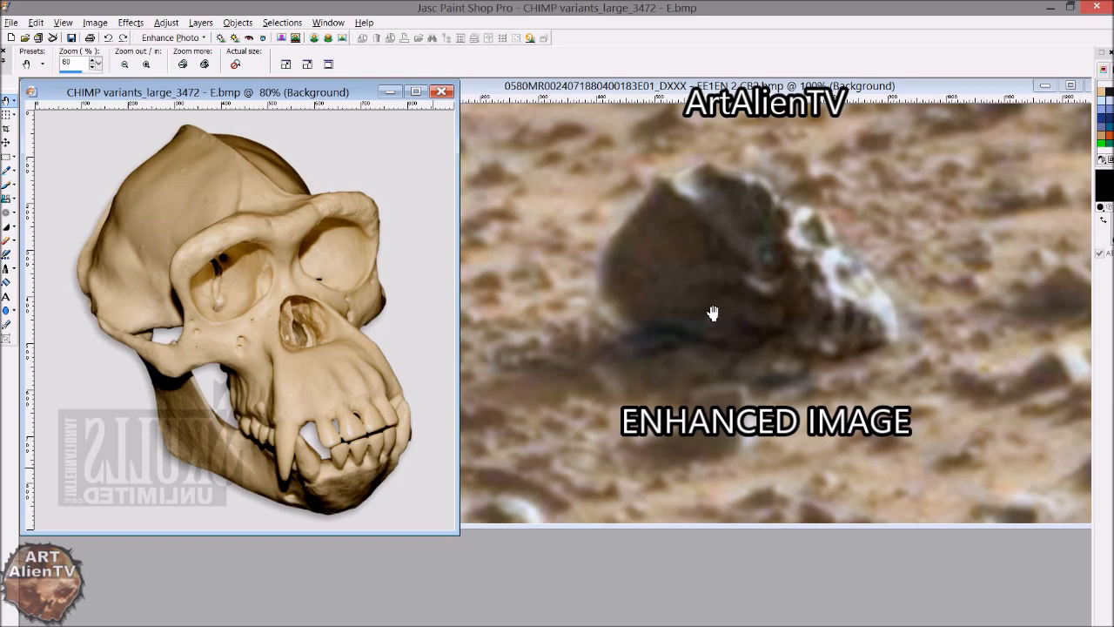
mouse_move(779, 322)
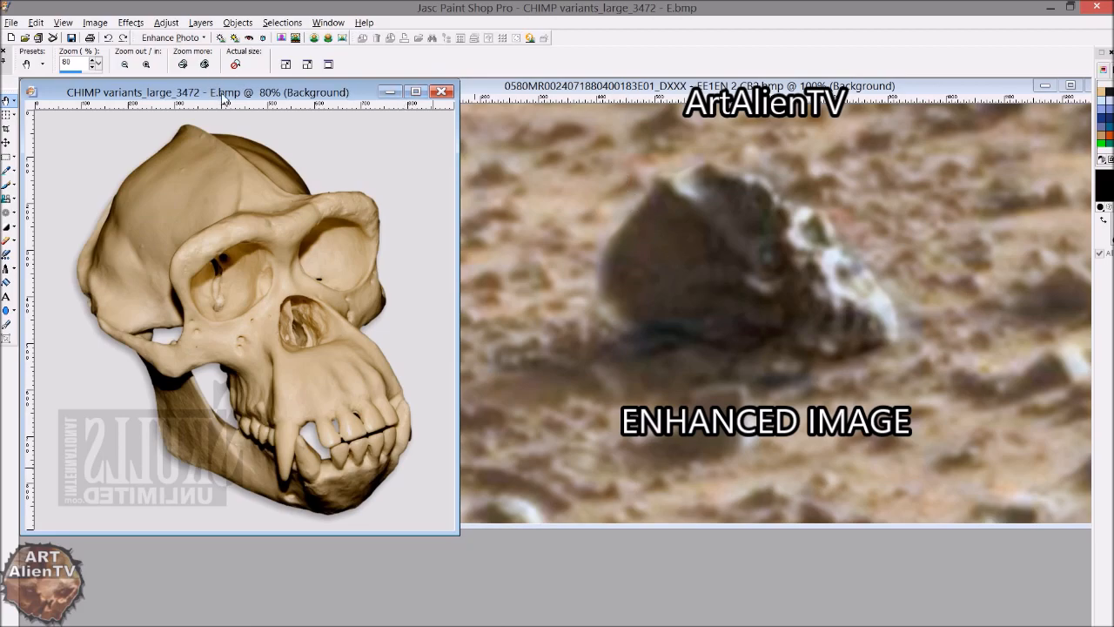
drag(228, 92, 323, 92)
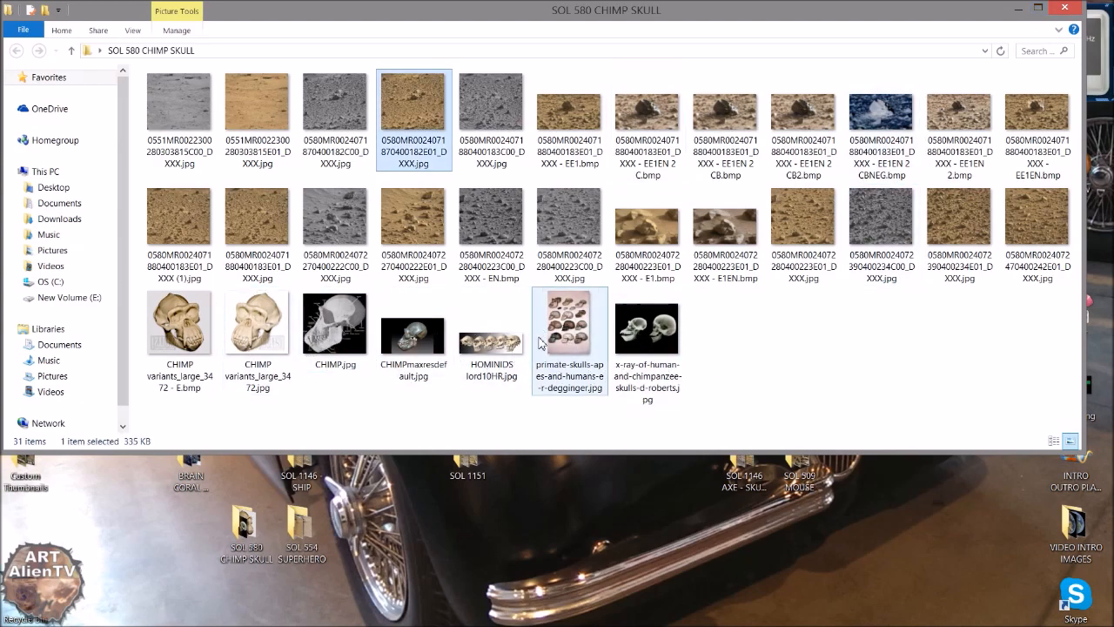
Open primate-skulls-apes-and-humans-e-r-degginger.jpg in Windows Photo Viewer
double_click(569, 322)
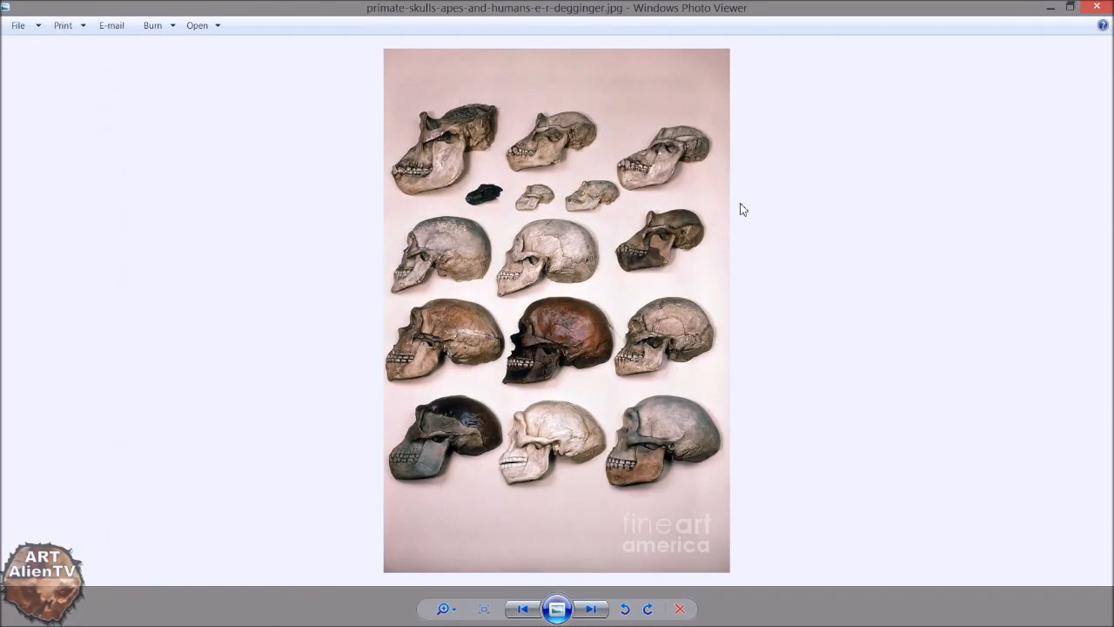
mouse_move(639, 369)
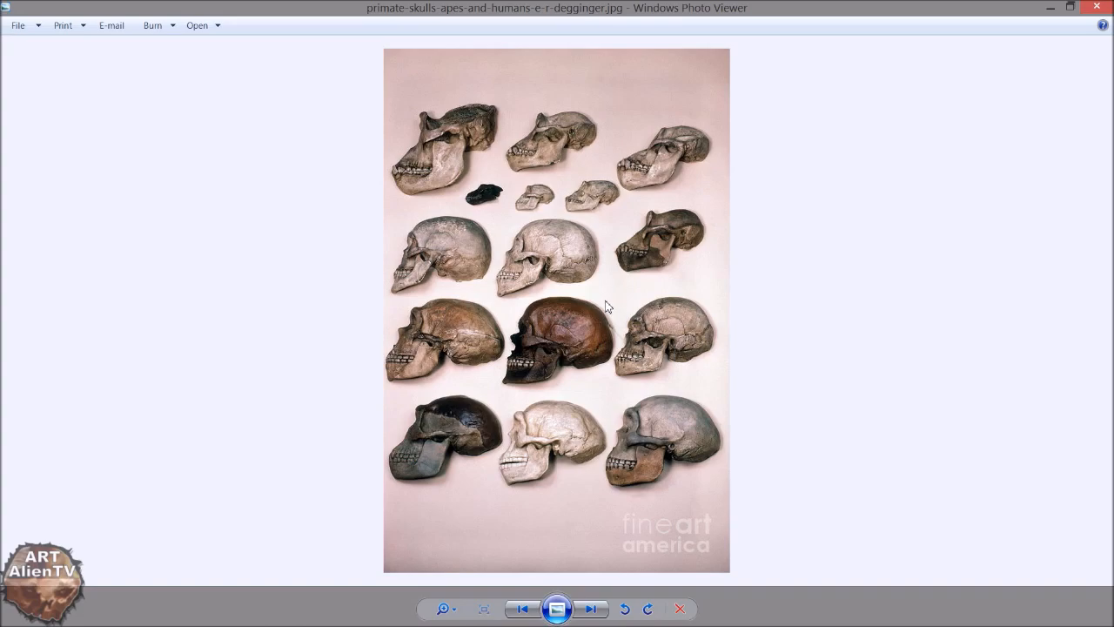
mouse_move(597, 258)
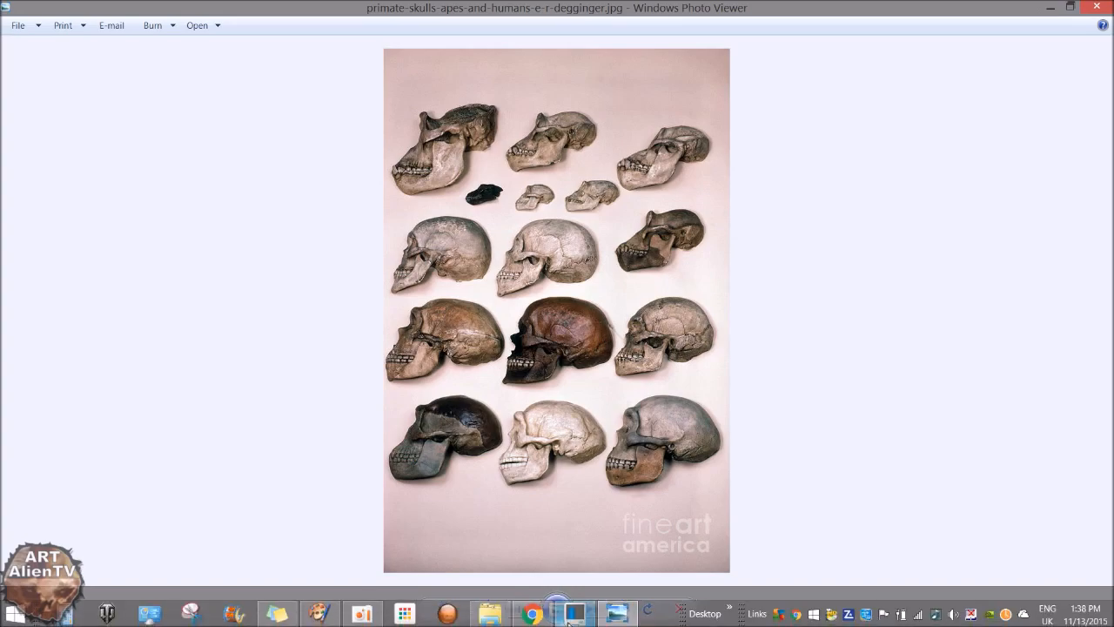
Bring Chrome forward showing the CHIMP APE SKULLS image results tab
click(570, 612)
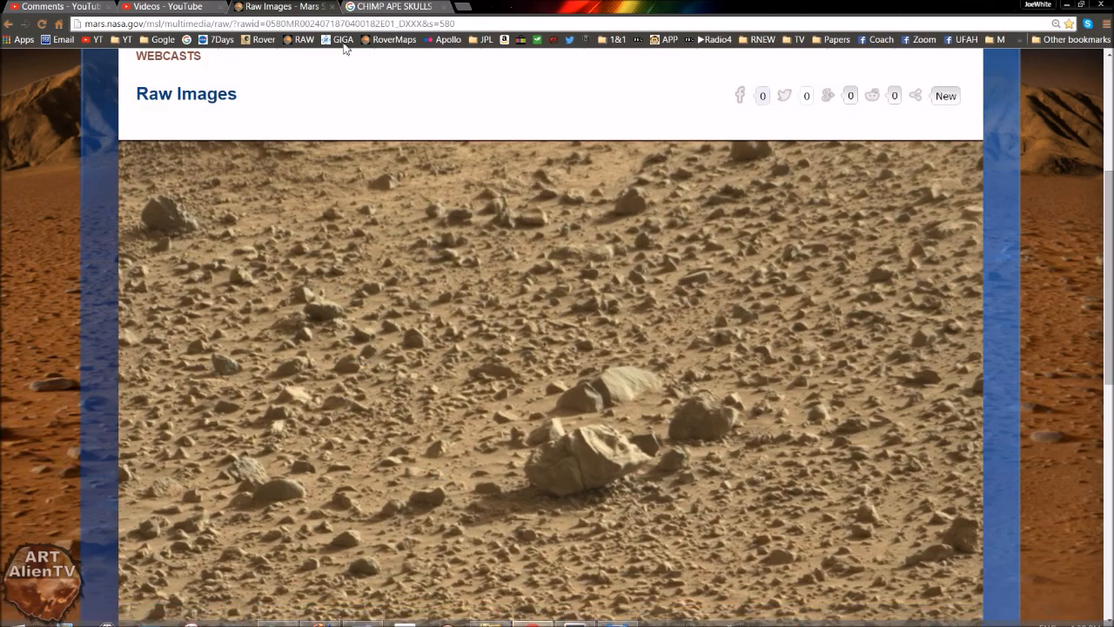
click(414, 6)
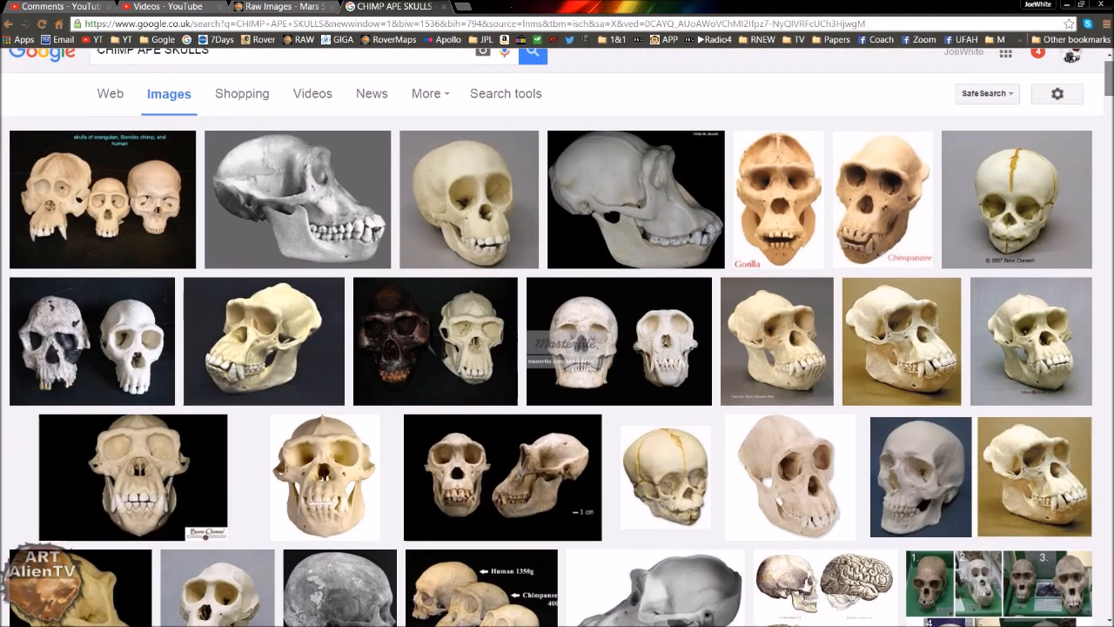
mouse_move(457, 222)
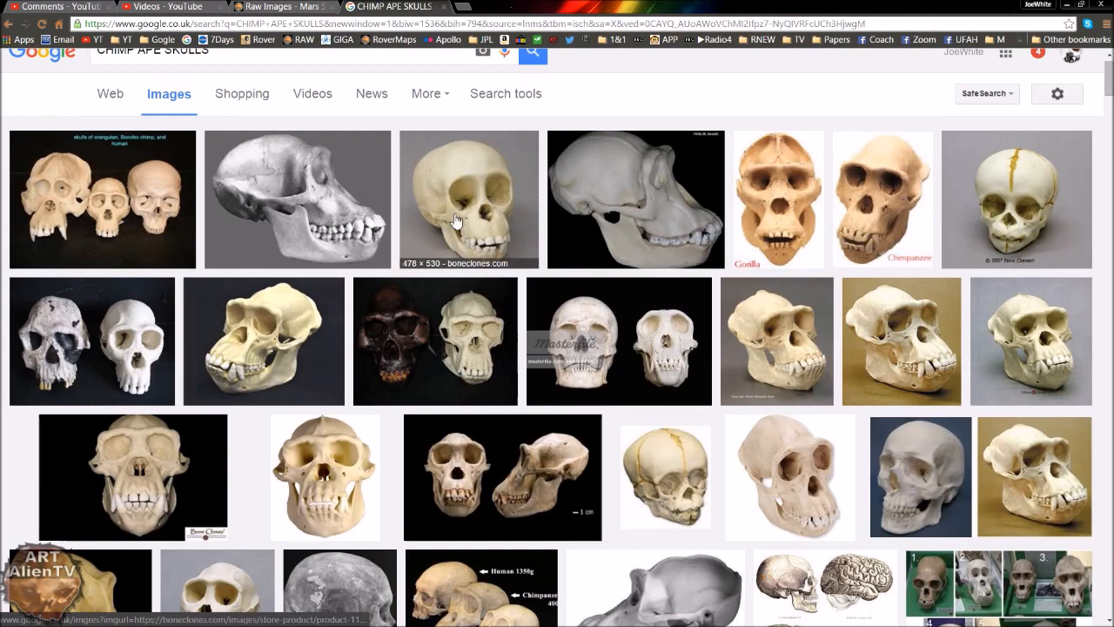
mouse_move(1107, 193)
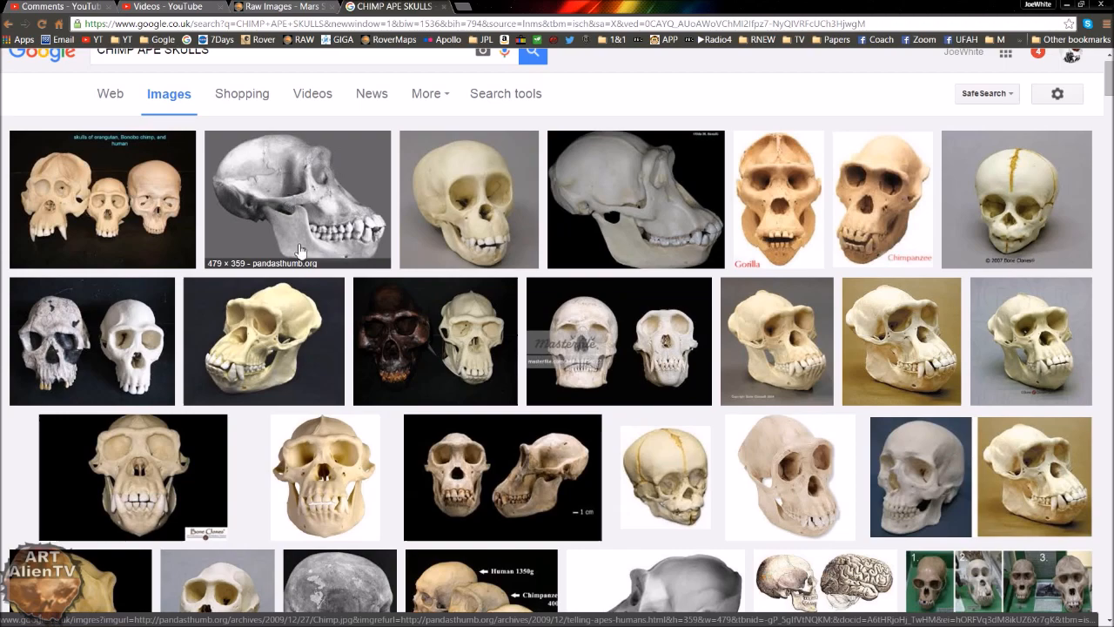
mouse_move(413, 335)
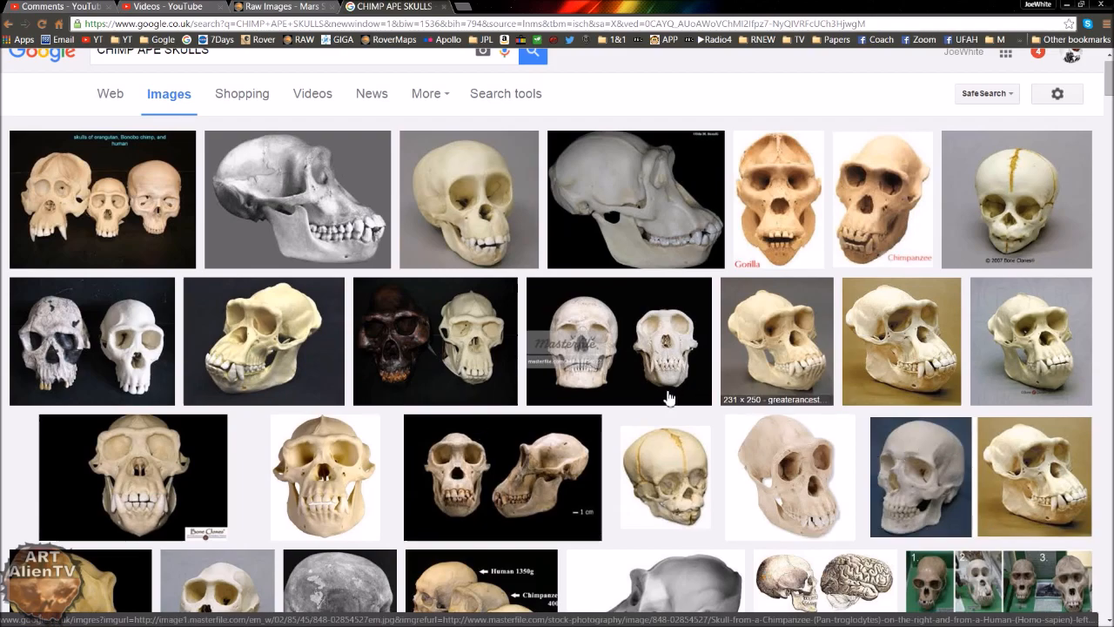
Browse the chimp and ape skull image results, then return to the NASA Raw Images Curiosity terrain shot
scroll(down, 3)
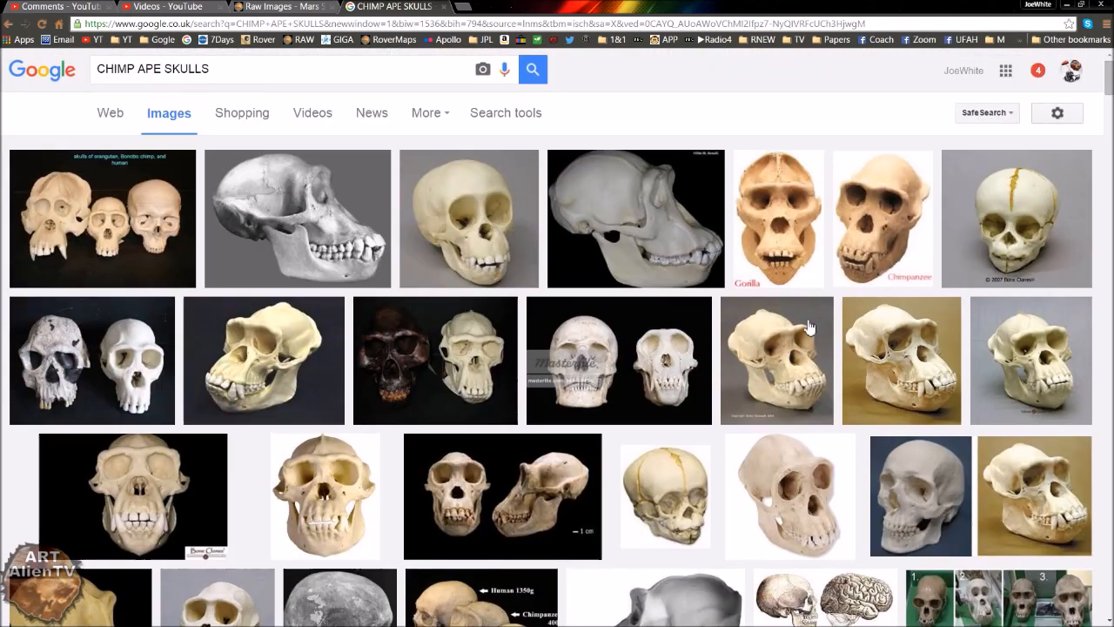
mouse_move(694, 344)
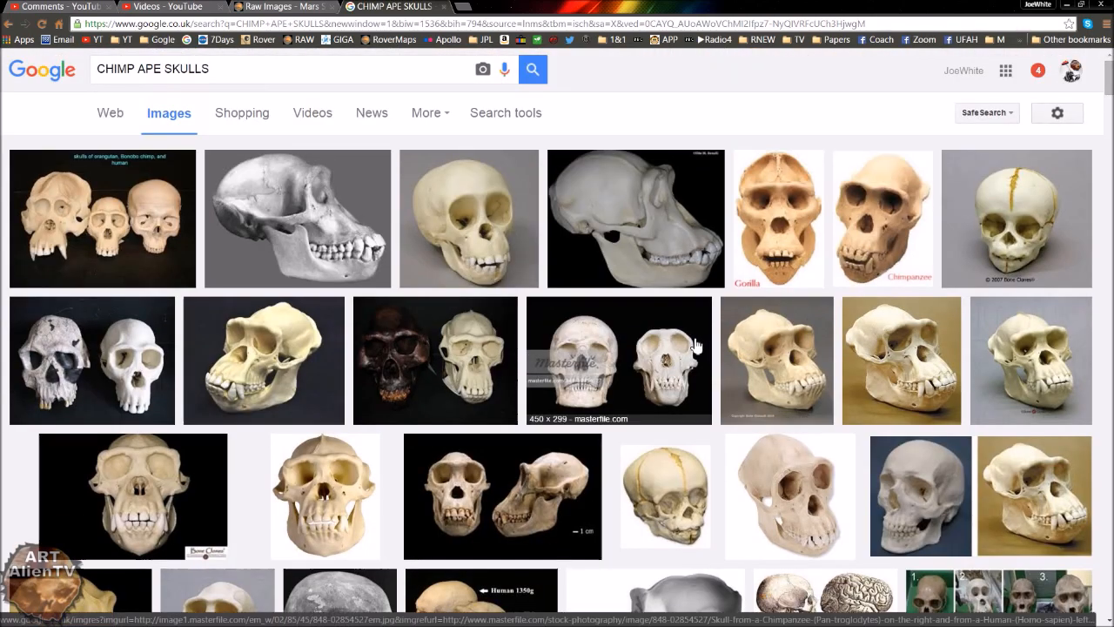
click(279, 7)
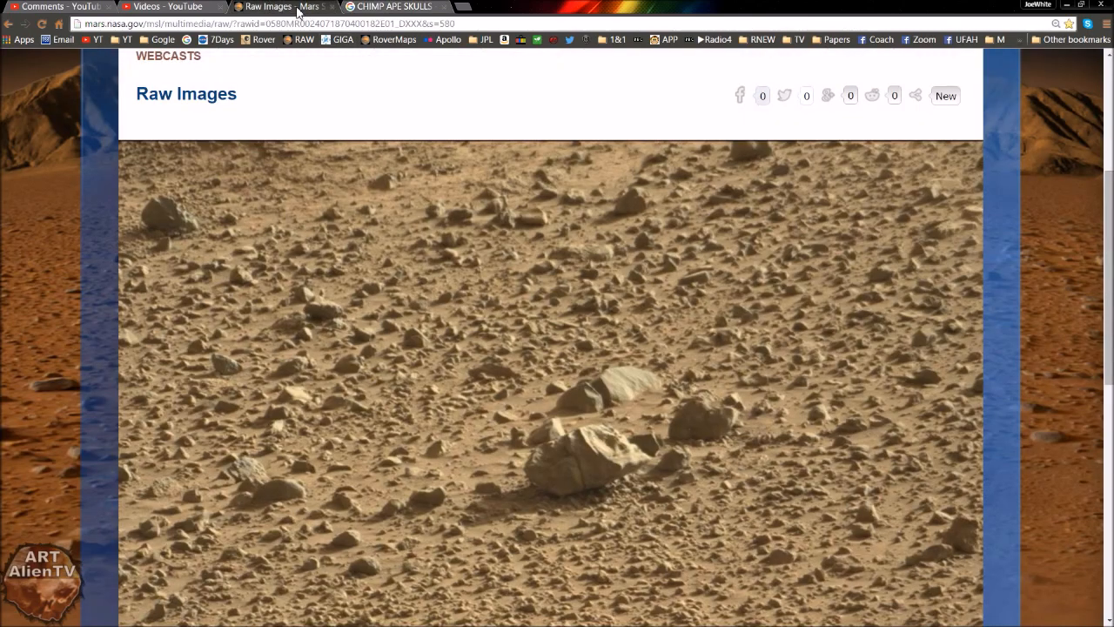
mouse_move(331, 325)
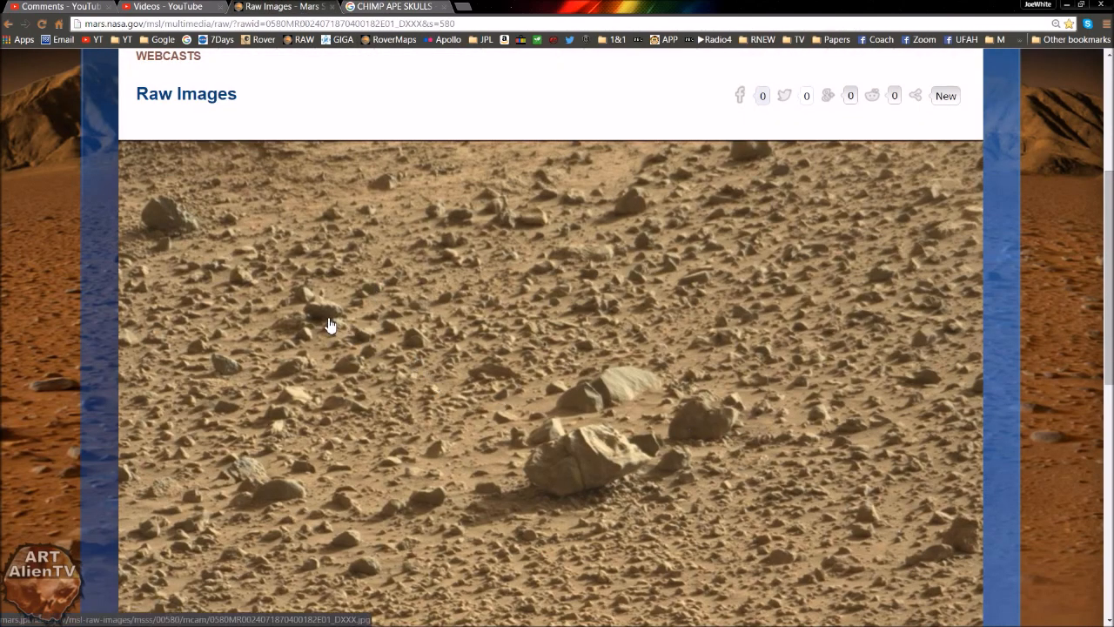
mouse_move(178, 233)
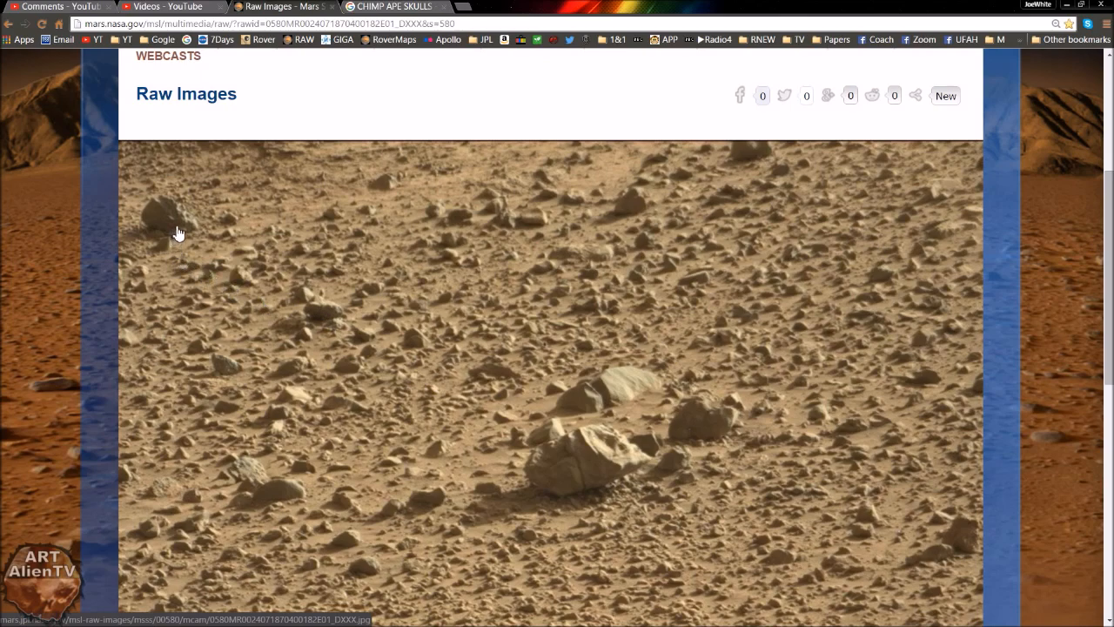
mouse_move(179, 234)
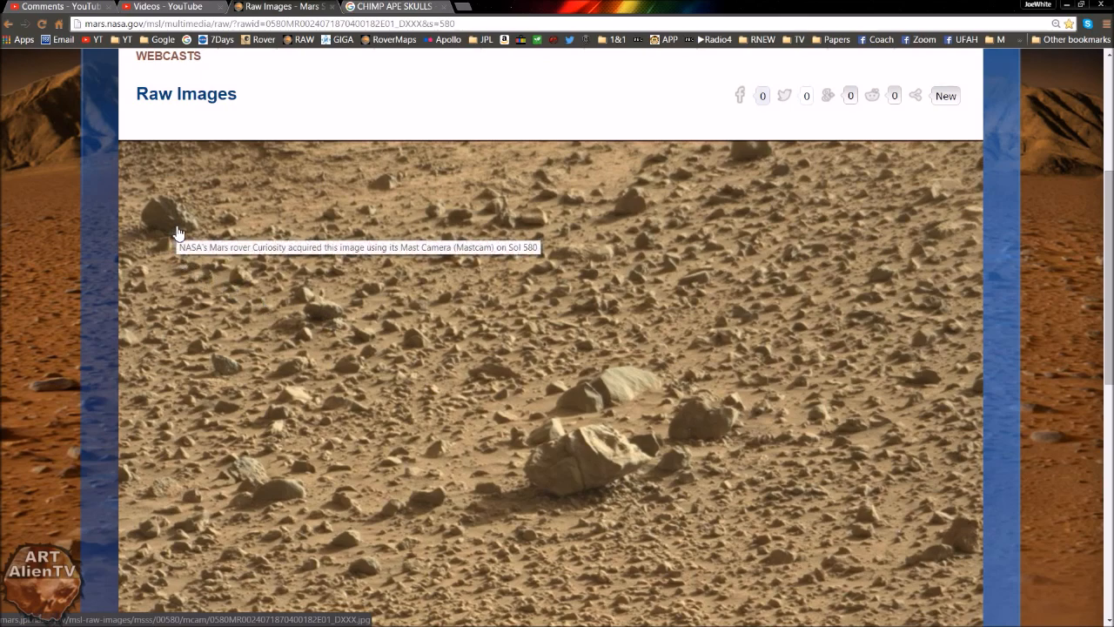
mouse_move(291, 281)
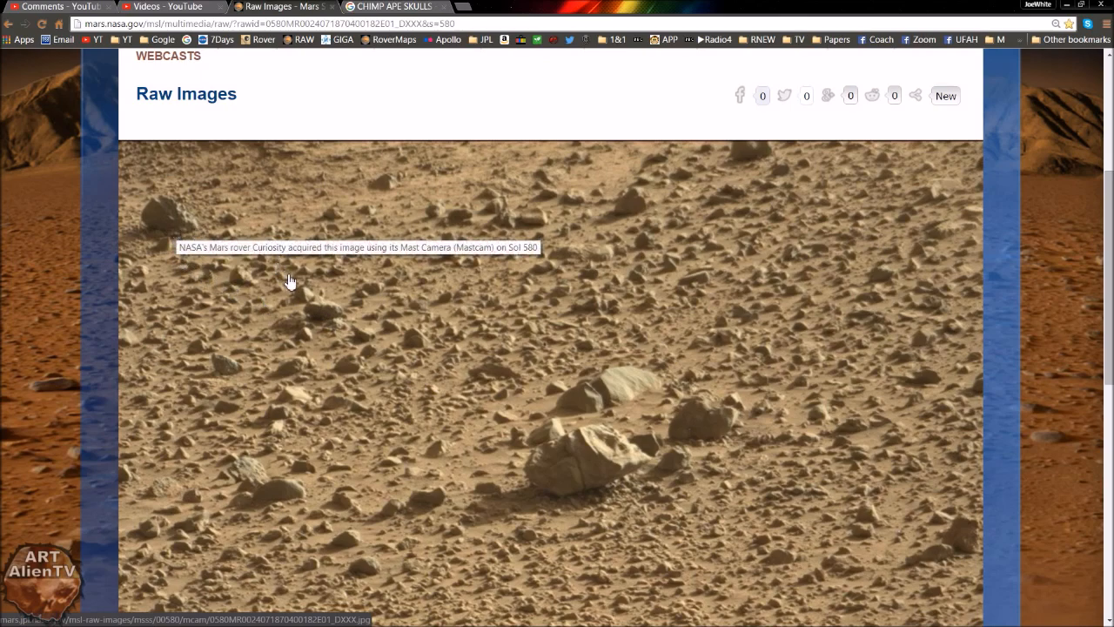
mouse_move(292, 277)
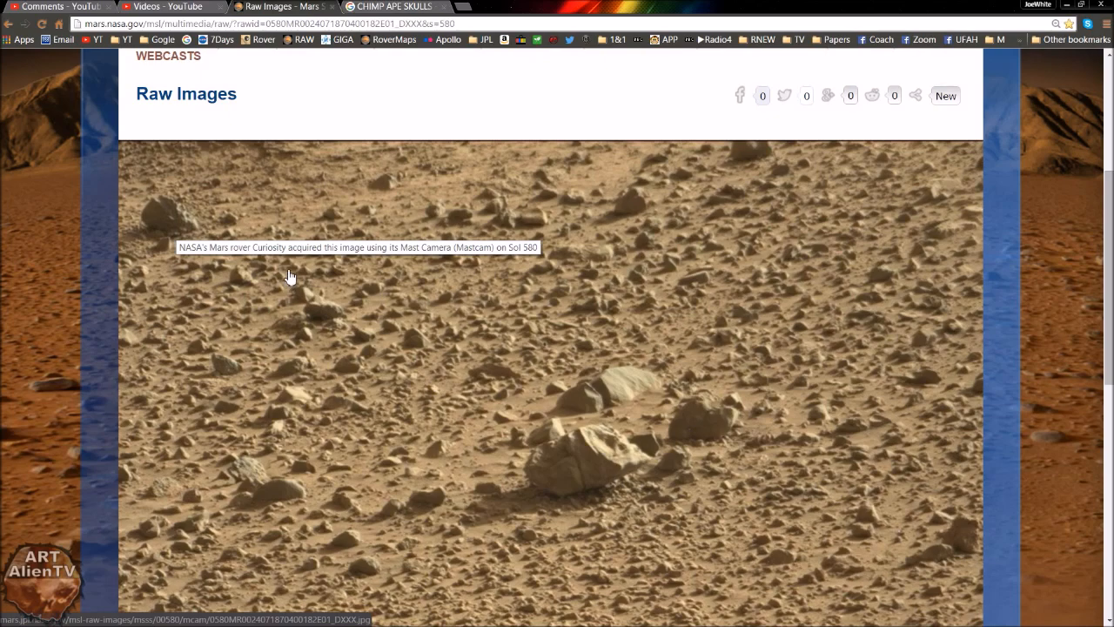
mouse_move(525, 271)
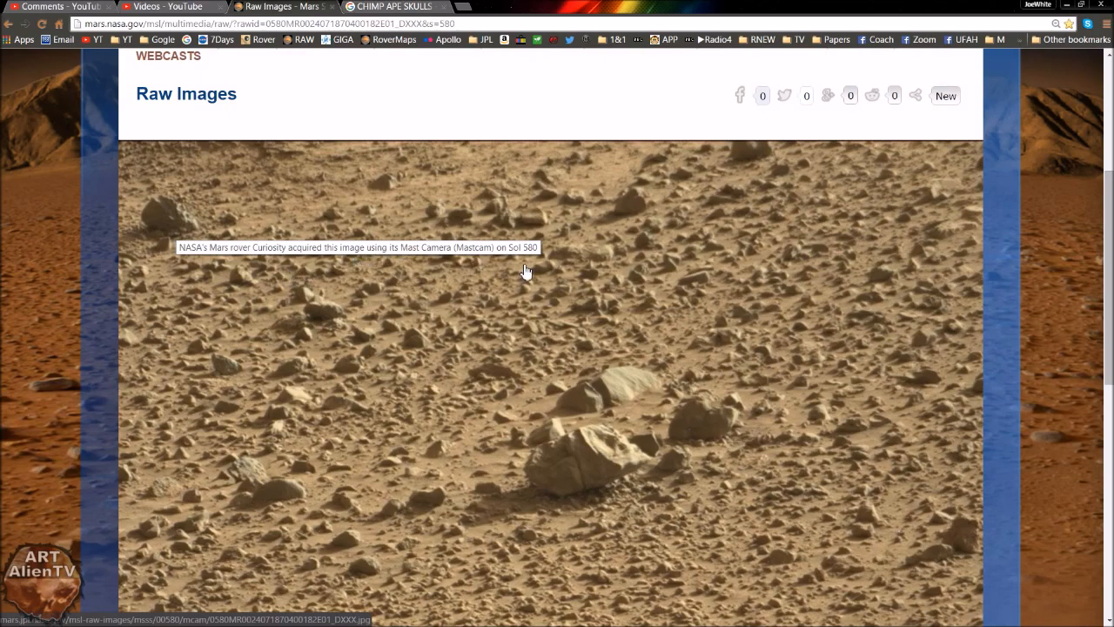
mouse_move(516, 265)
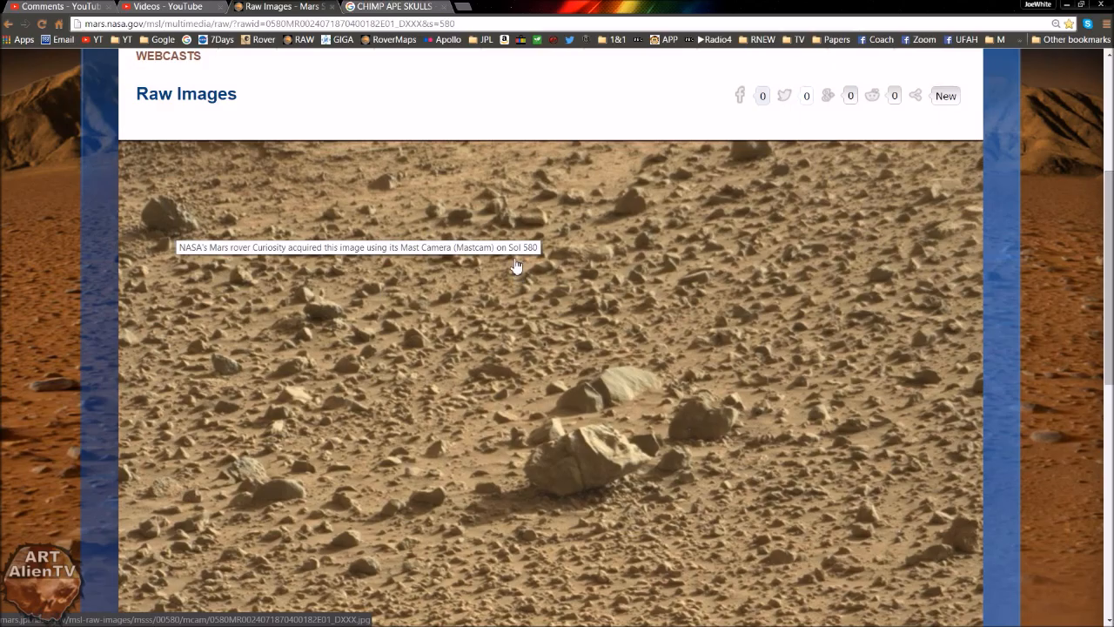